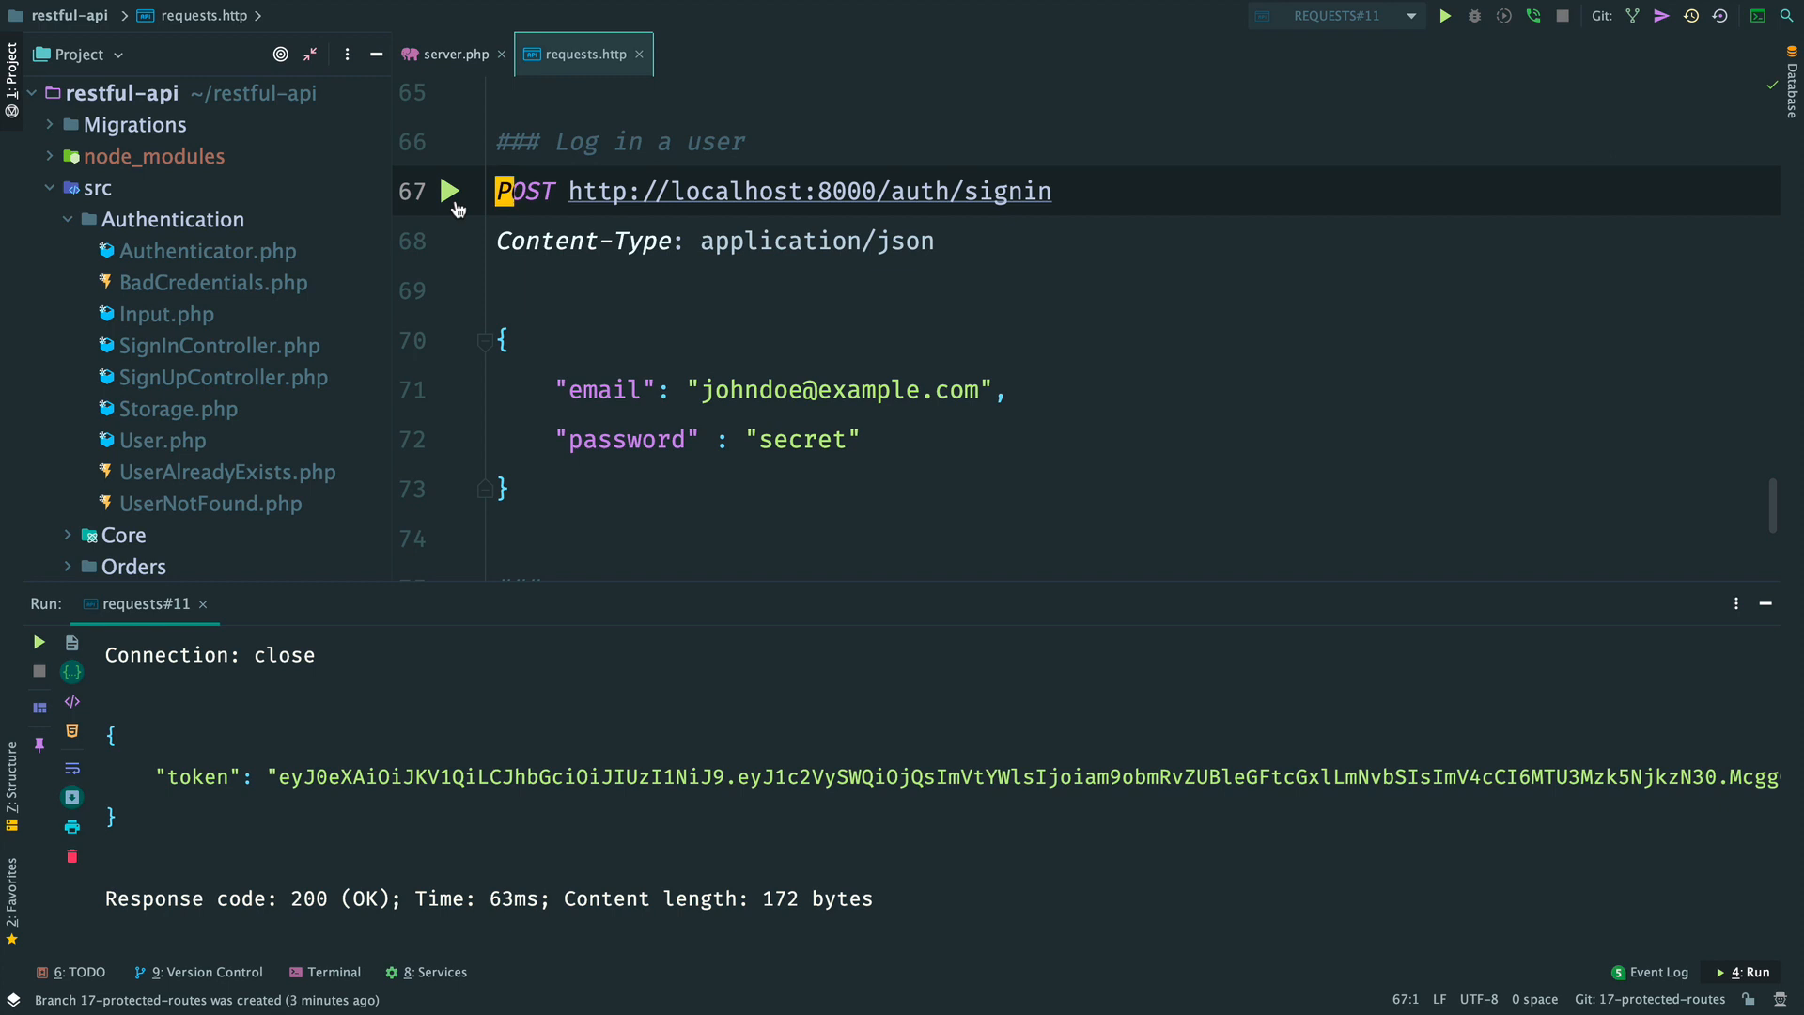
Switch to the server.php tab showing the route list.
{"action": "left_click", "coordinate": [453, 54]}
{"action": "type", "text": "cl"}
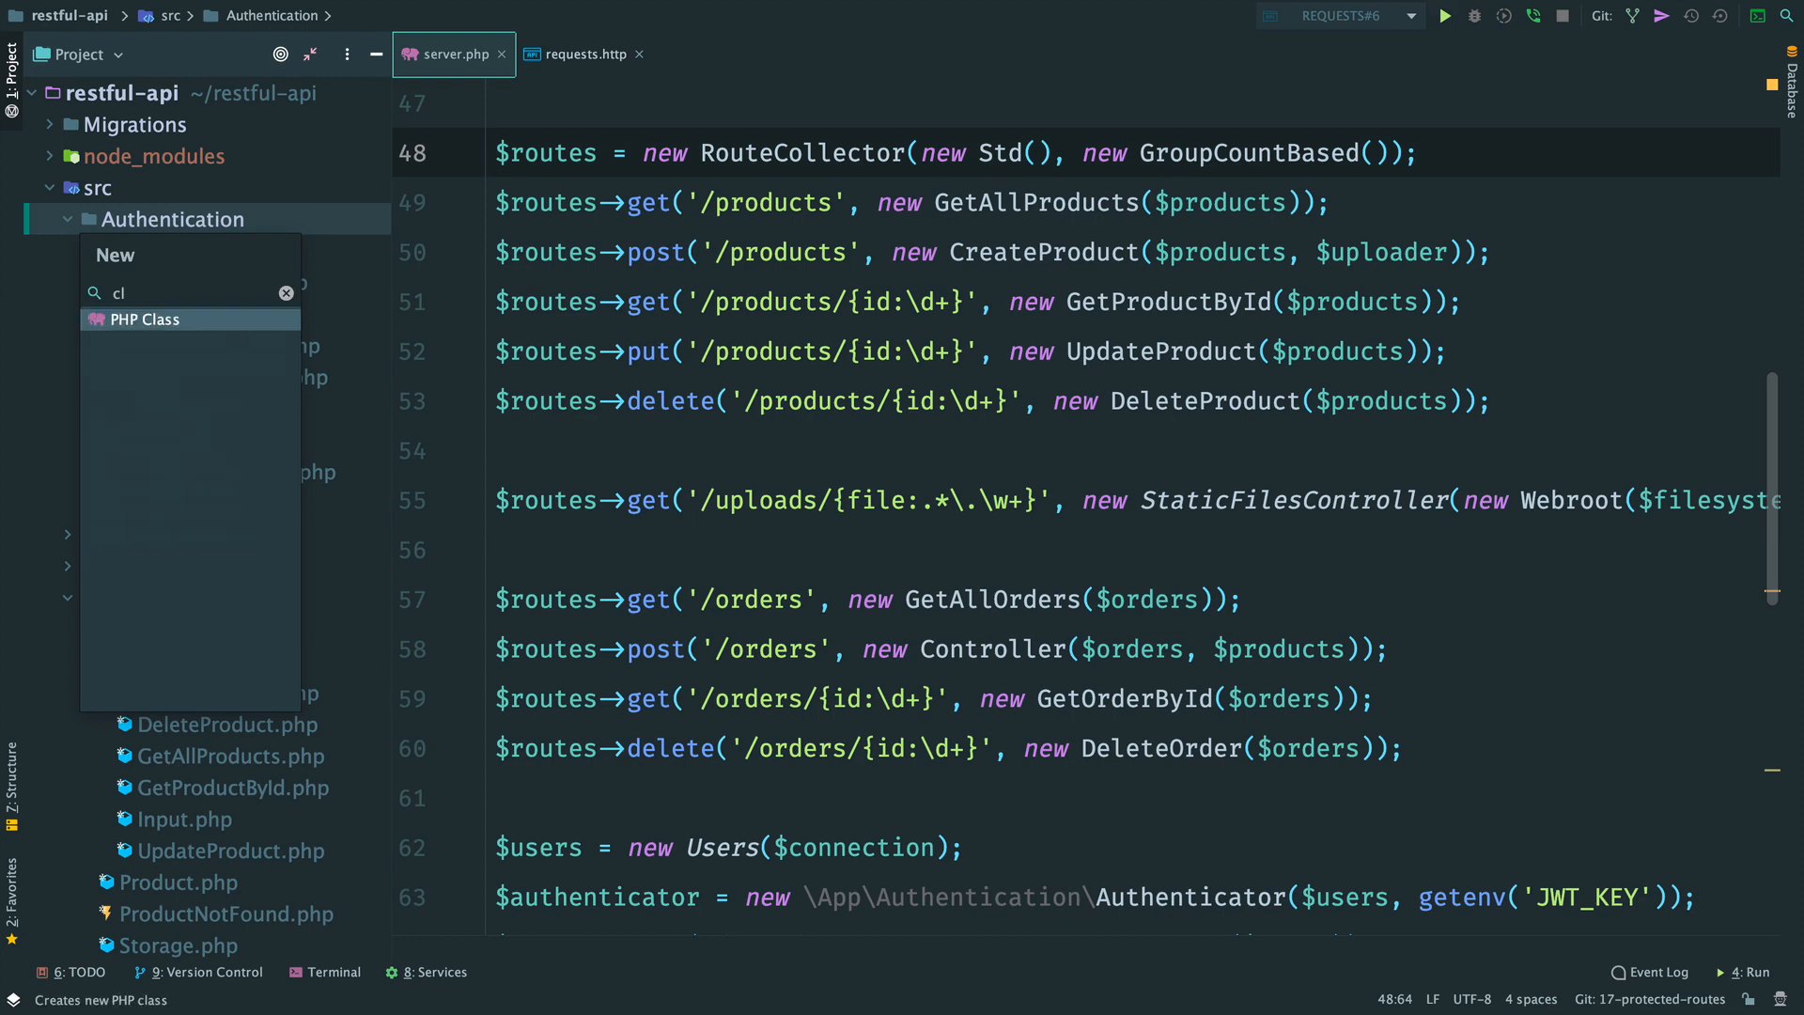
Create the final class ProtectedRoute in the App\Authentication namespace.
{"action": "left_click", "coordinate": [147, 319]}
{"action": "type", "text": "ProtectedR"}
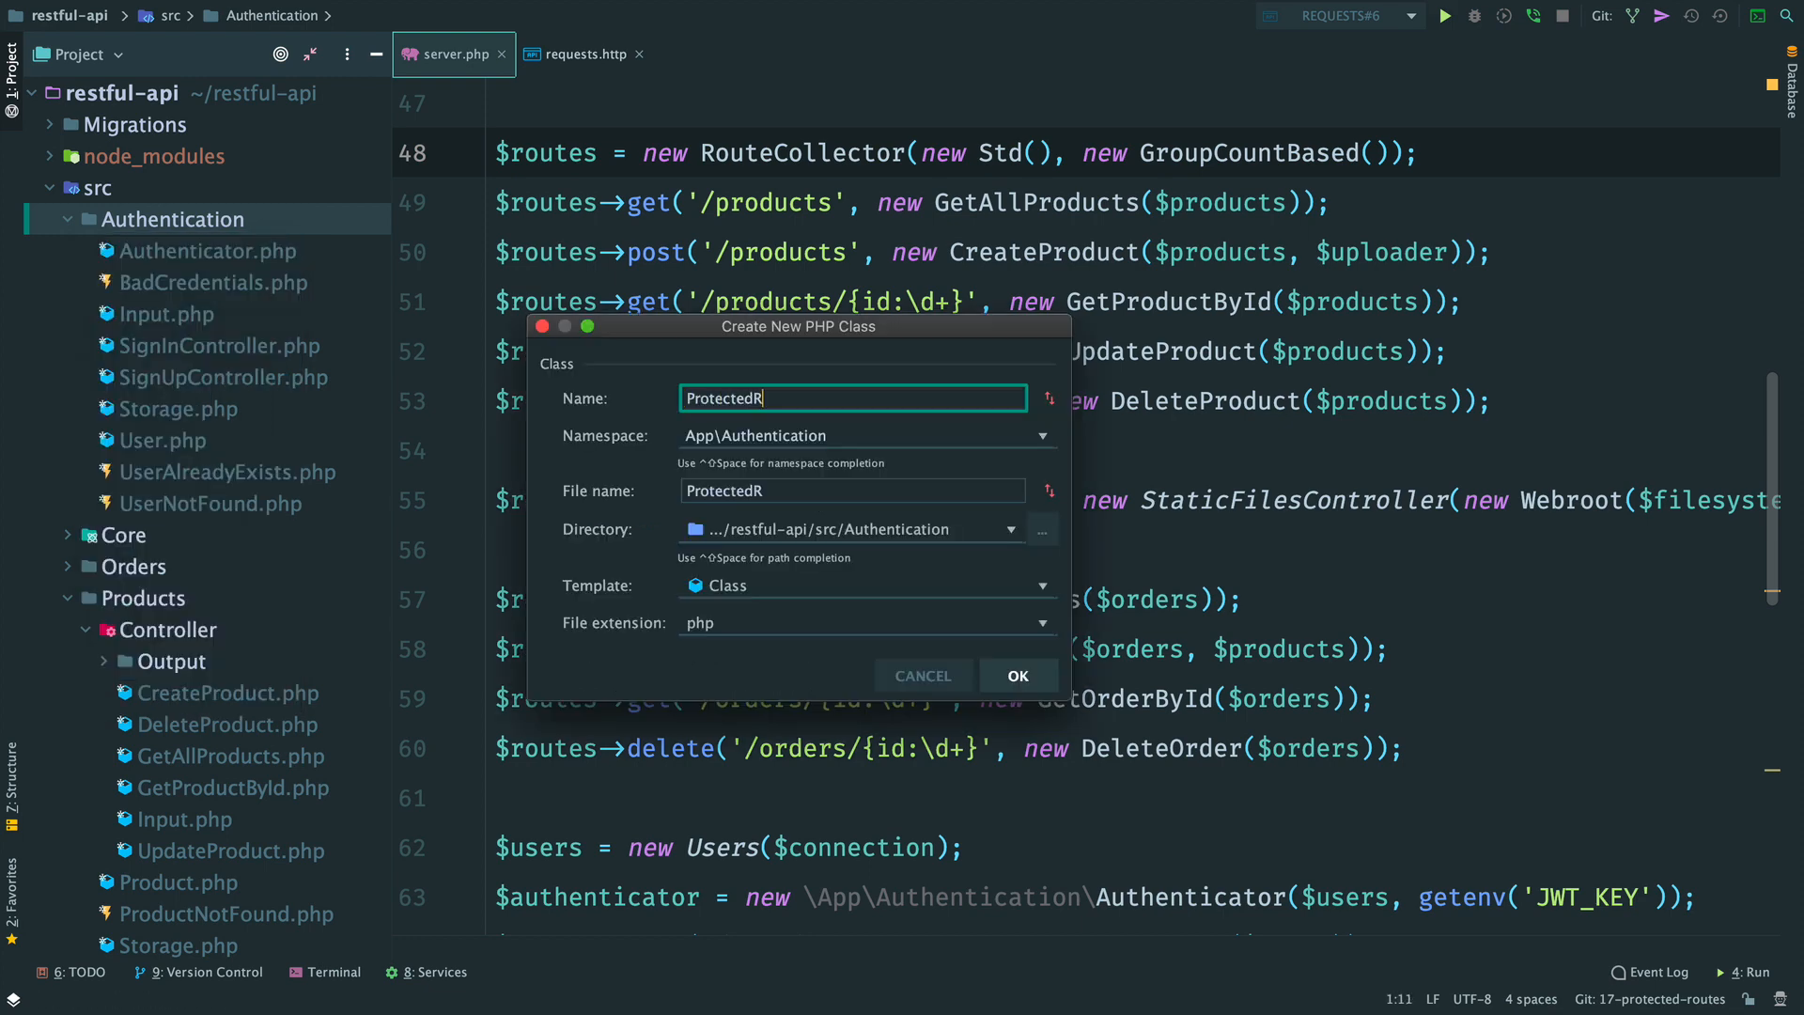
{"action": "left_click", "coordinate": [1017, 675]}
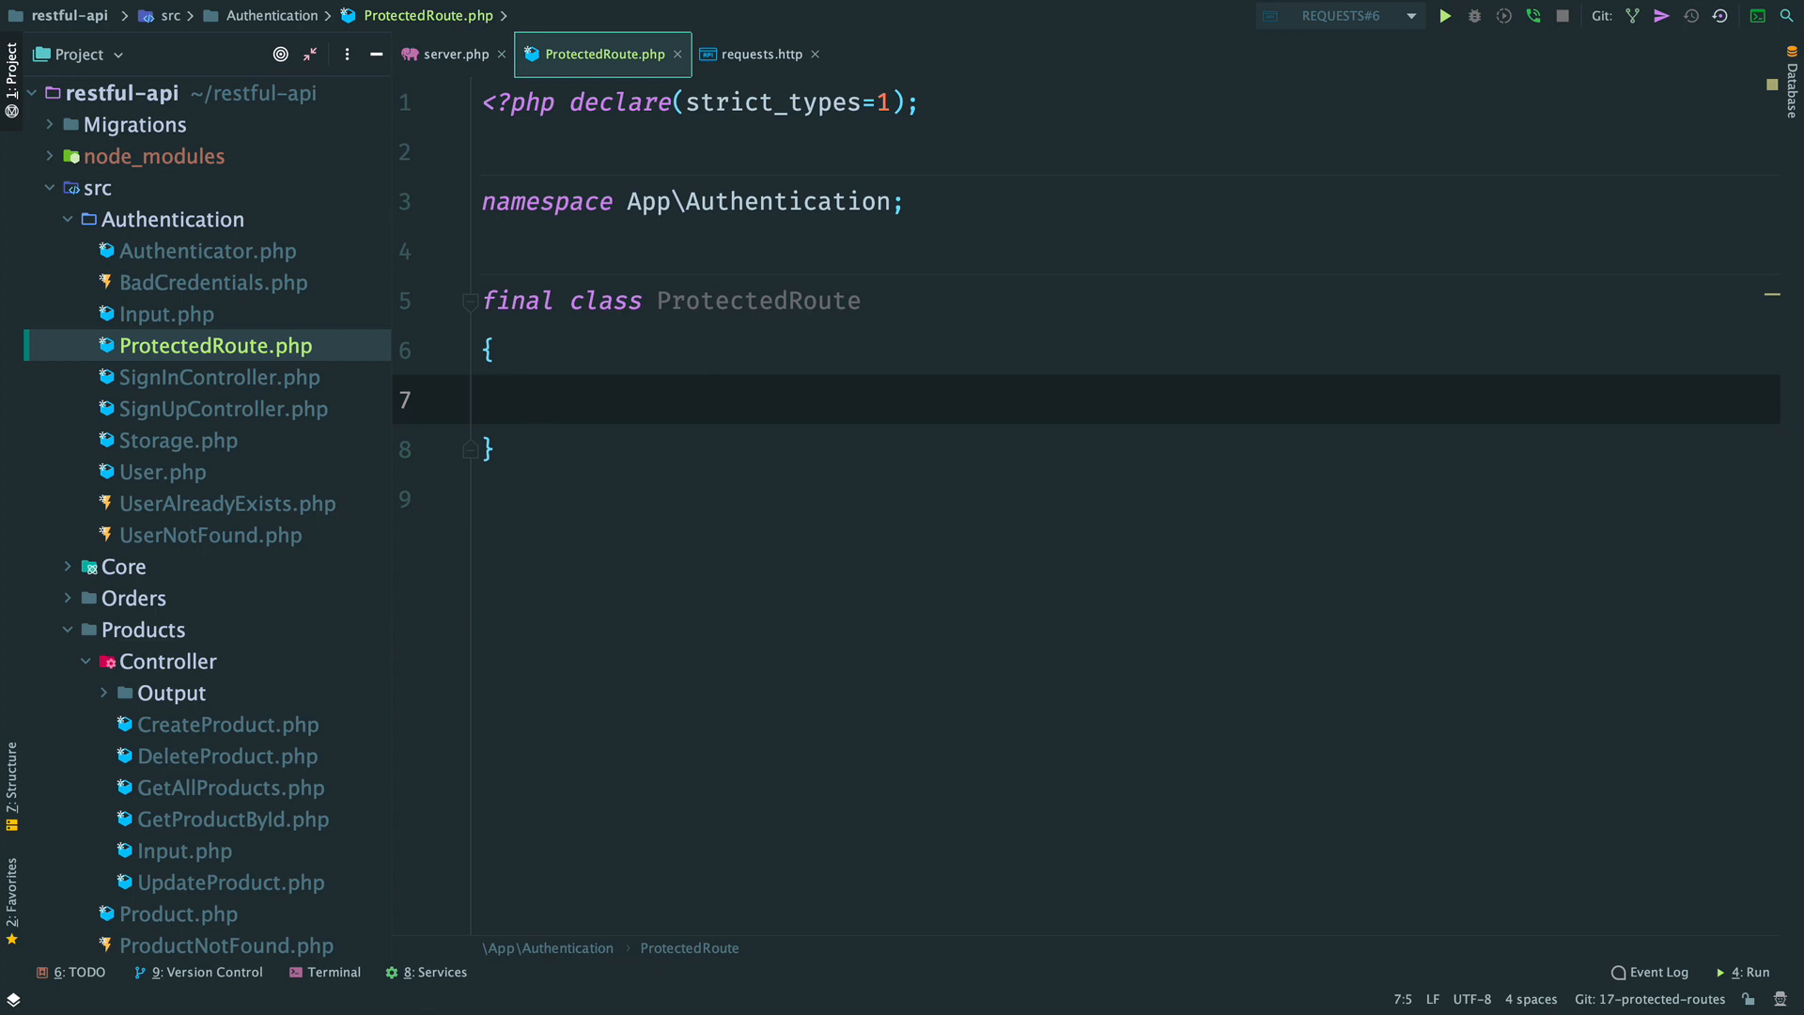
Add a constructor taking string $jwtKey and callable $middleware and initialize them as fields.
{"action": "type", "text": "public function __construct()"}
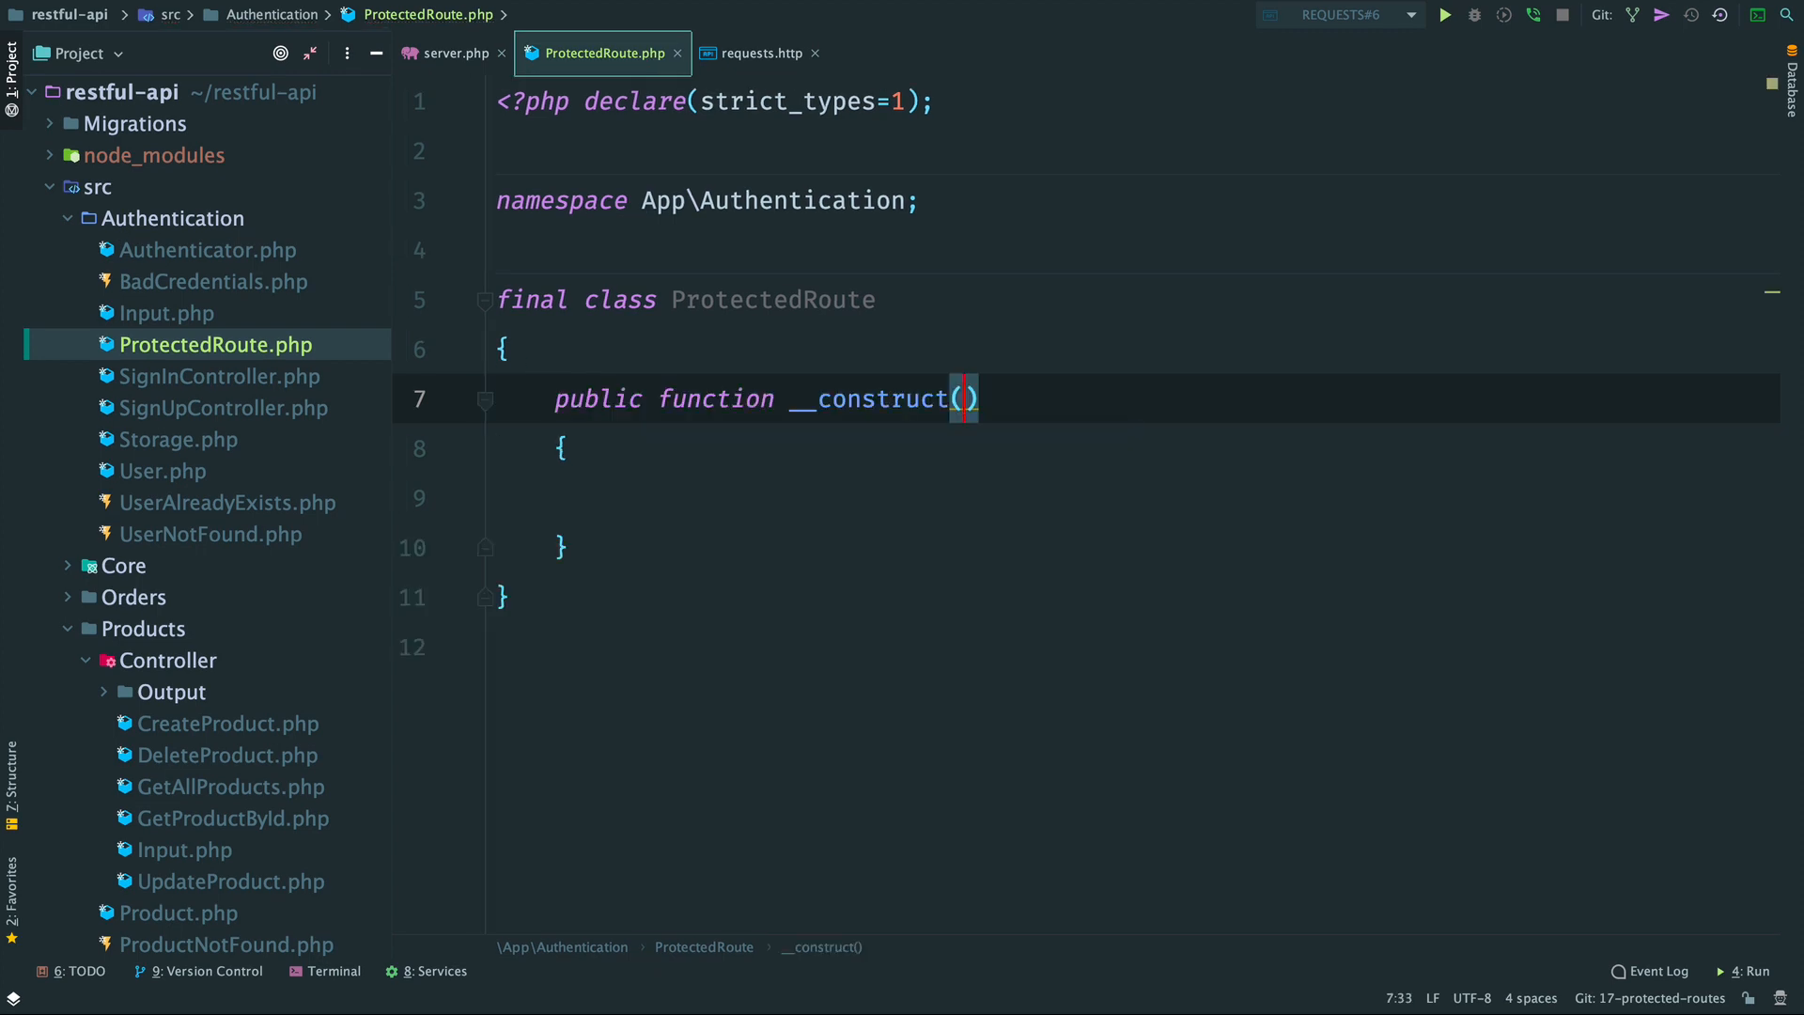
{"action": "type", "text": "string $j"}
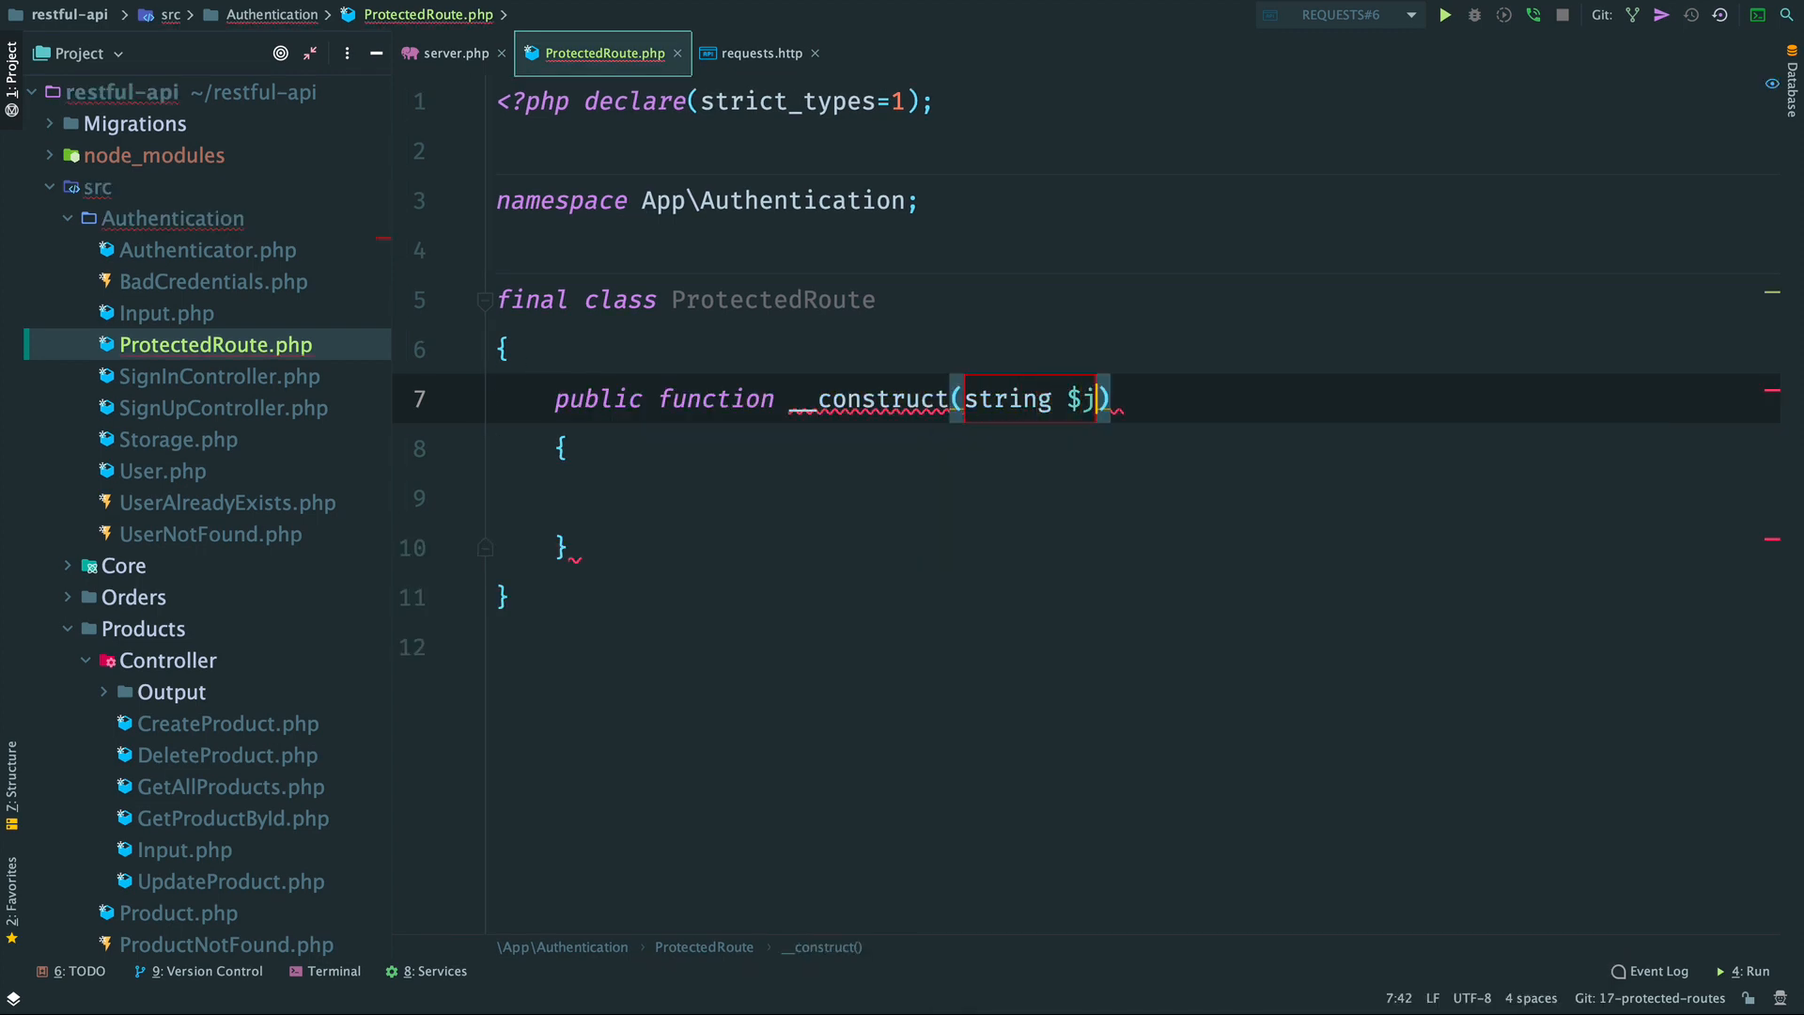
{"action": "type", "text": "wtKey,"}
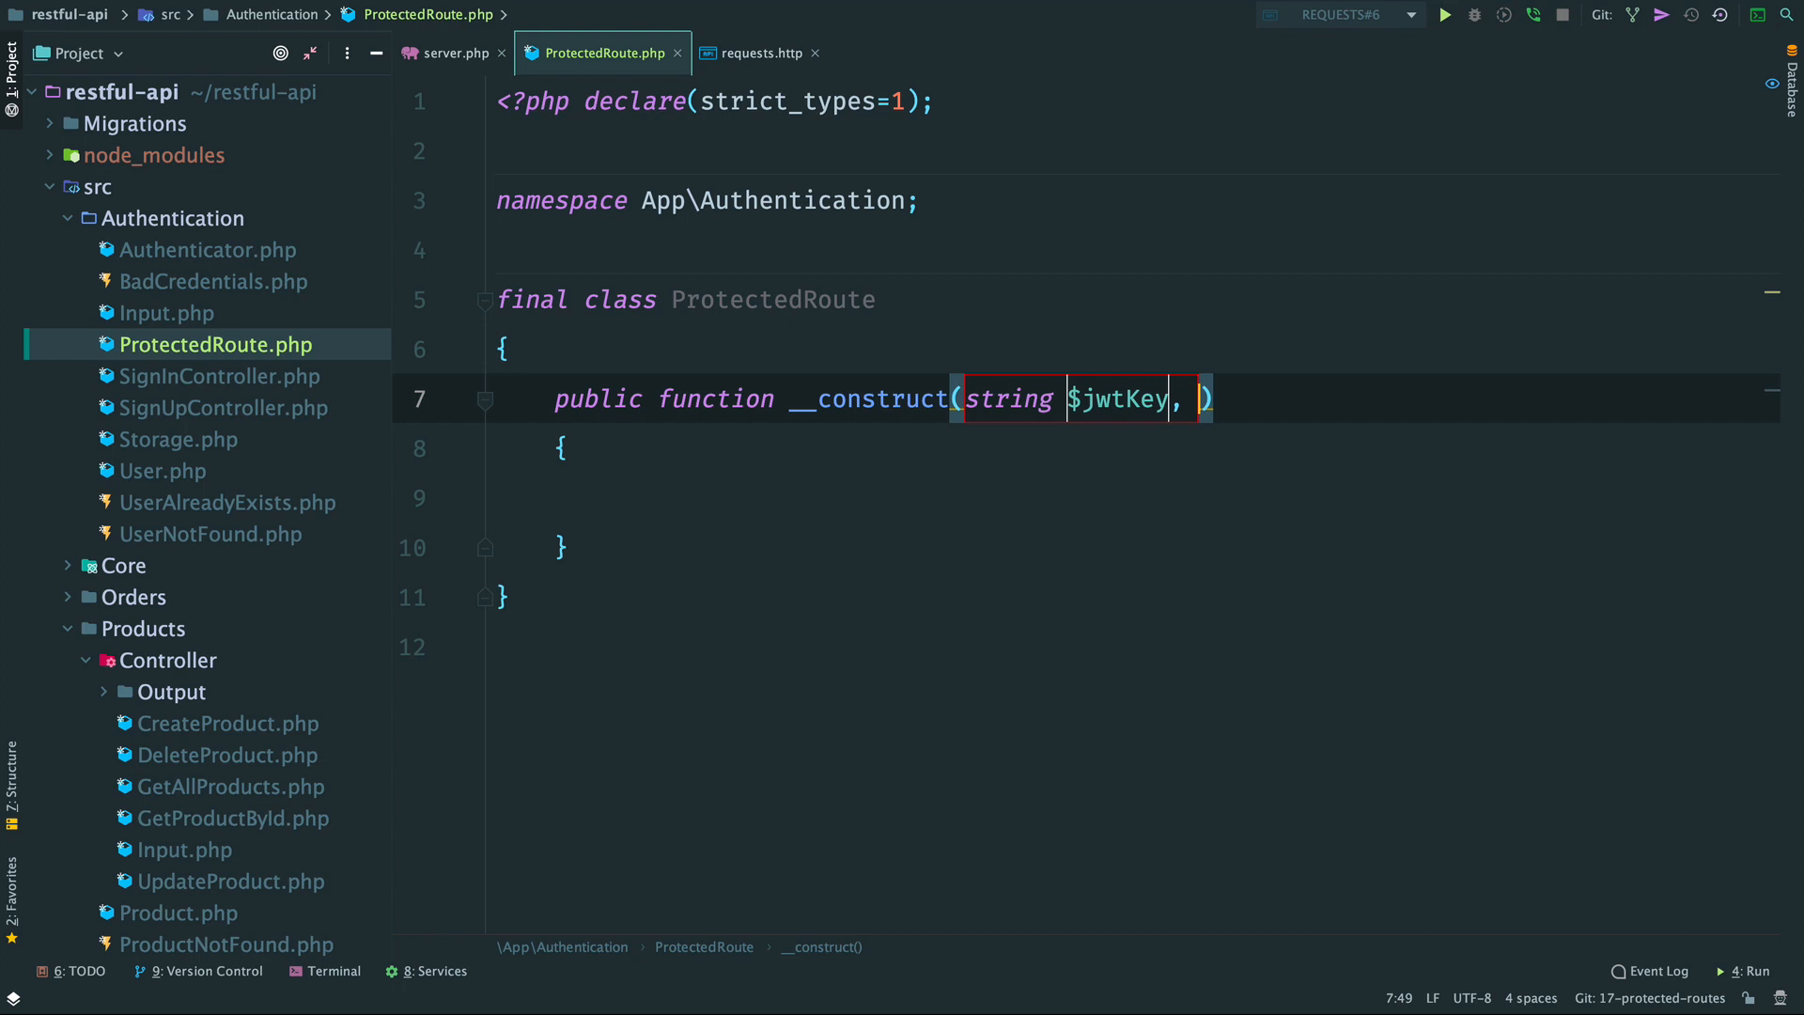
{"action": "type", "text": "callable $midd"}
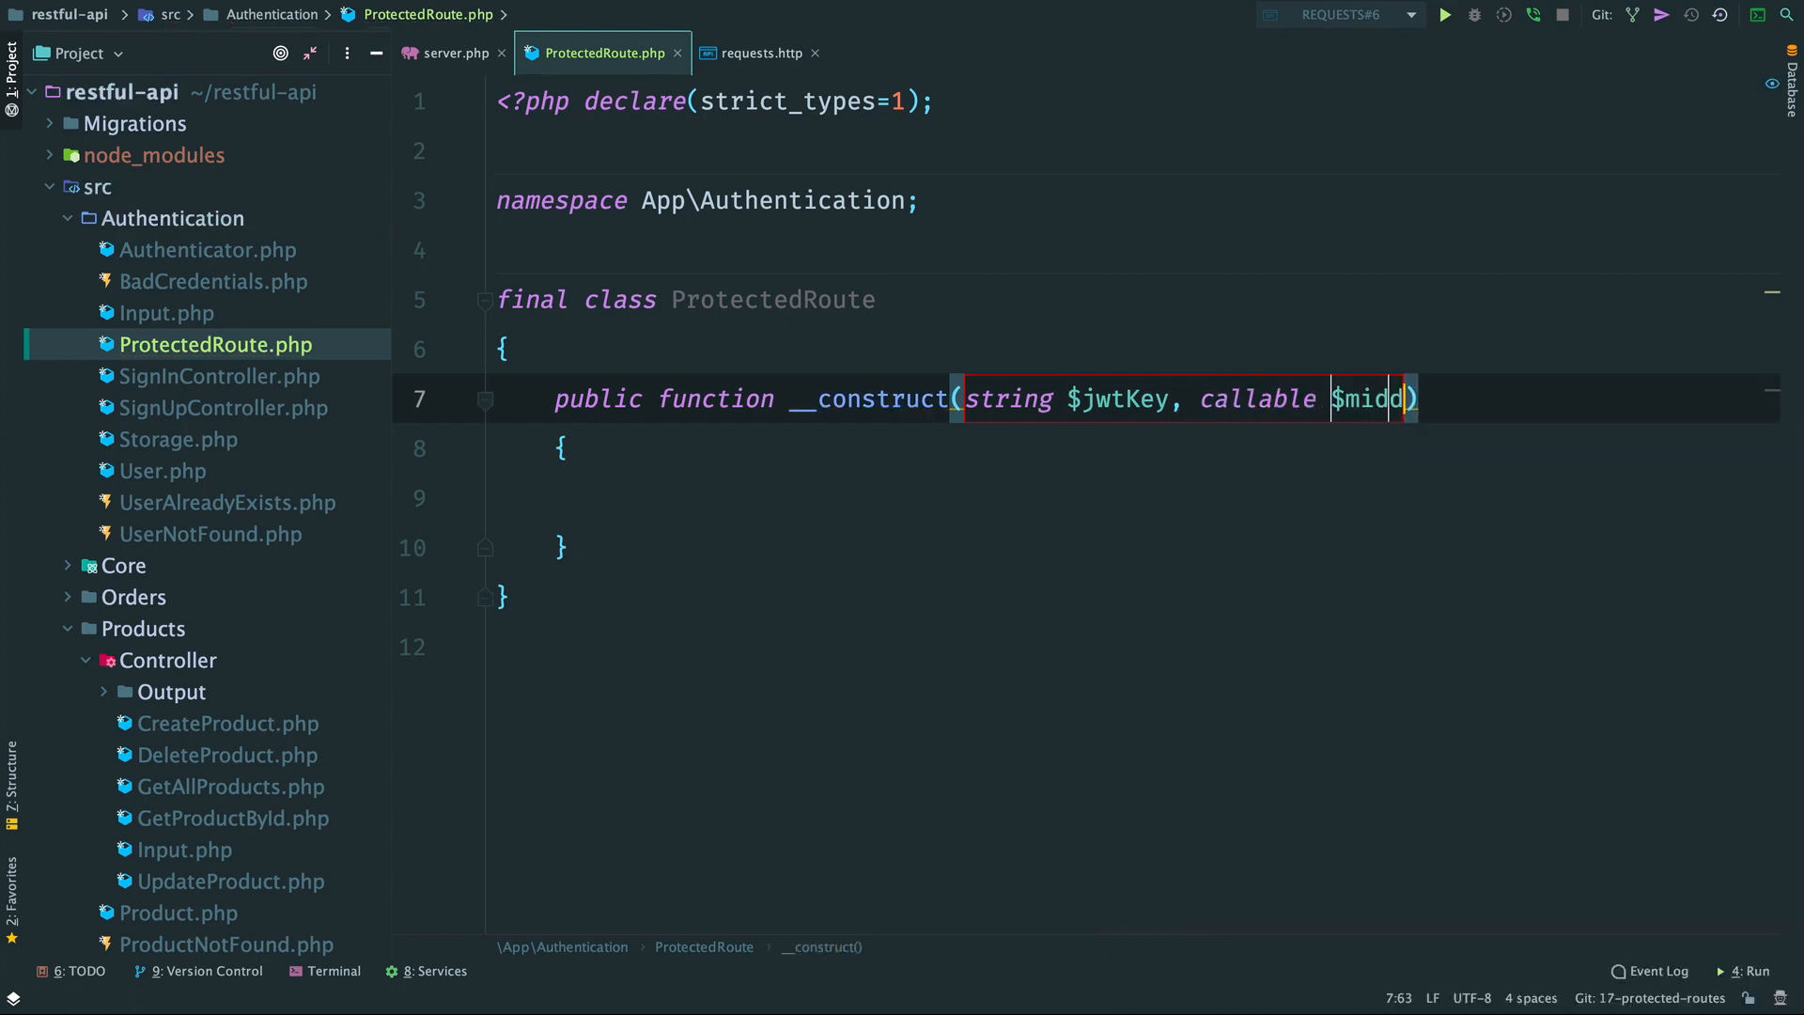
{"action": "type", "text": "leware"}
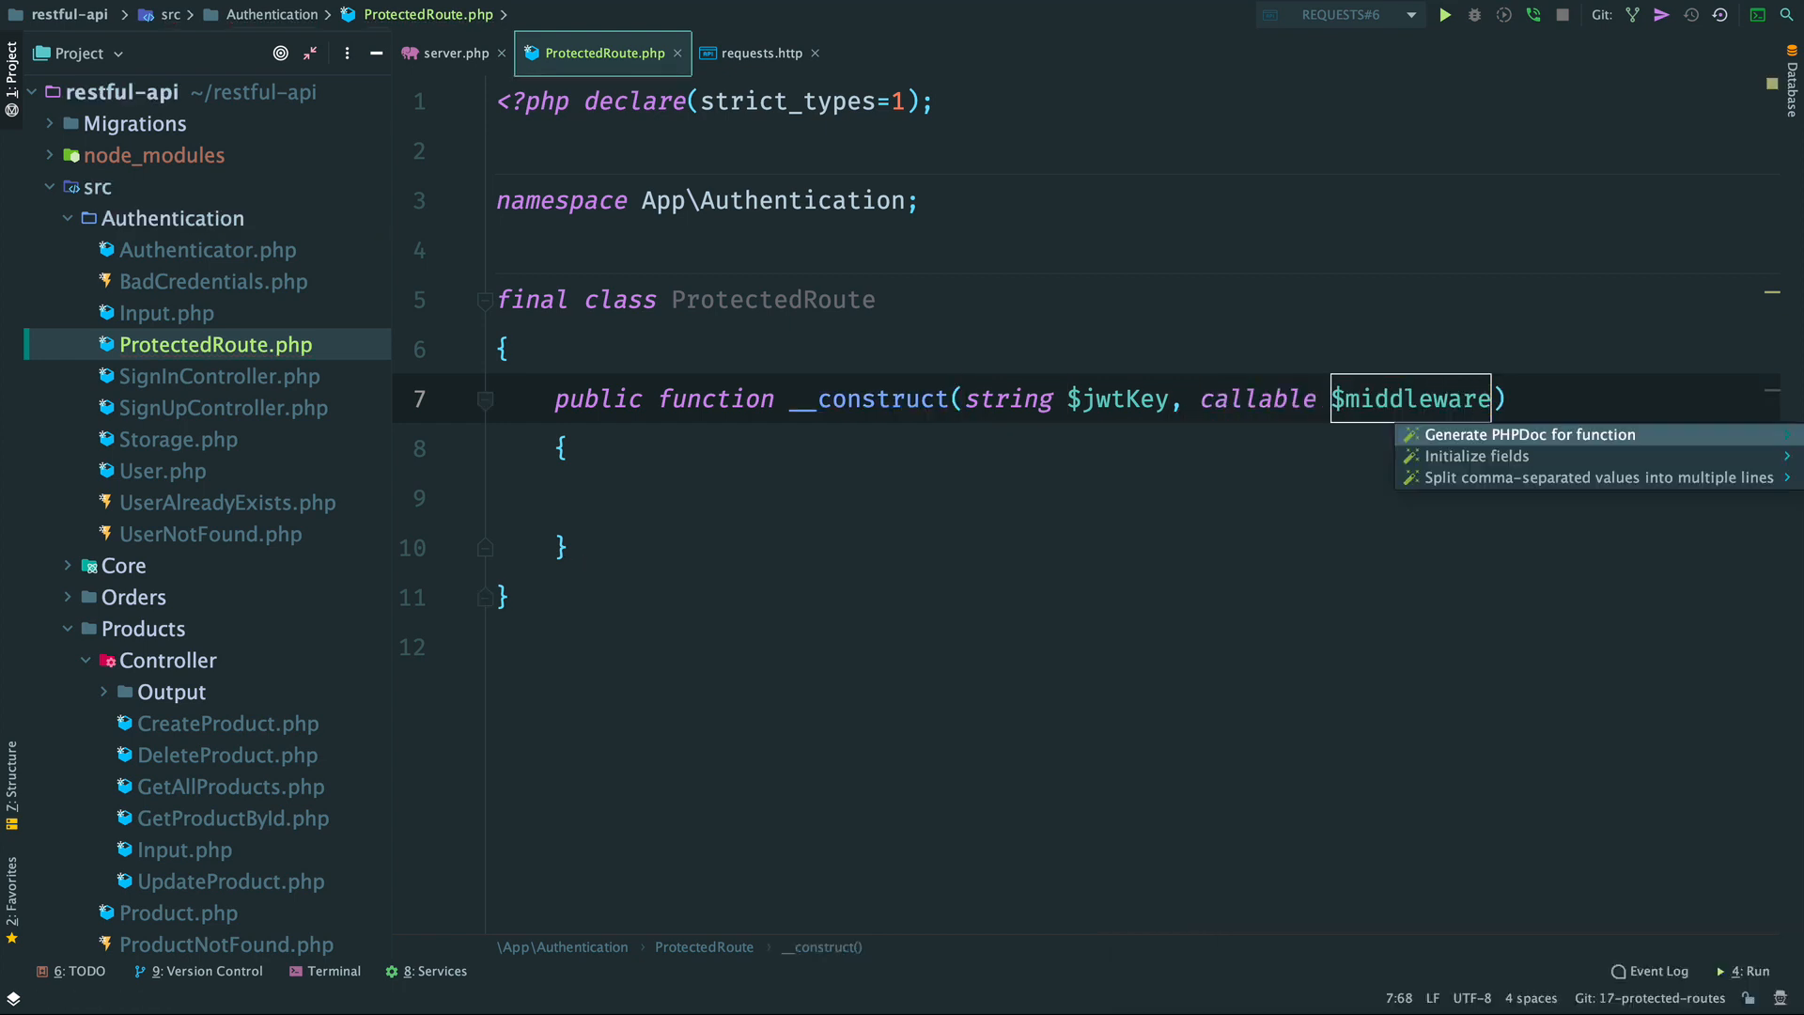
{"action": "left_click", "coordinate": [1477, 455]}
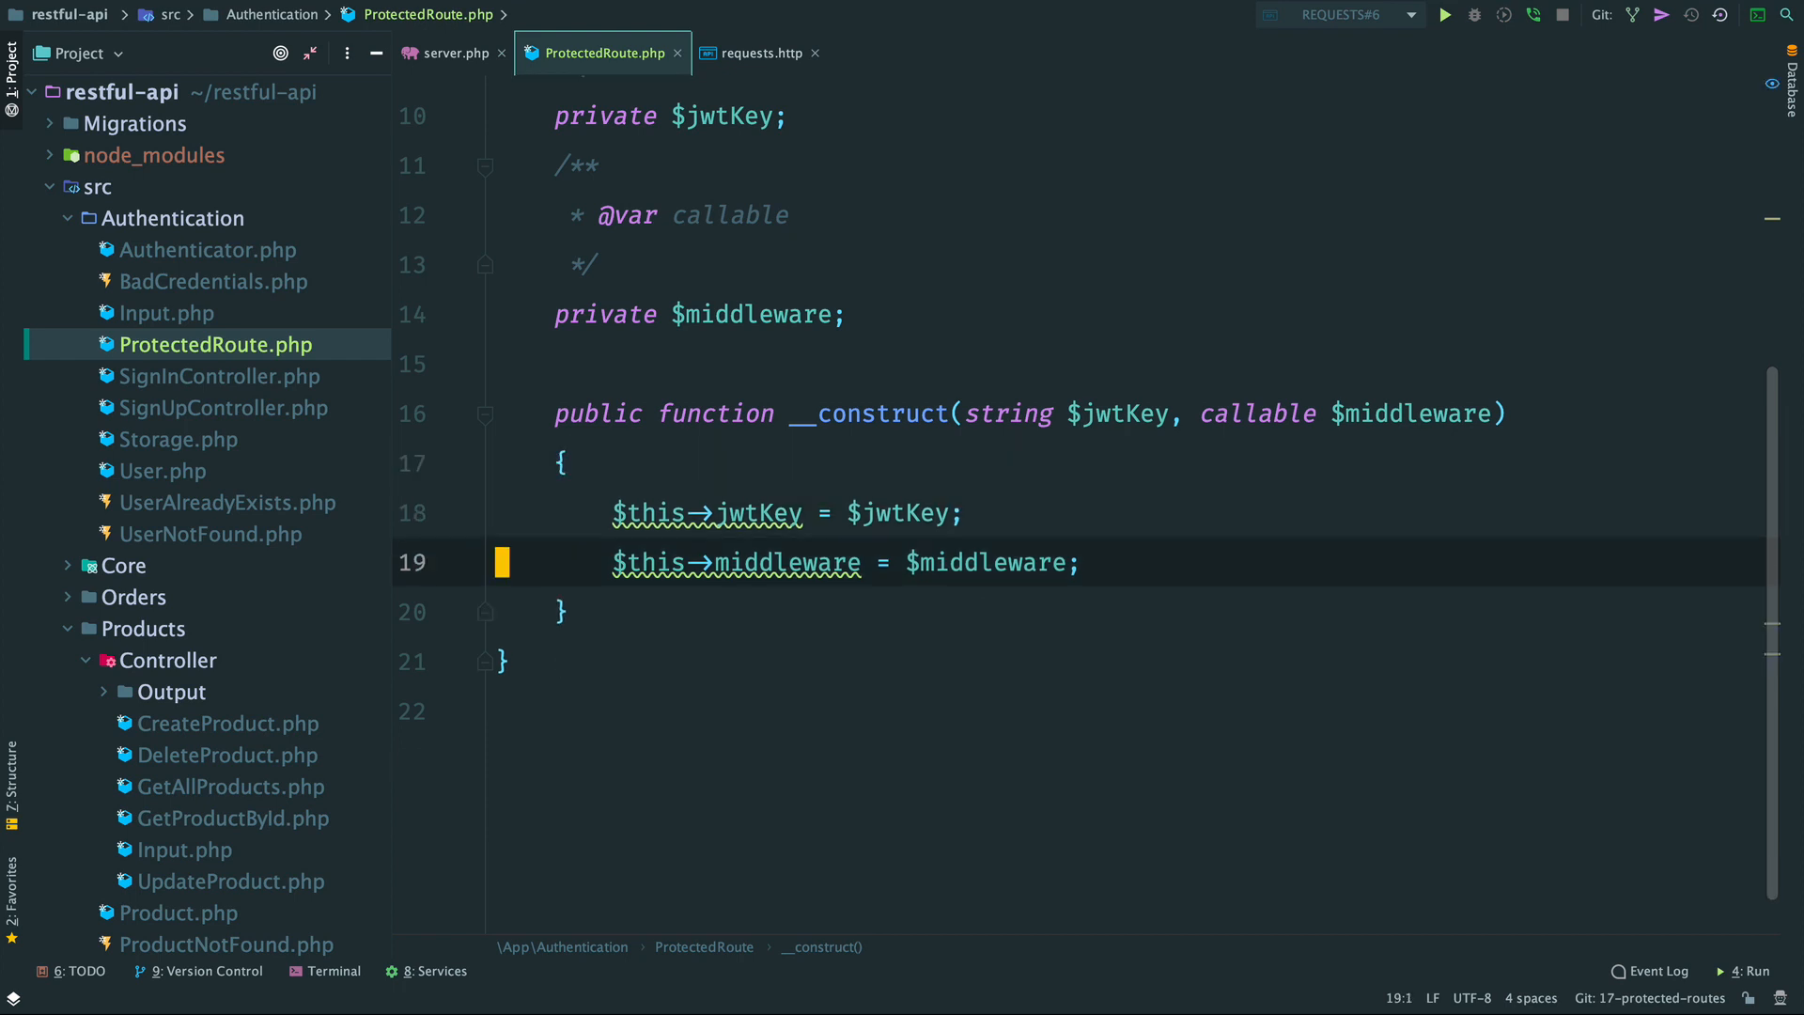
Write __invoke(ServerRequestInterface) that calls the middleware when authorize passes, else returns a Json response.
{"action": "type", "text": "public function __invoke():"}
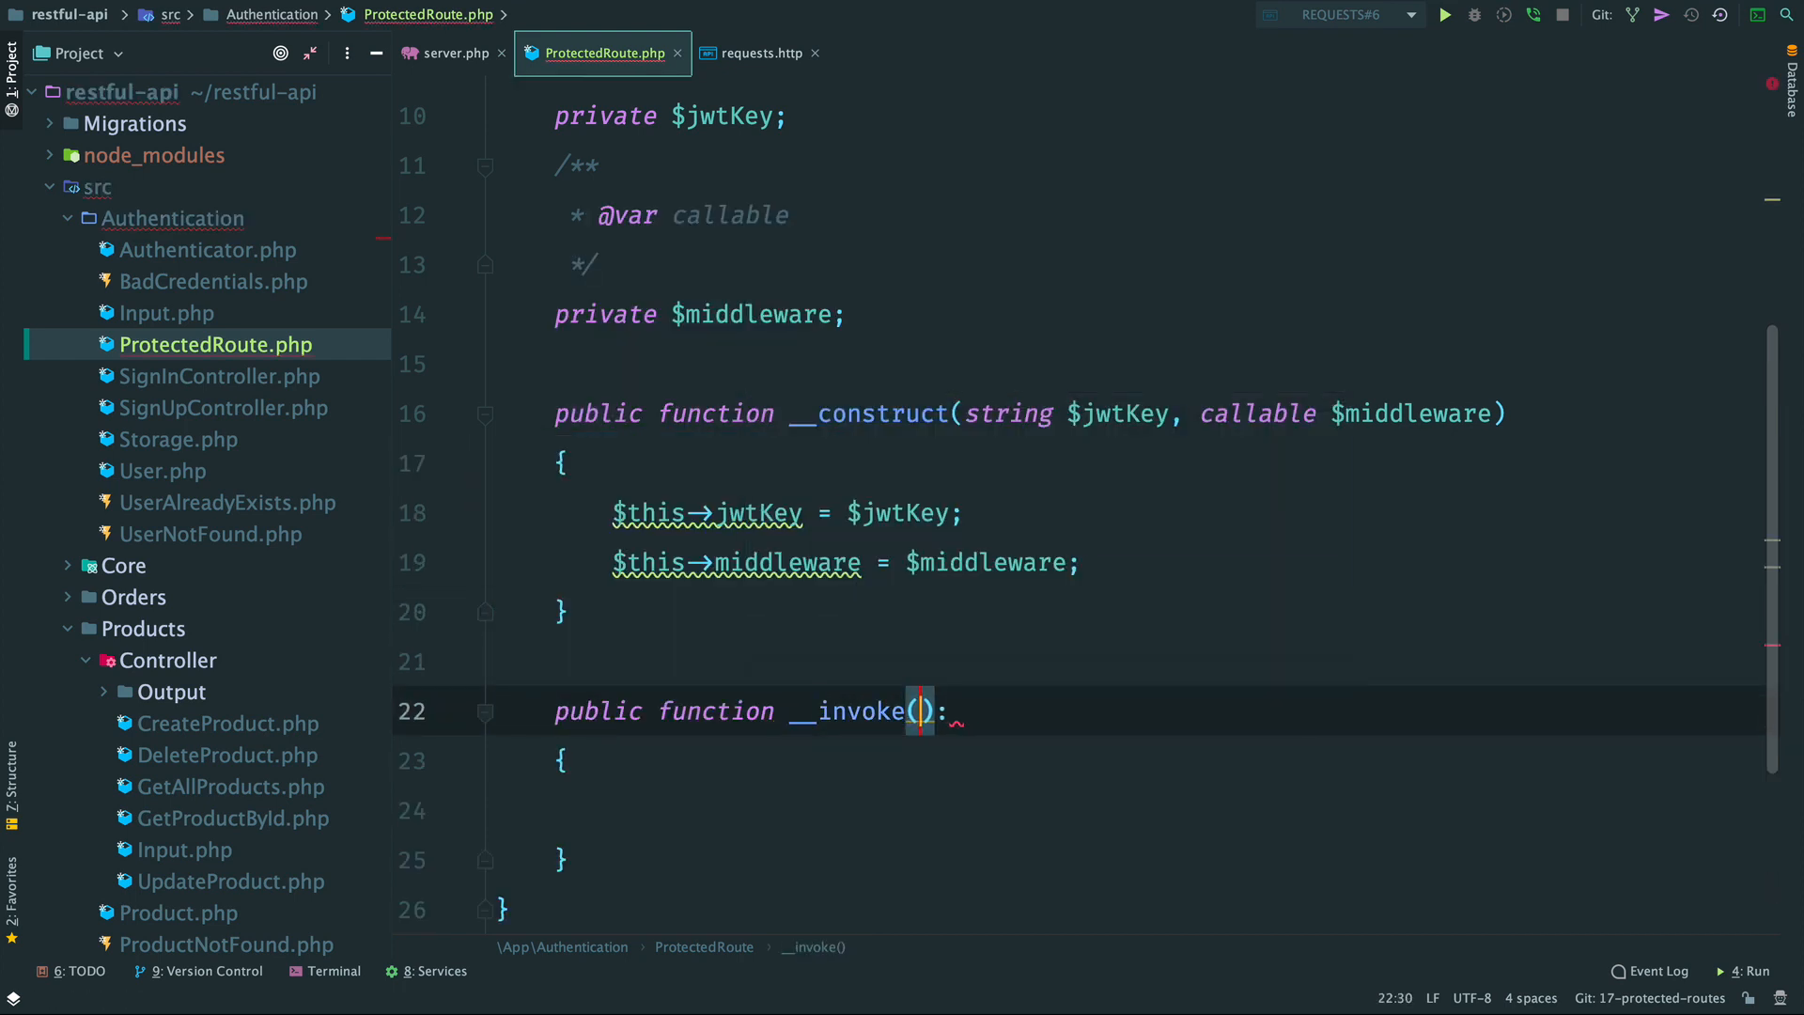
{"action": "type", "text": "ServerRequestInterface $"}
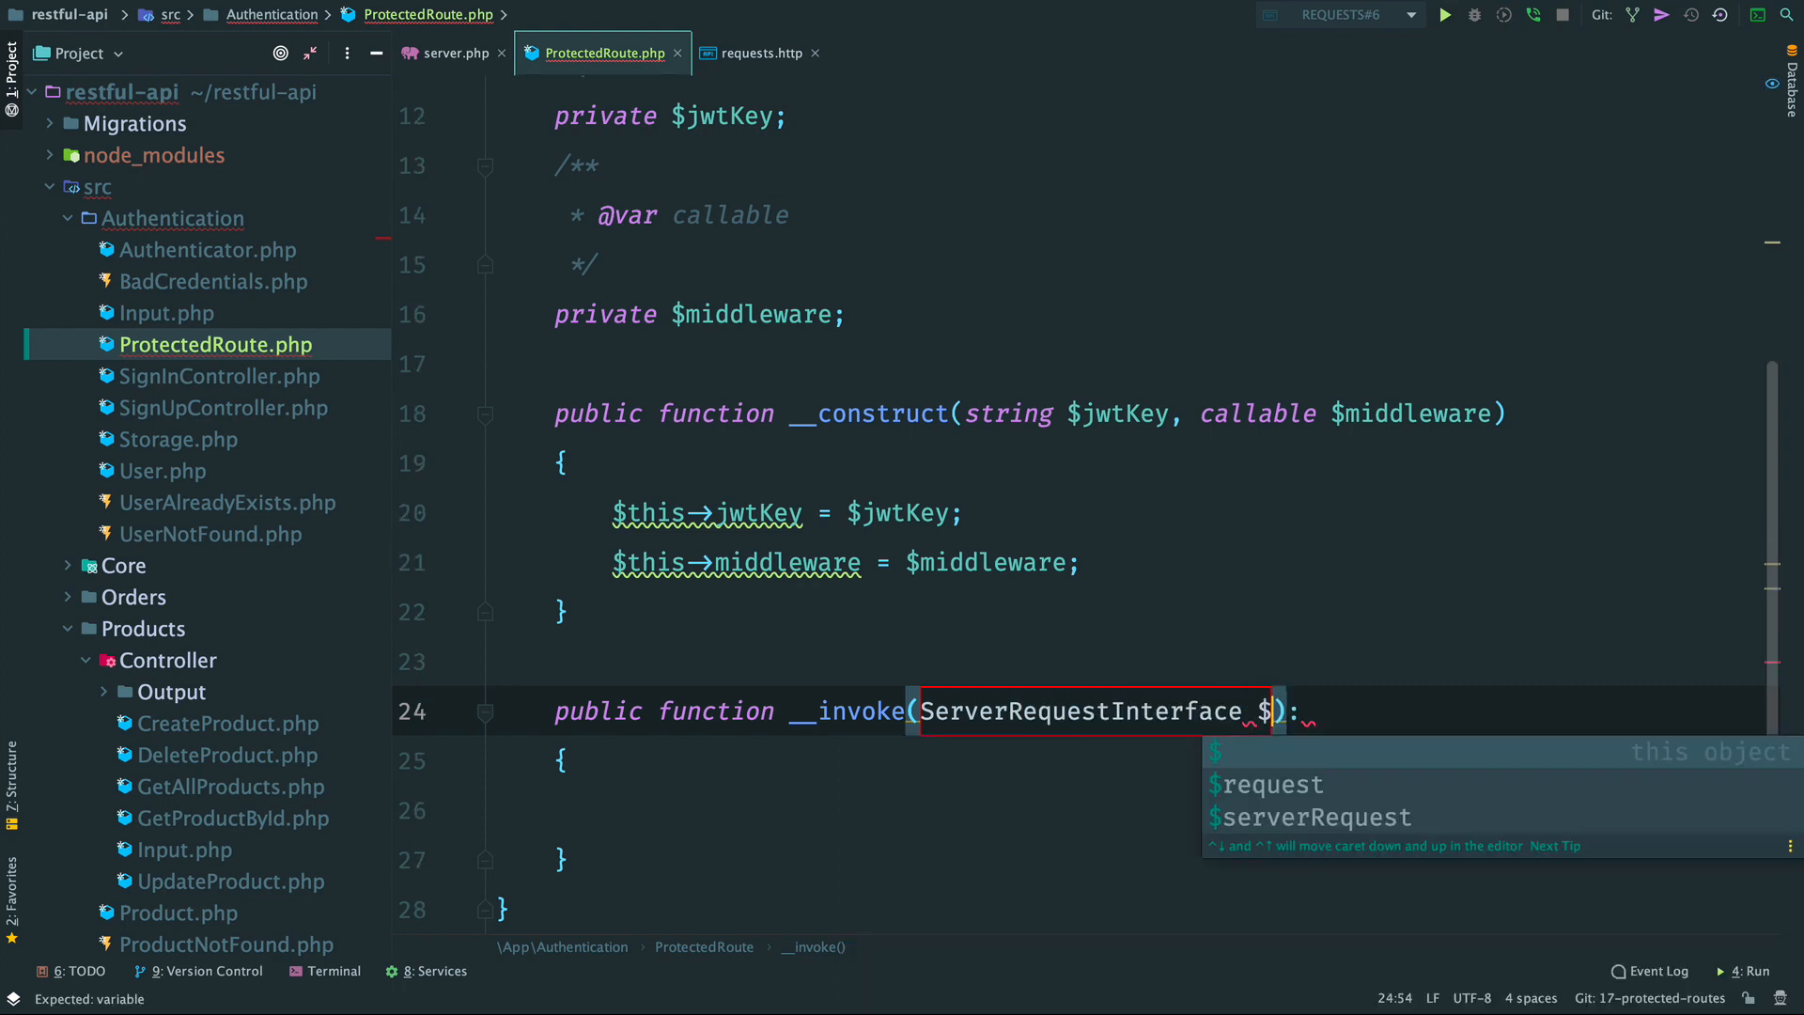
{"action": "type", "text": "if"}
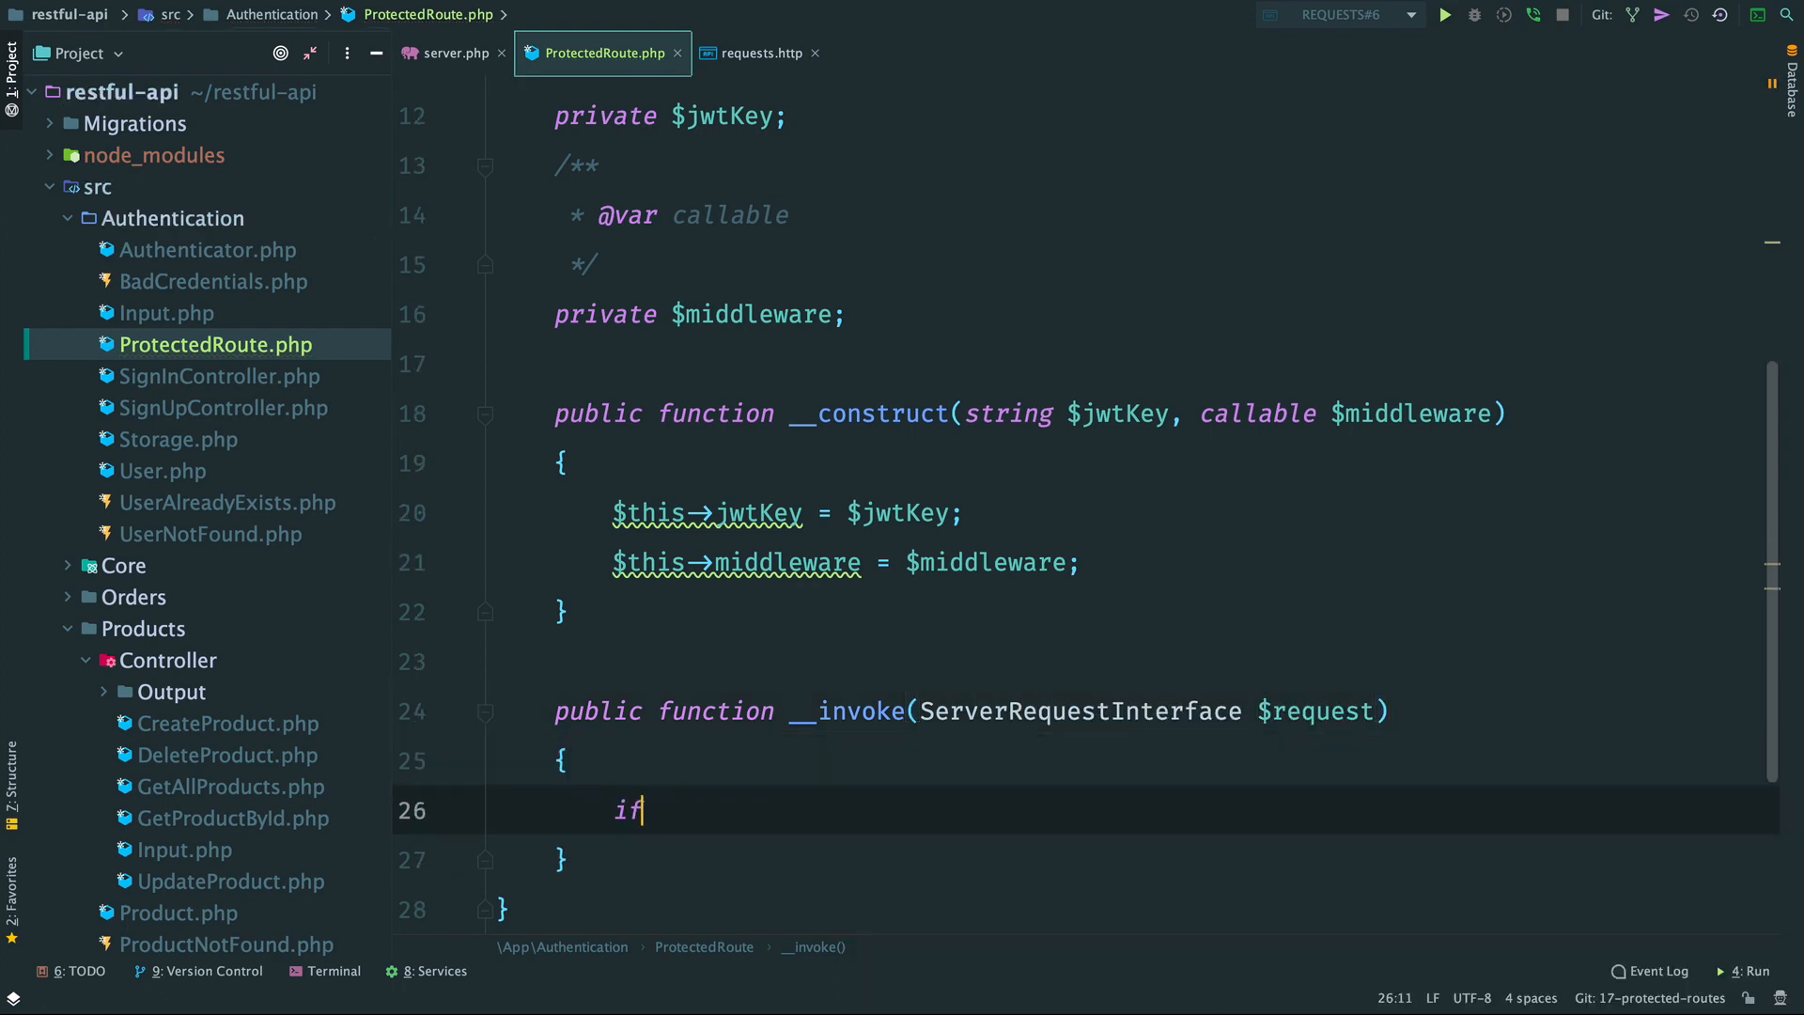
{"action": "type", "text": "($this->"}
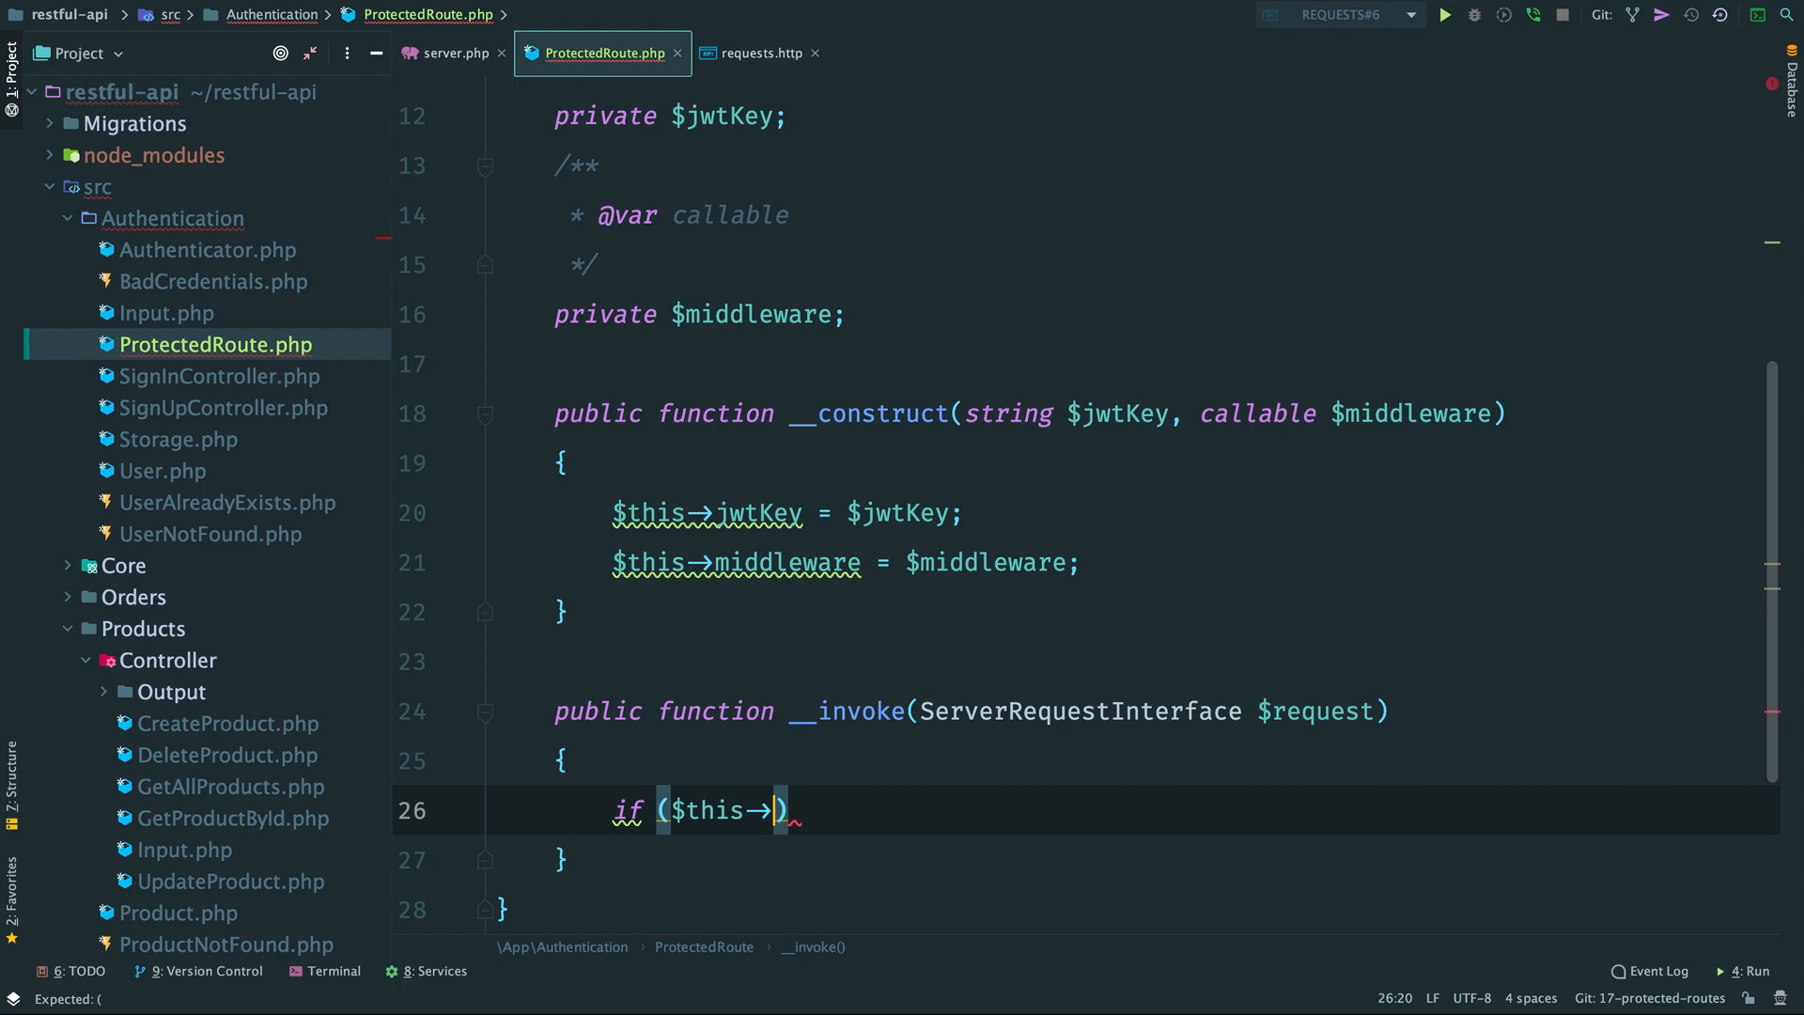
{"action": "type", "text": "authorize($request"}
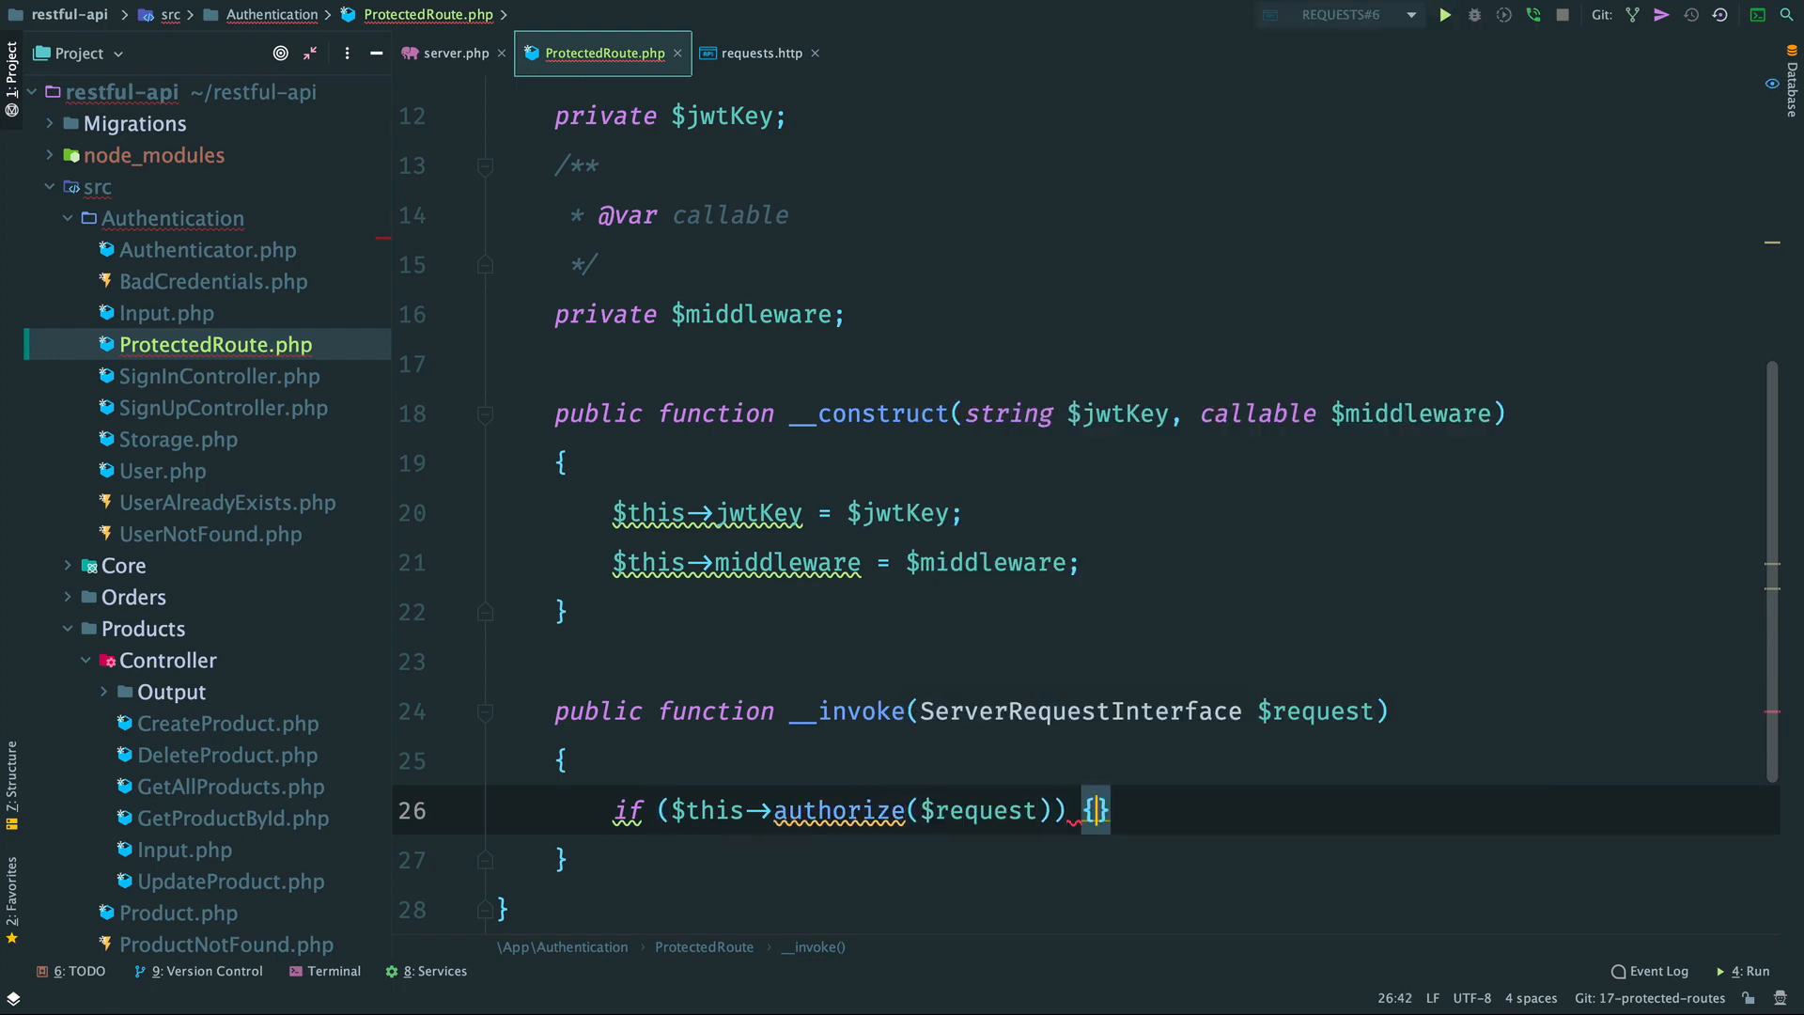
{"action": "type", "text": "return call_user_func($this->middleware, $request);"}
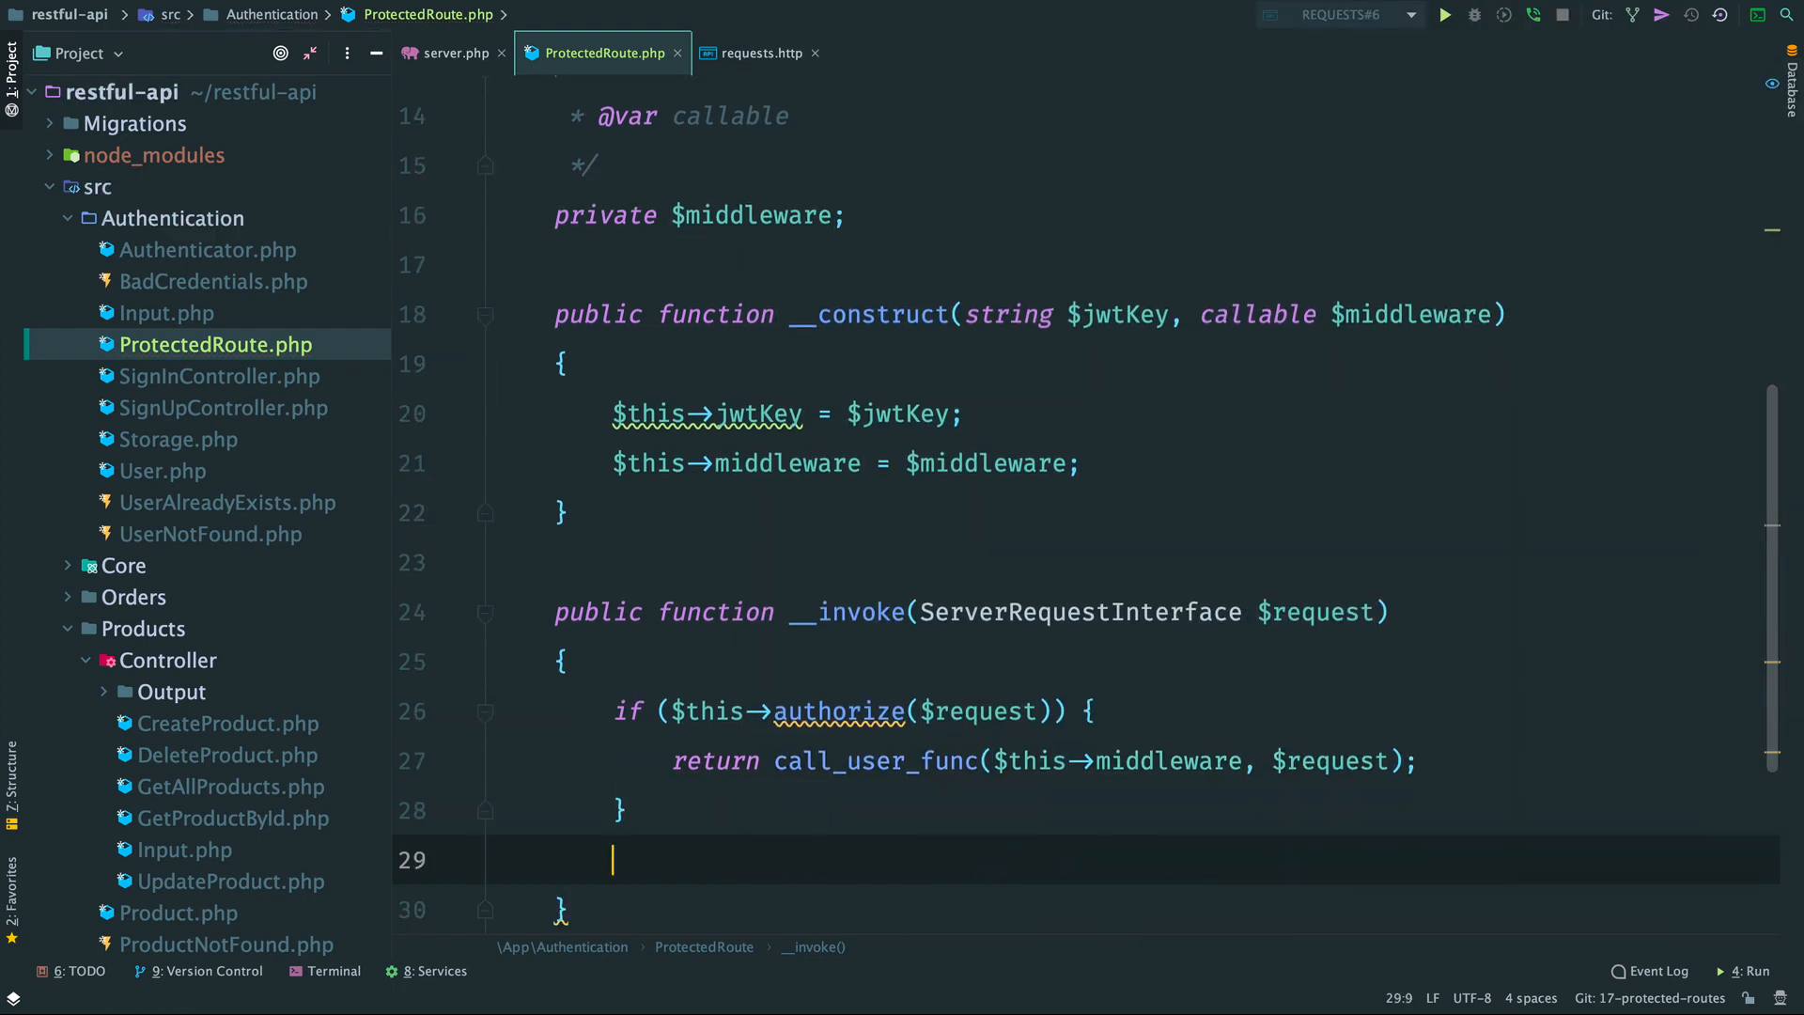
{"action": "type", "text": "return JsonResponse::unauthorized();"}
{"action": "type", "text": "$he"}
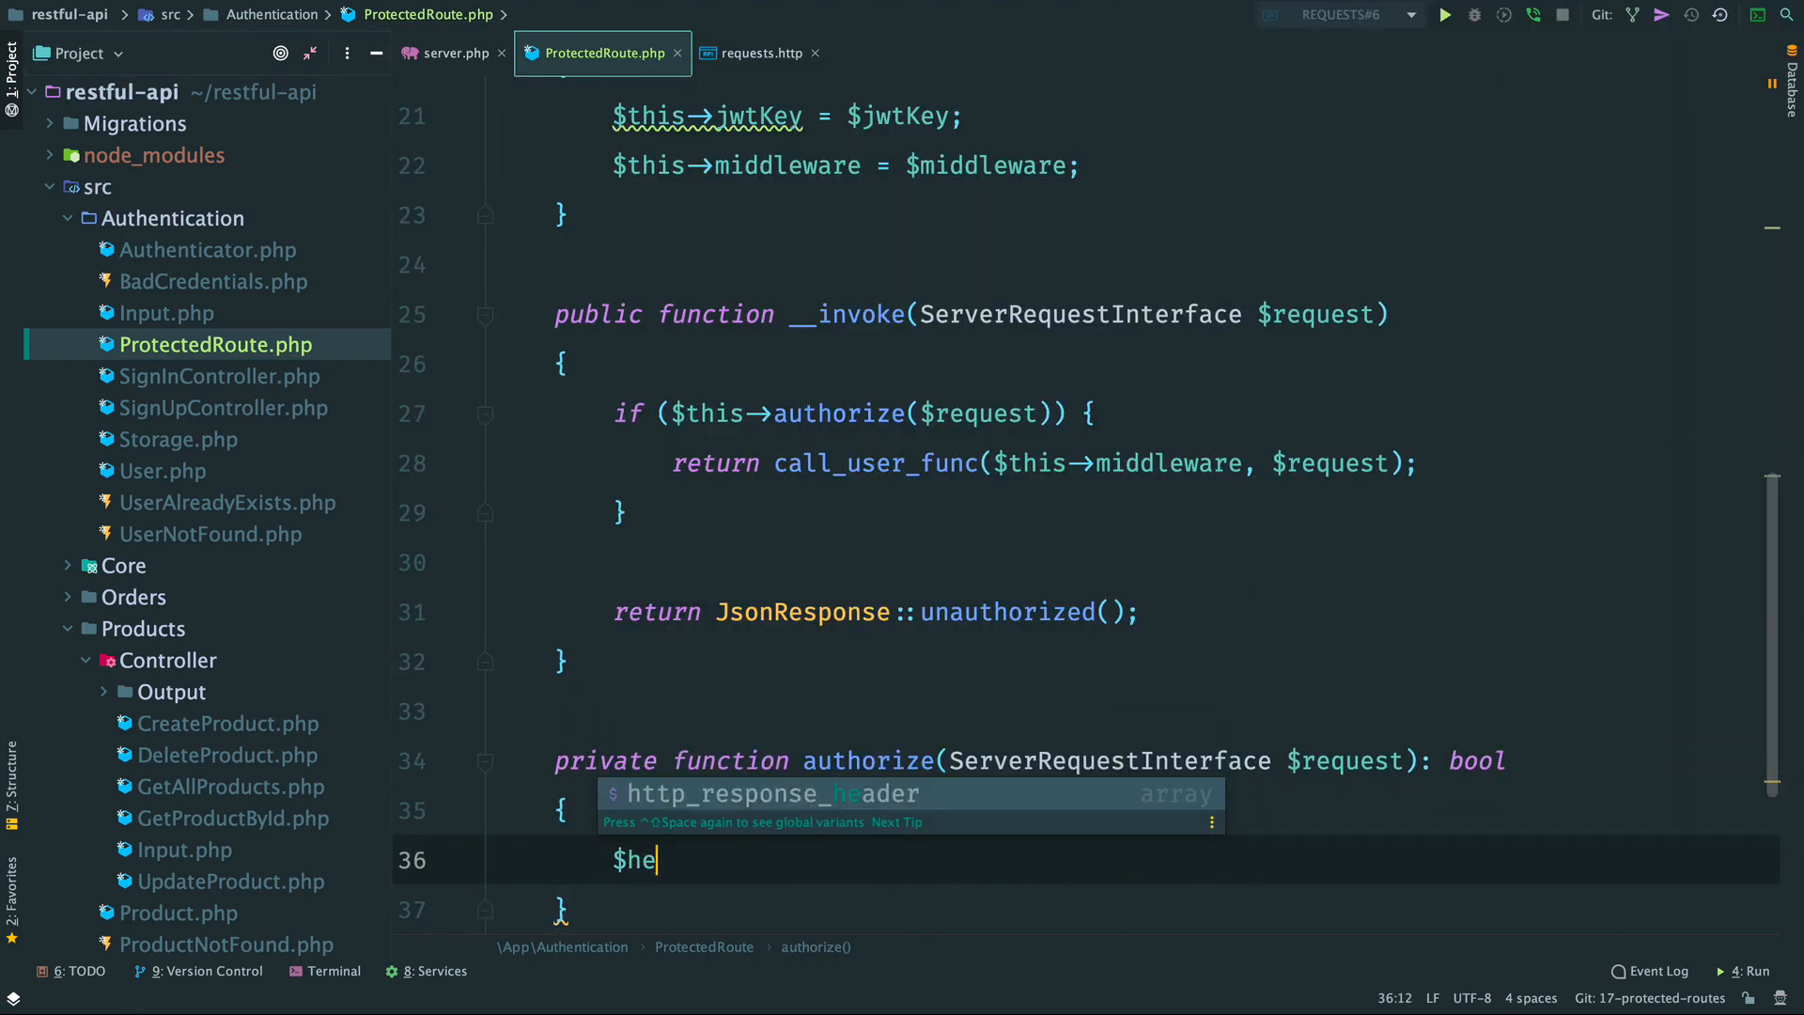
In authorize(), read the Authorization header, strip 'Bearer ' into $token, and return false when empty.
{"action": "type", "text": "ader = $request->getHeaderLine('Autho"}
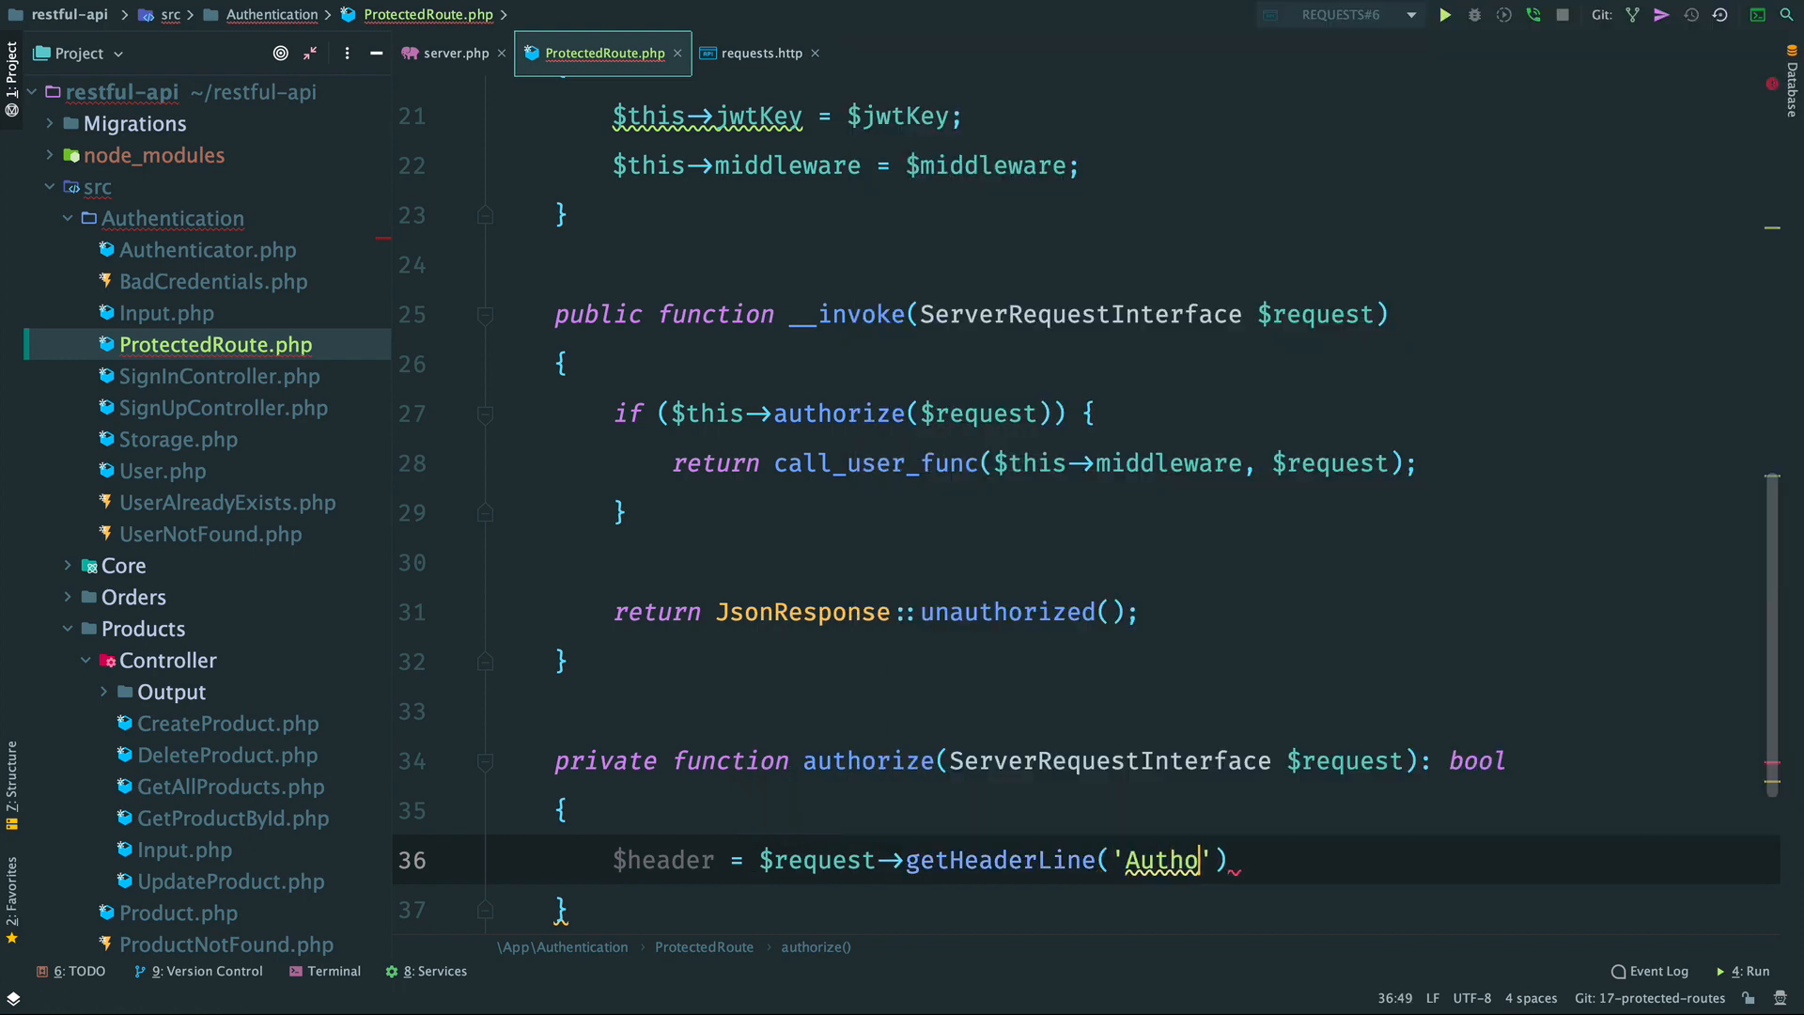
{"action": "type", "text": "$"}
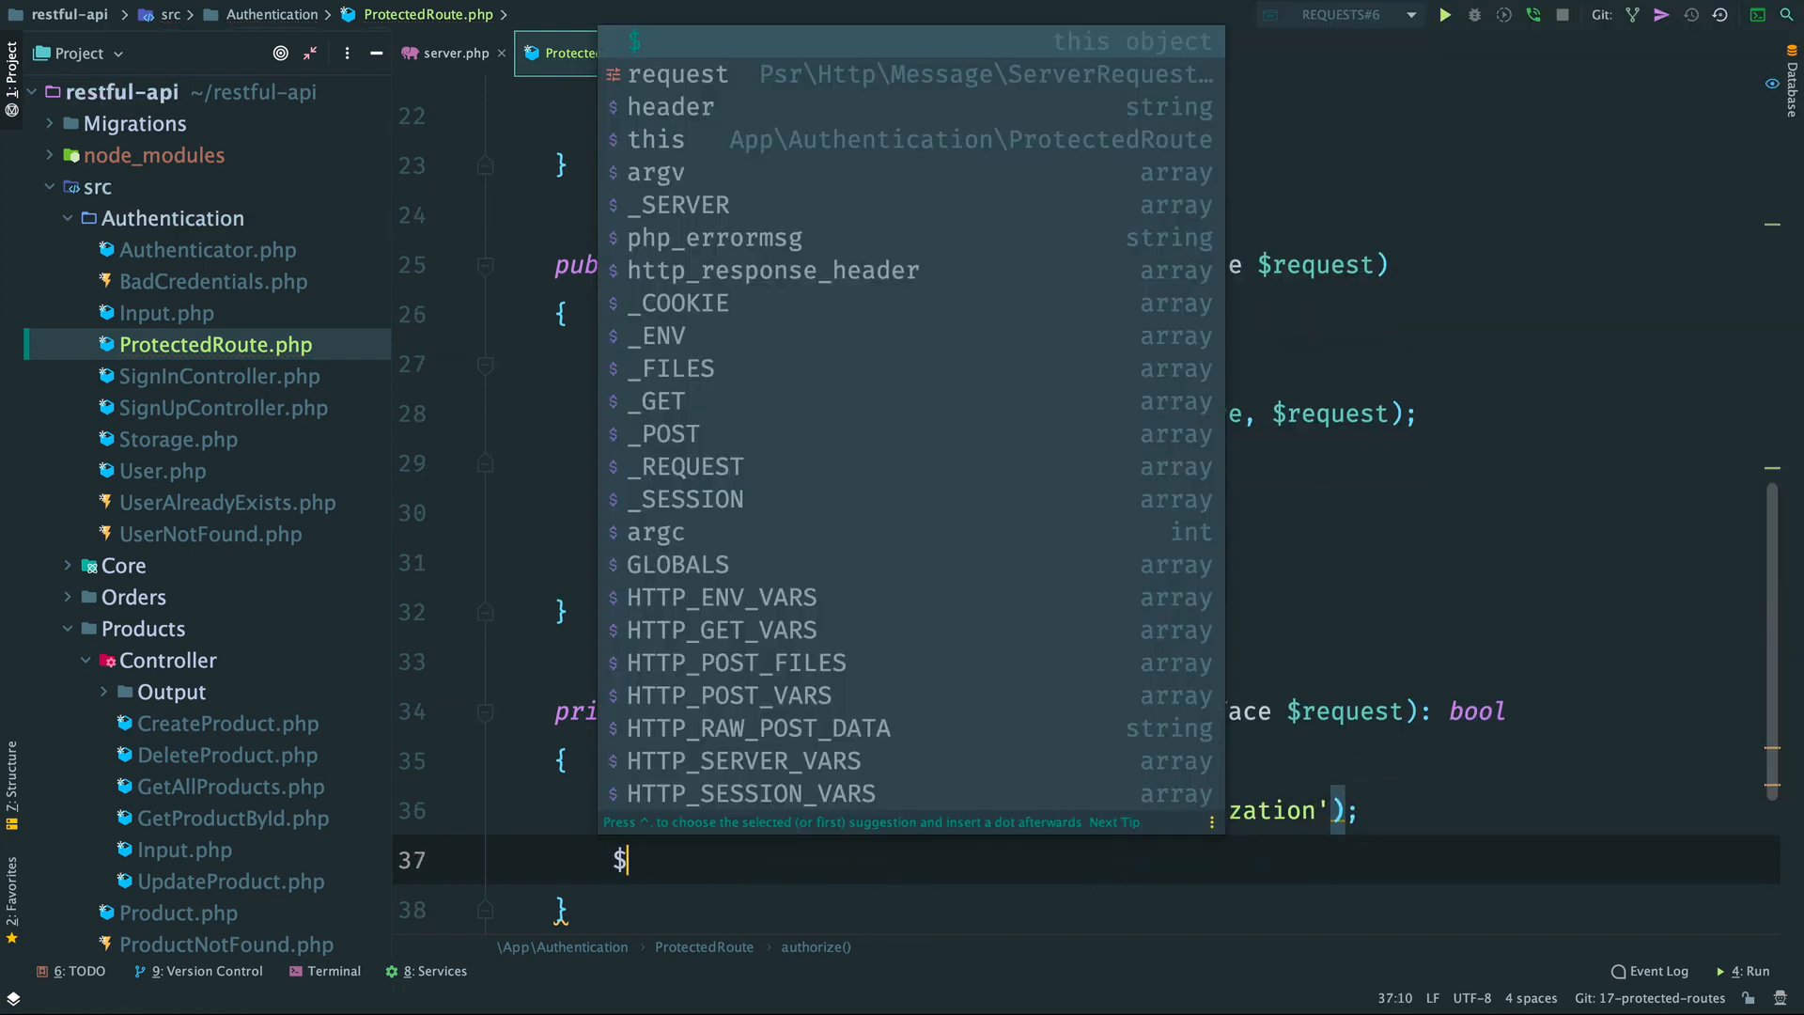
{"action": "type", "text": "token = str_replace('Bearer"}
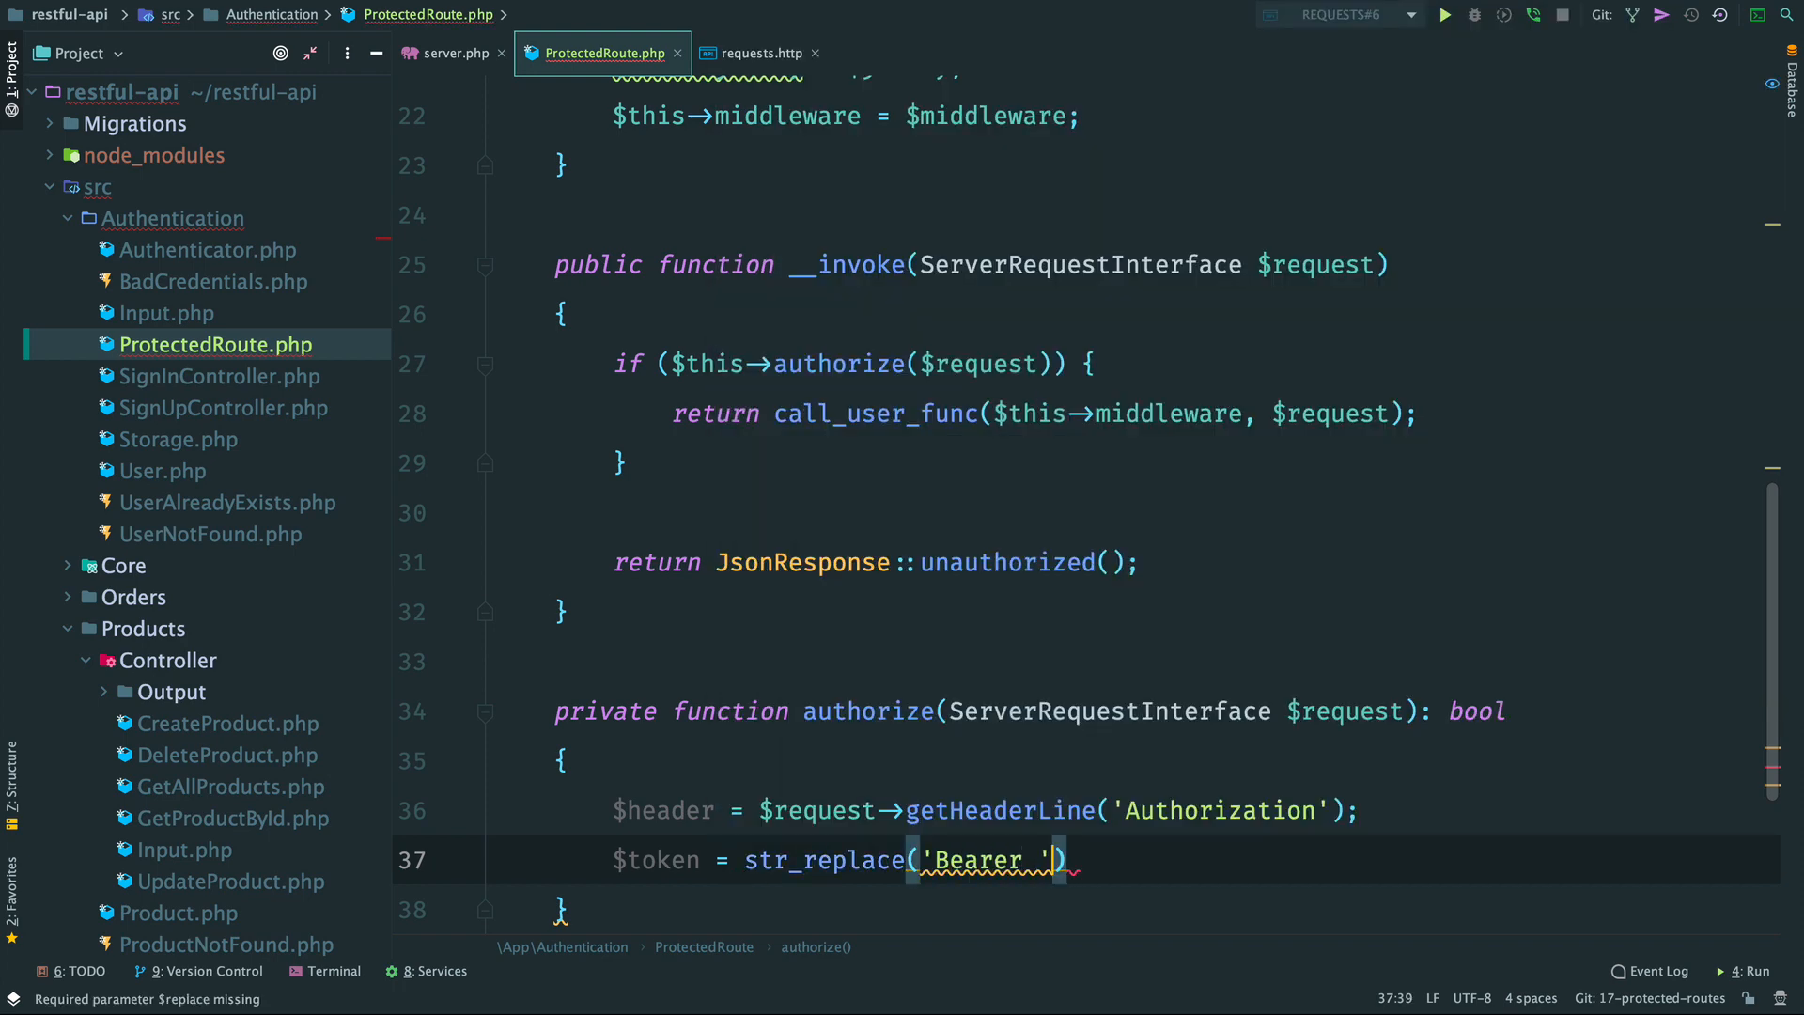
{"action": "type", "text": ", '', $header"}
{"action": "type", "text": "if (empty("}
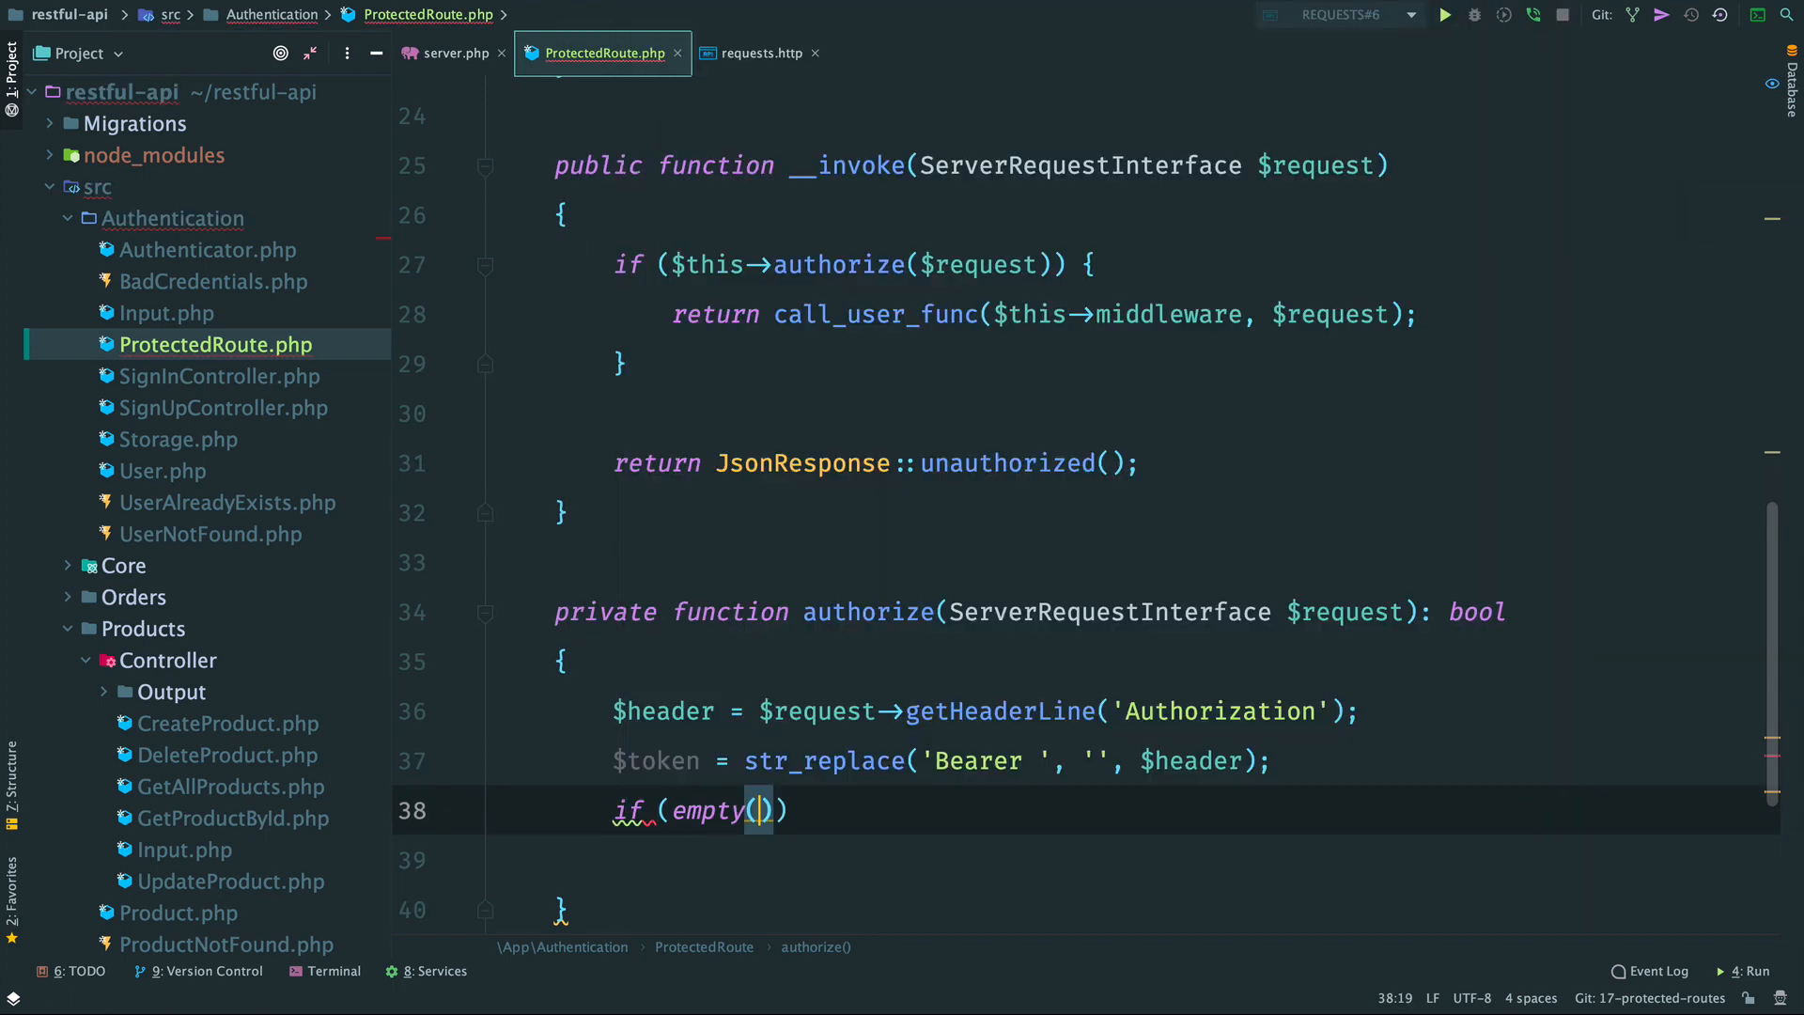
{"action": "type", "text": "$token) {"}
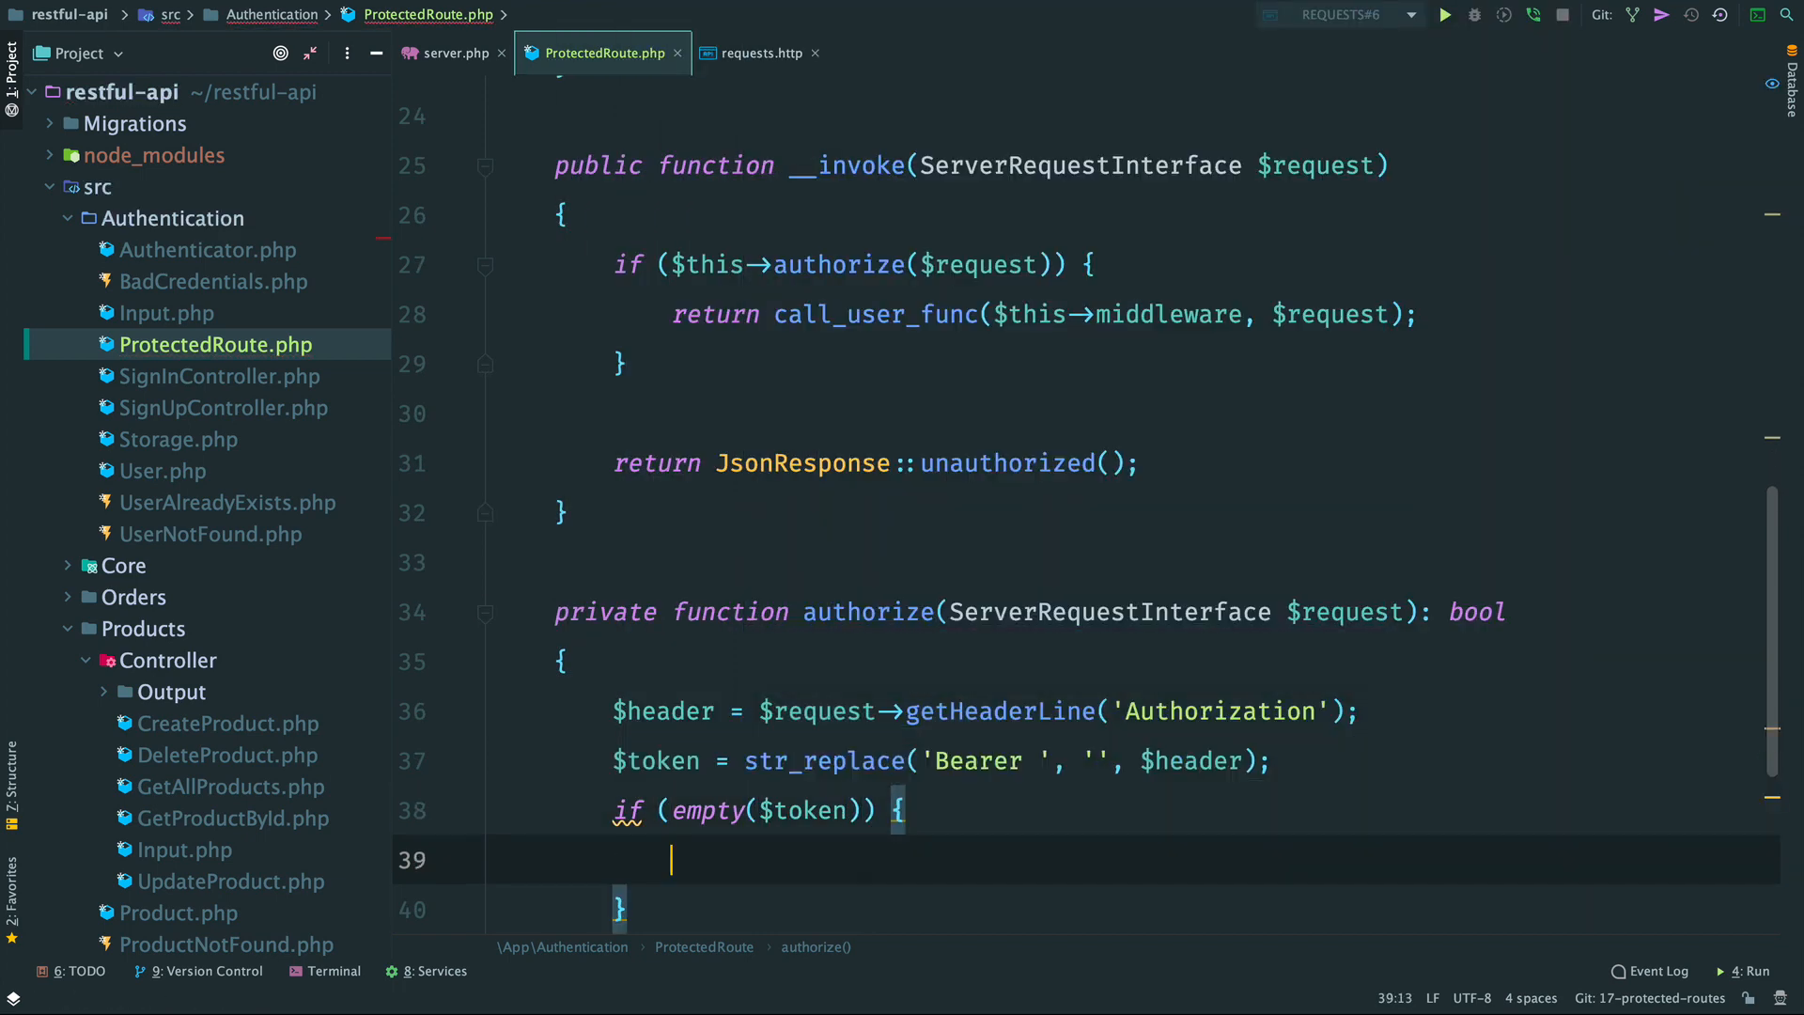
{"action": "type", "text": "return false;"}
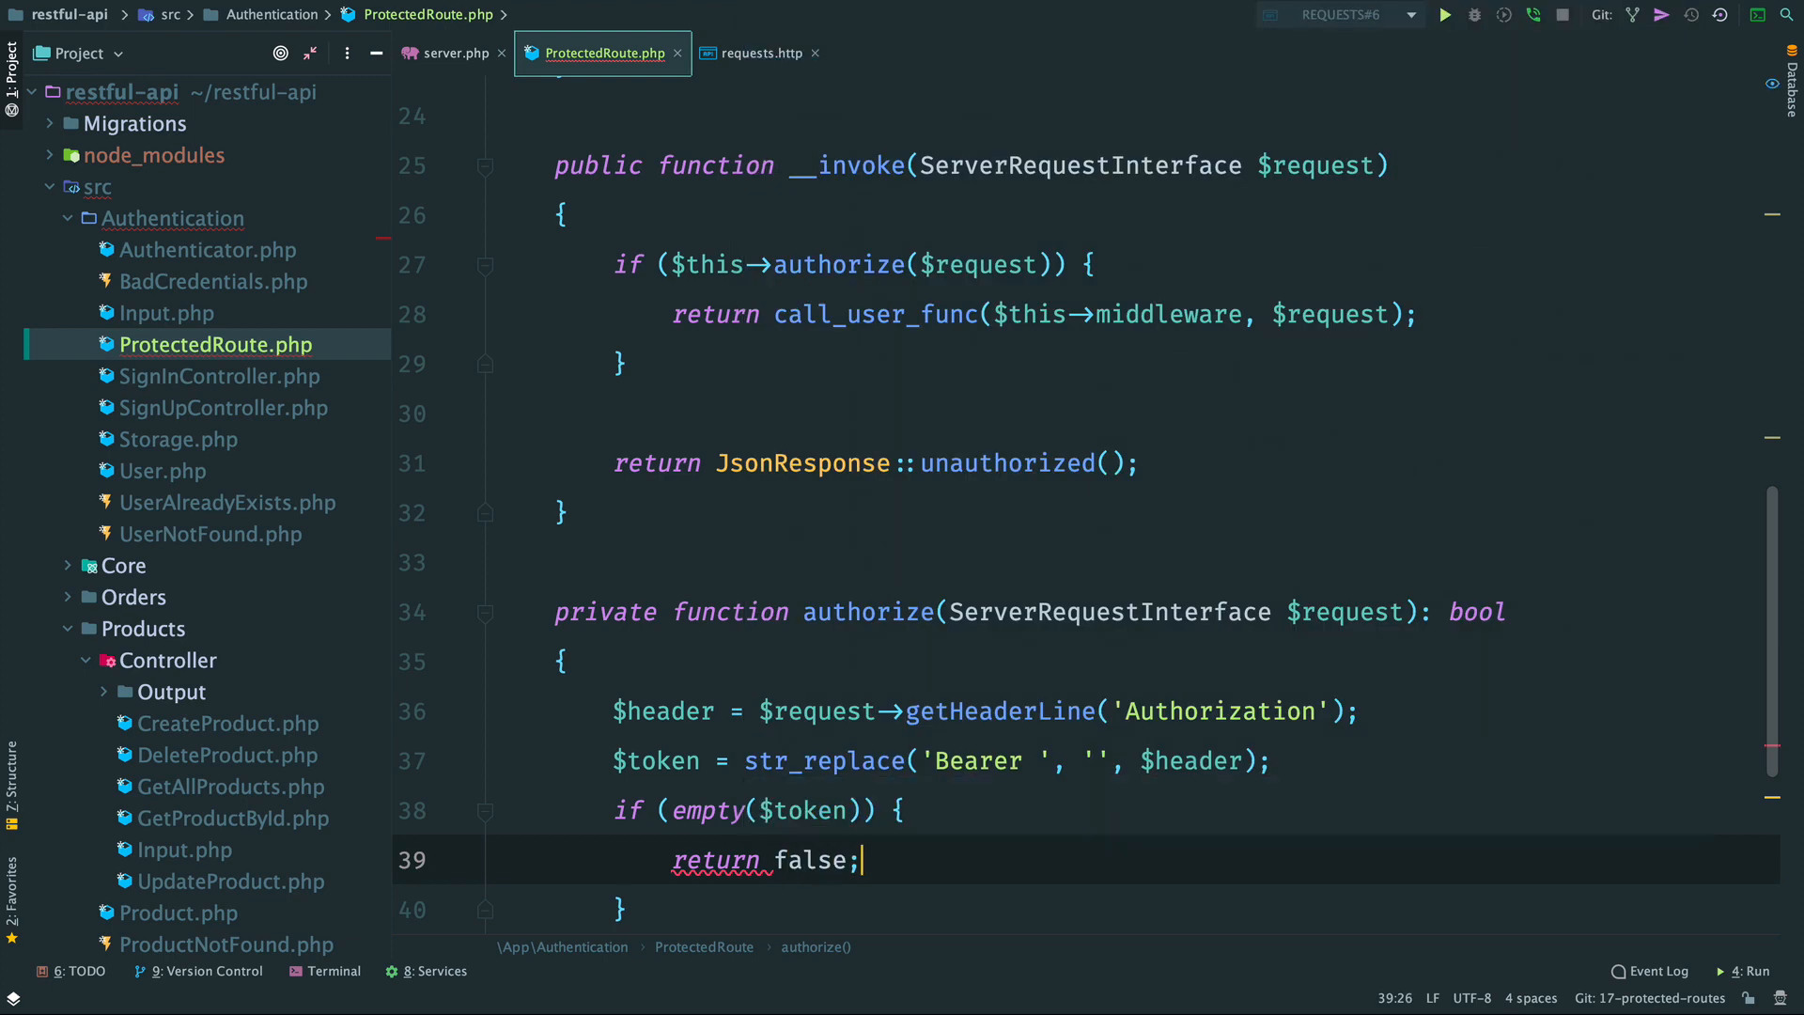
Return JWT::decode($token, $this->jwtKey, ['HS256']) !== null, then begin a new file in the folder.
{"action": "type", "text": "JWT::decode("}
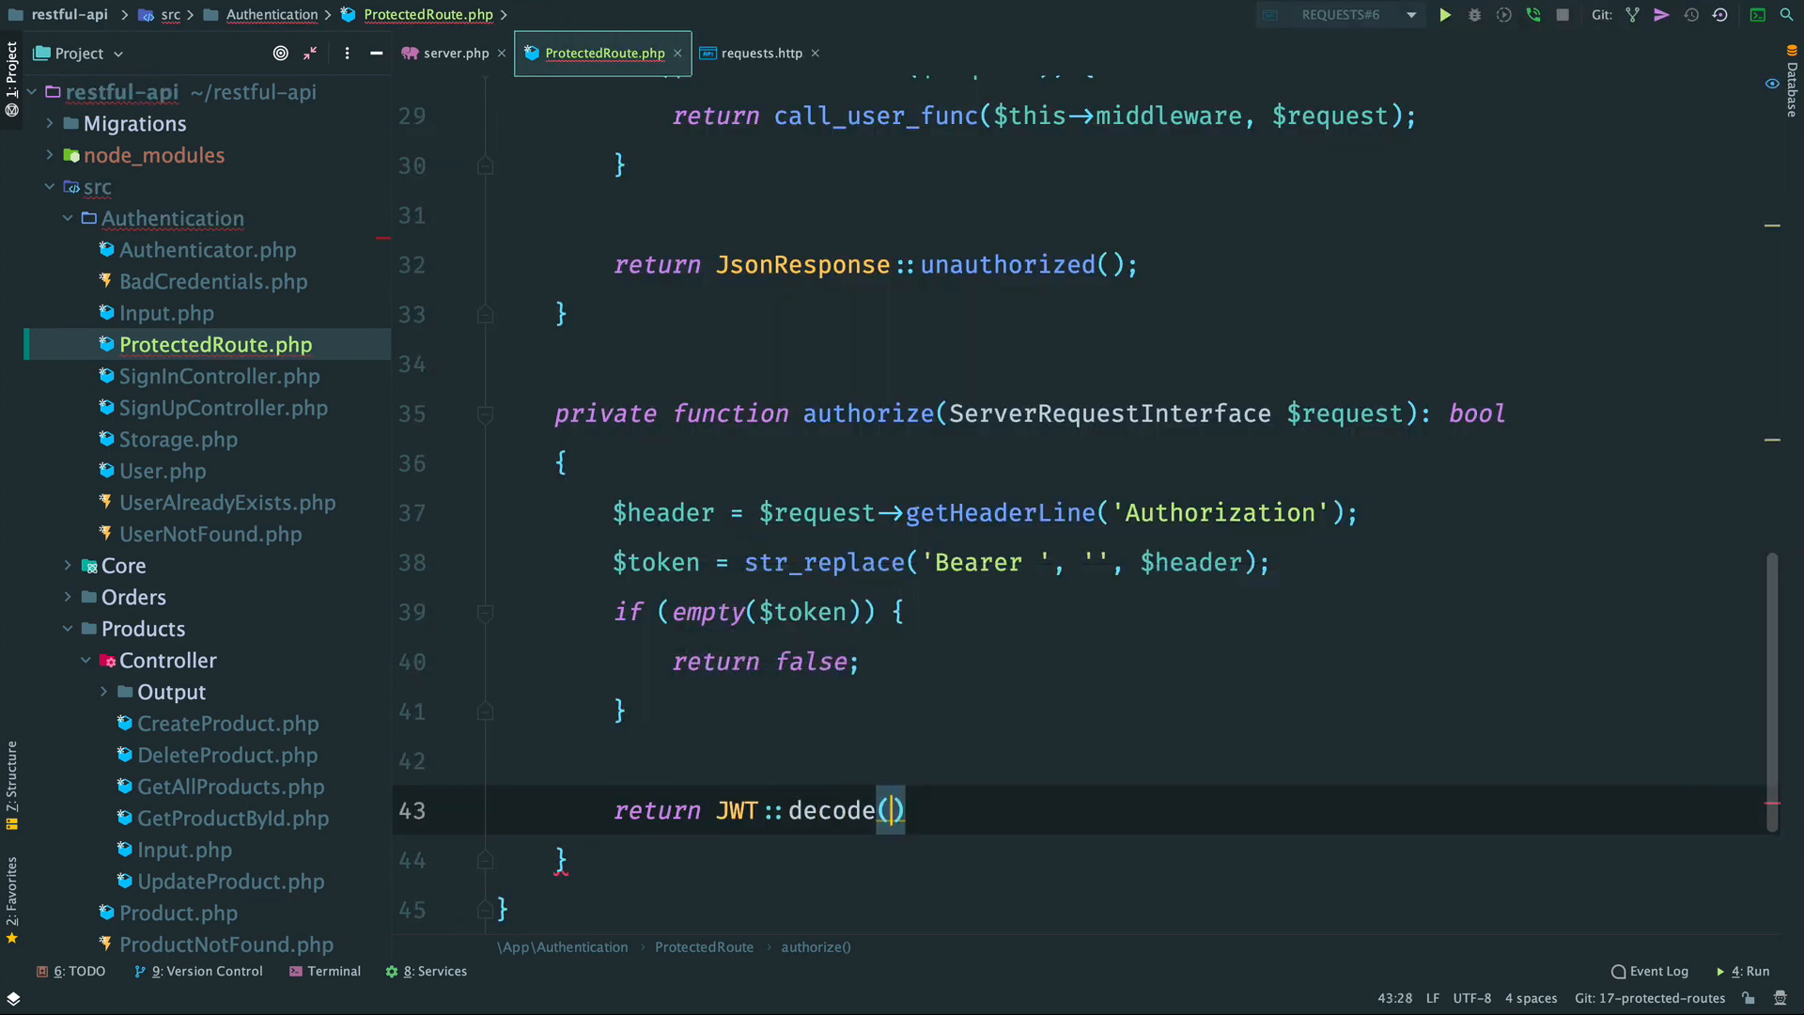
{"action": "type", "text": "$token,"}
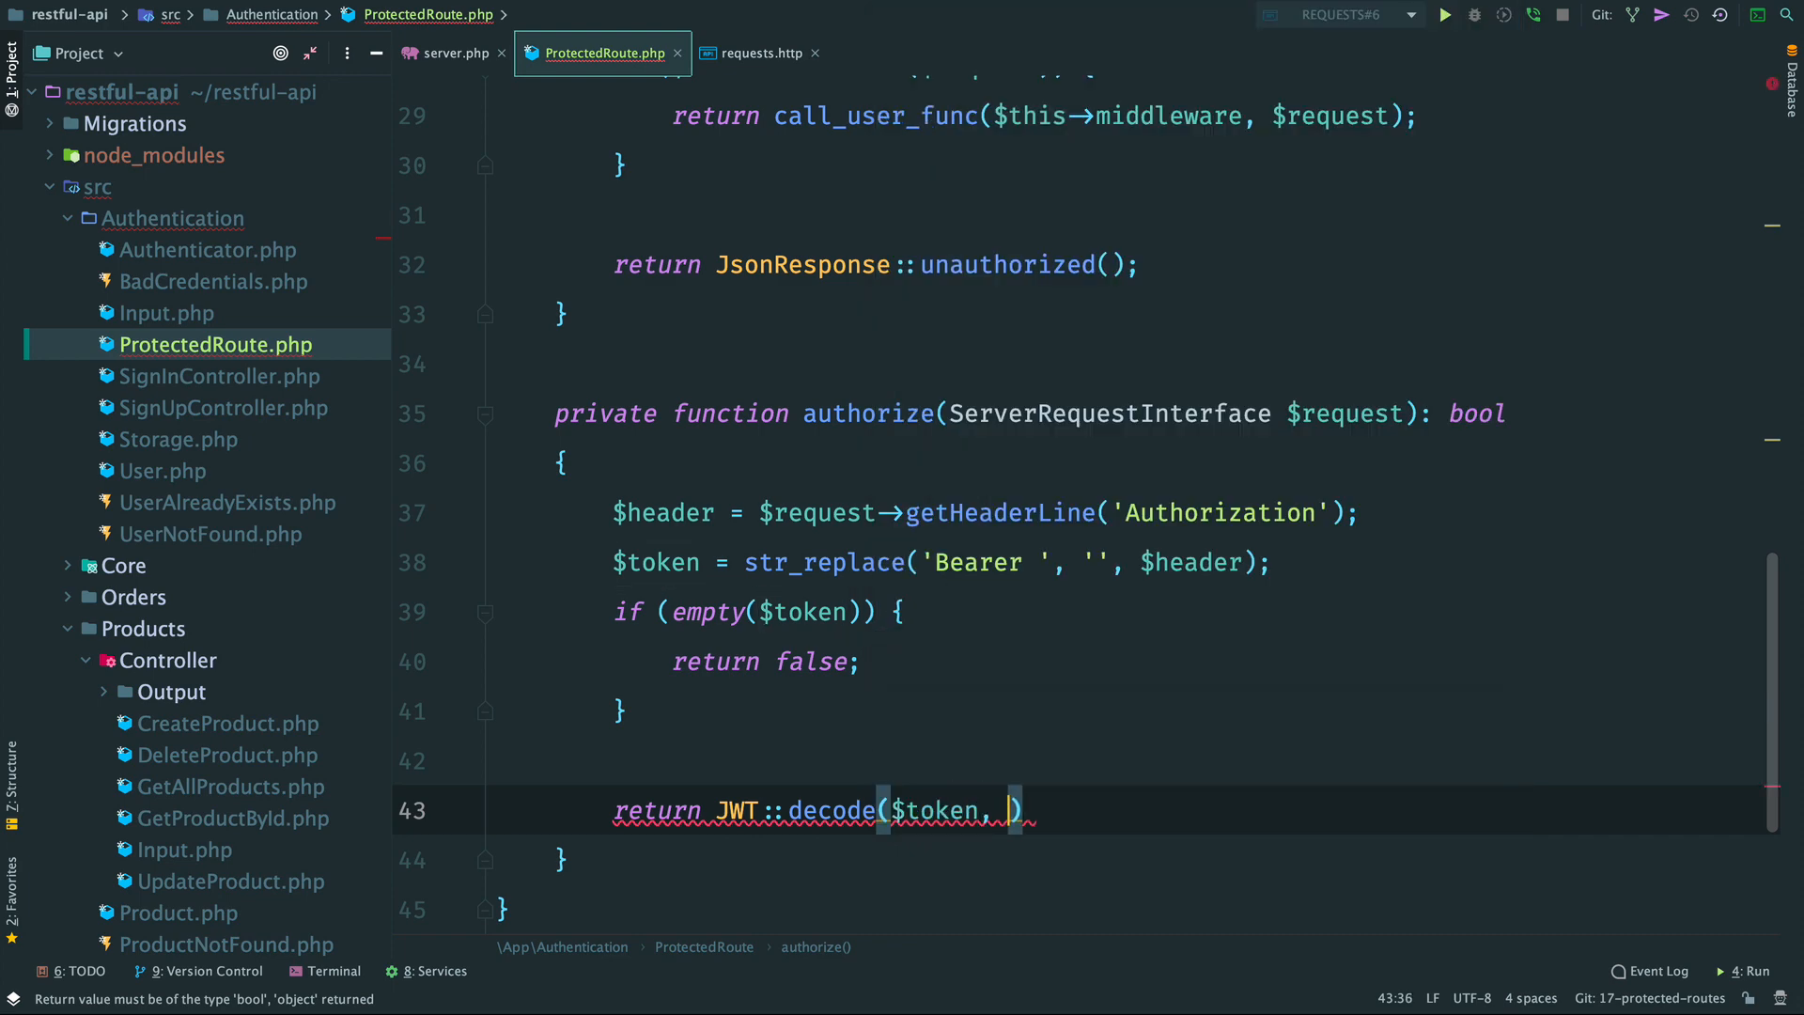
{"action": "type", "text": "$this->jwtKey"}
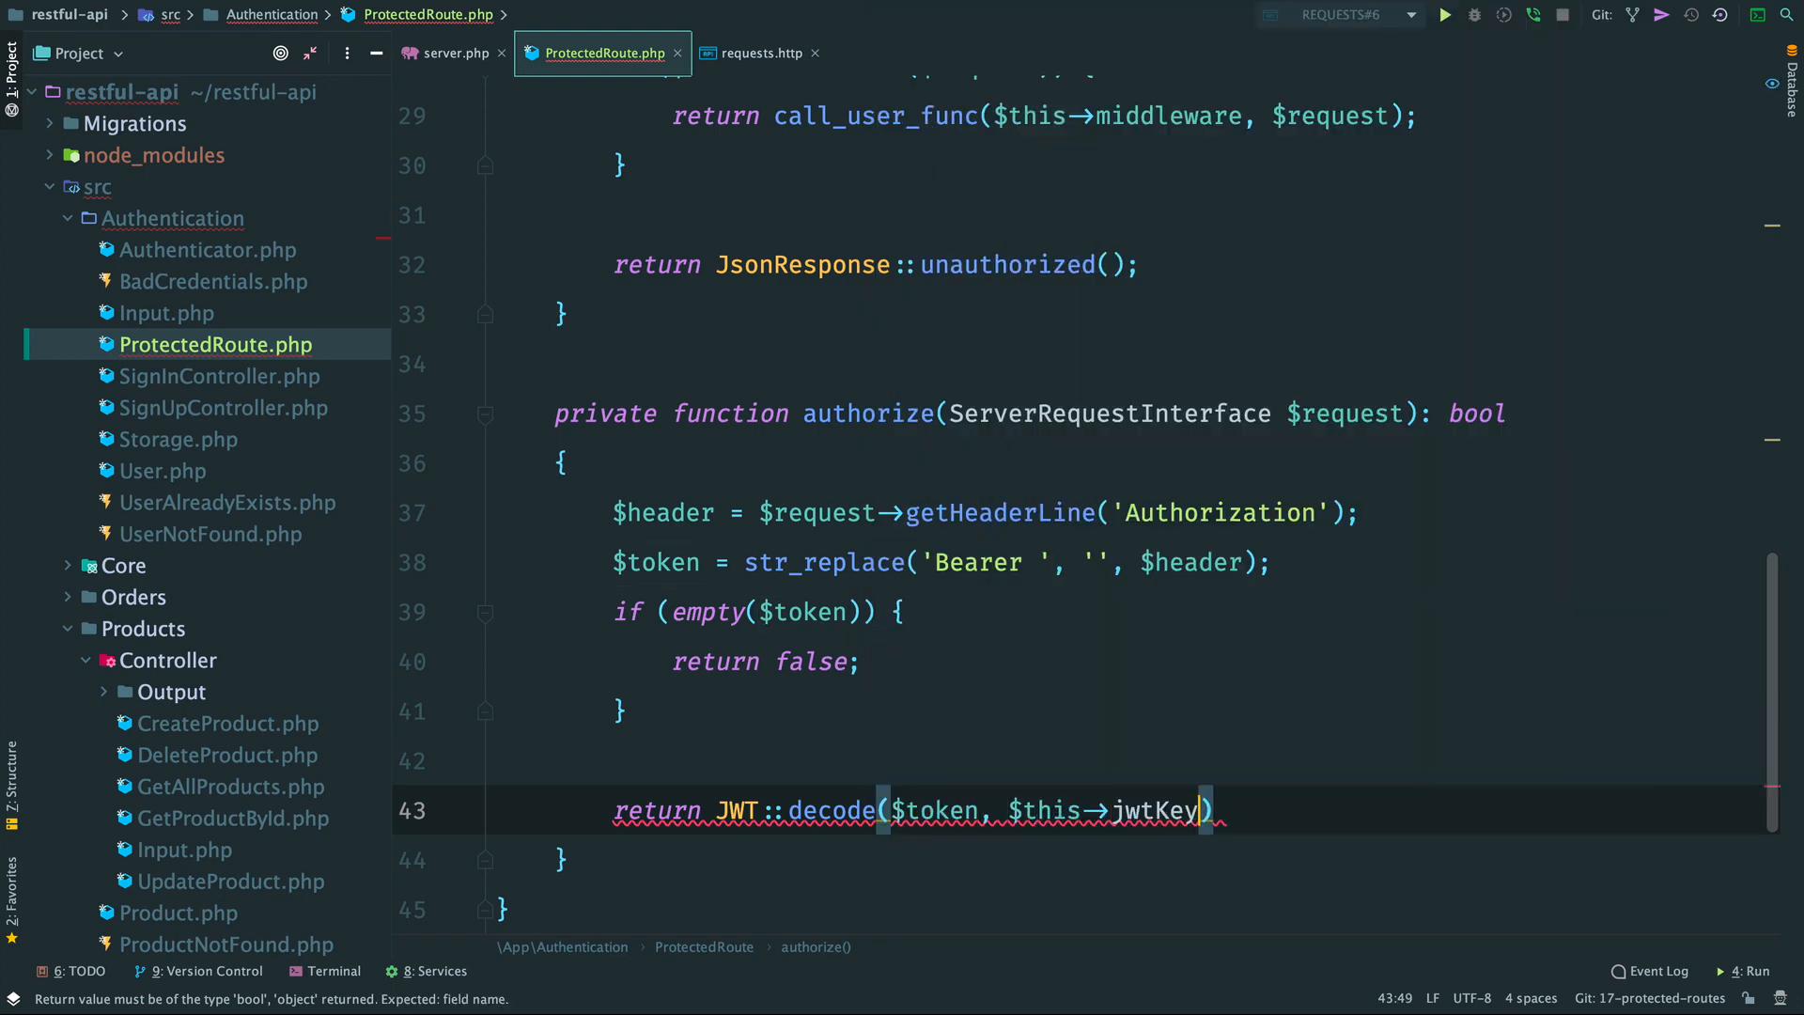
{"action": "type", "text": ", []"}
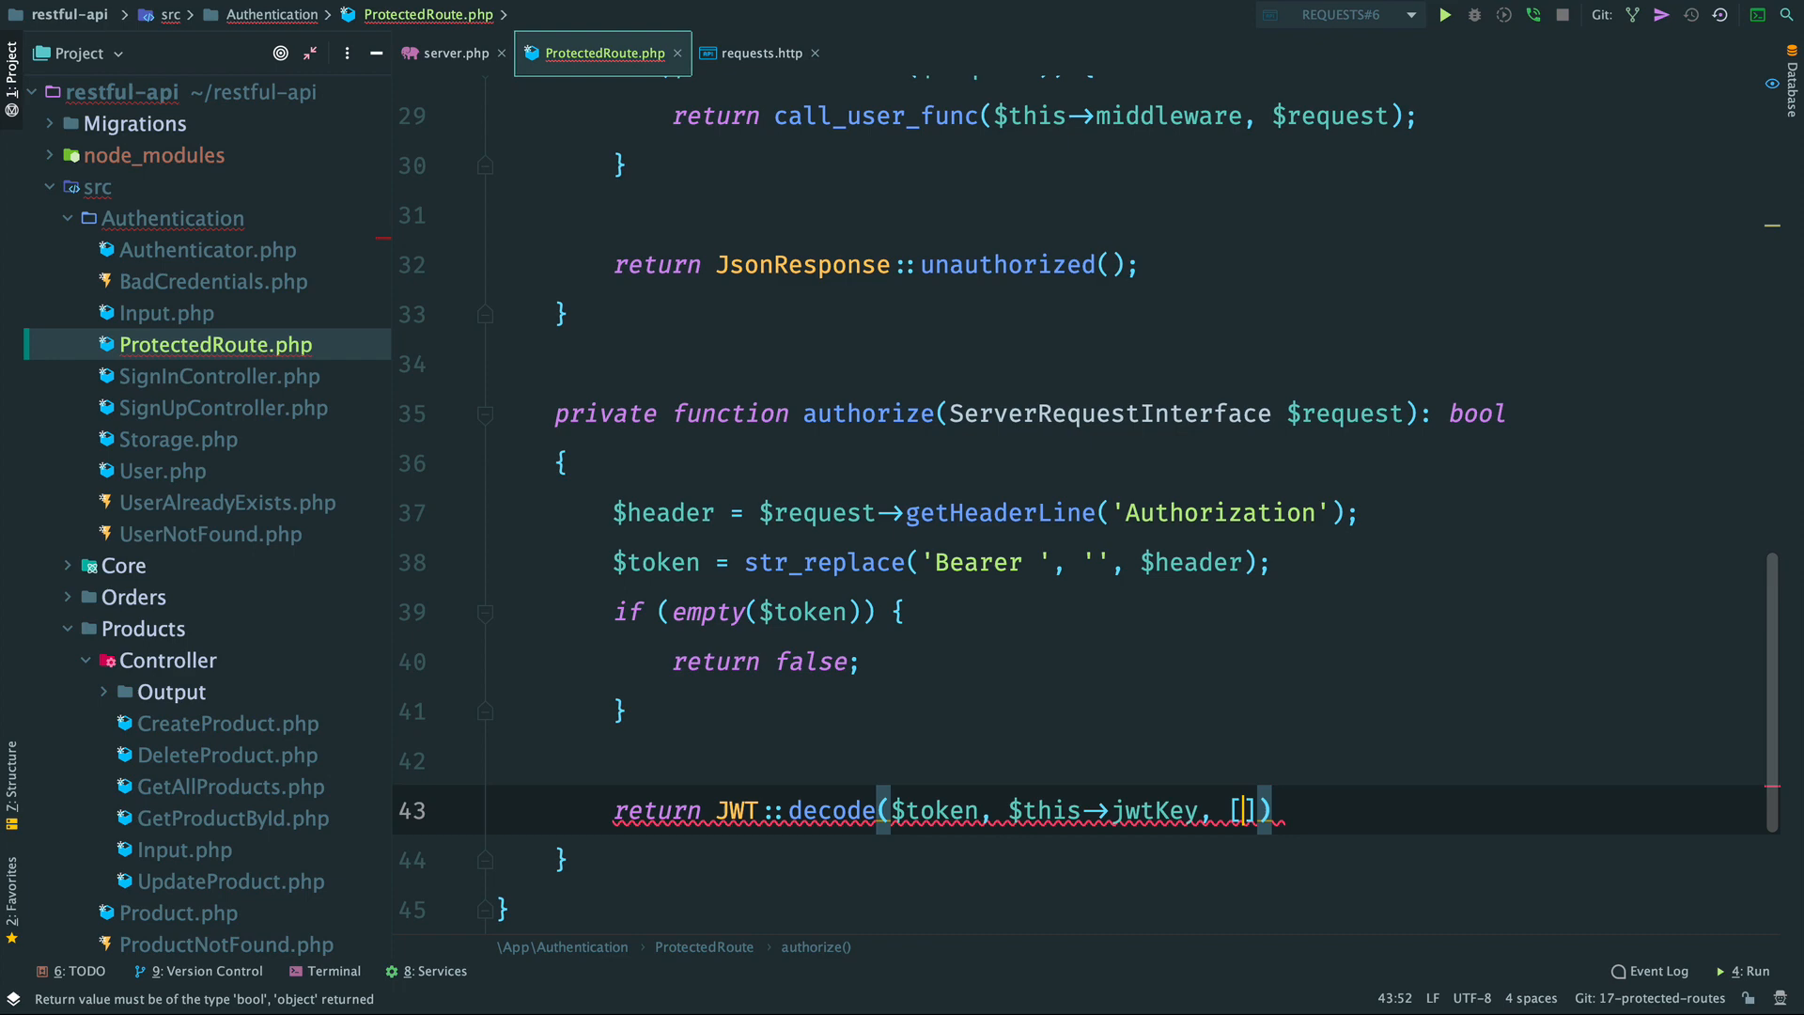
{"action": "type", "text": "'HS256'"}
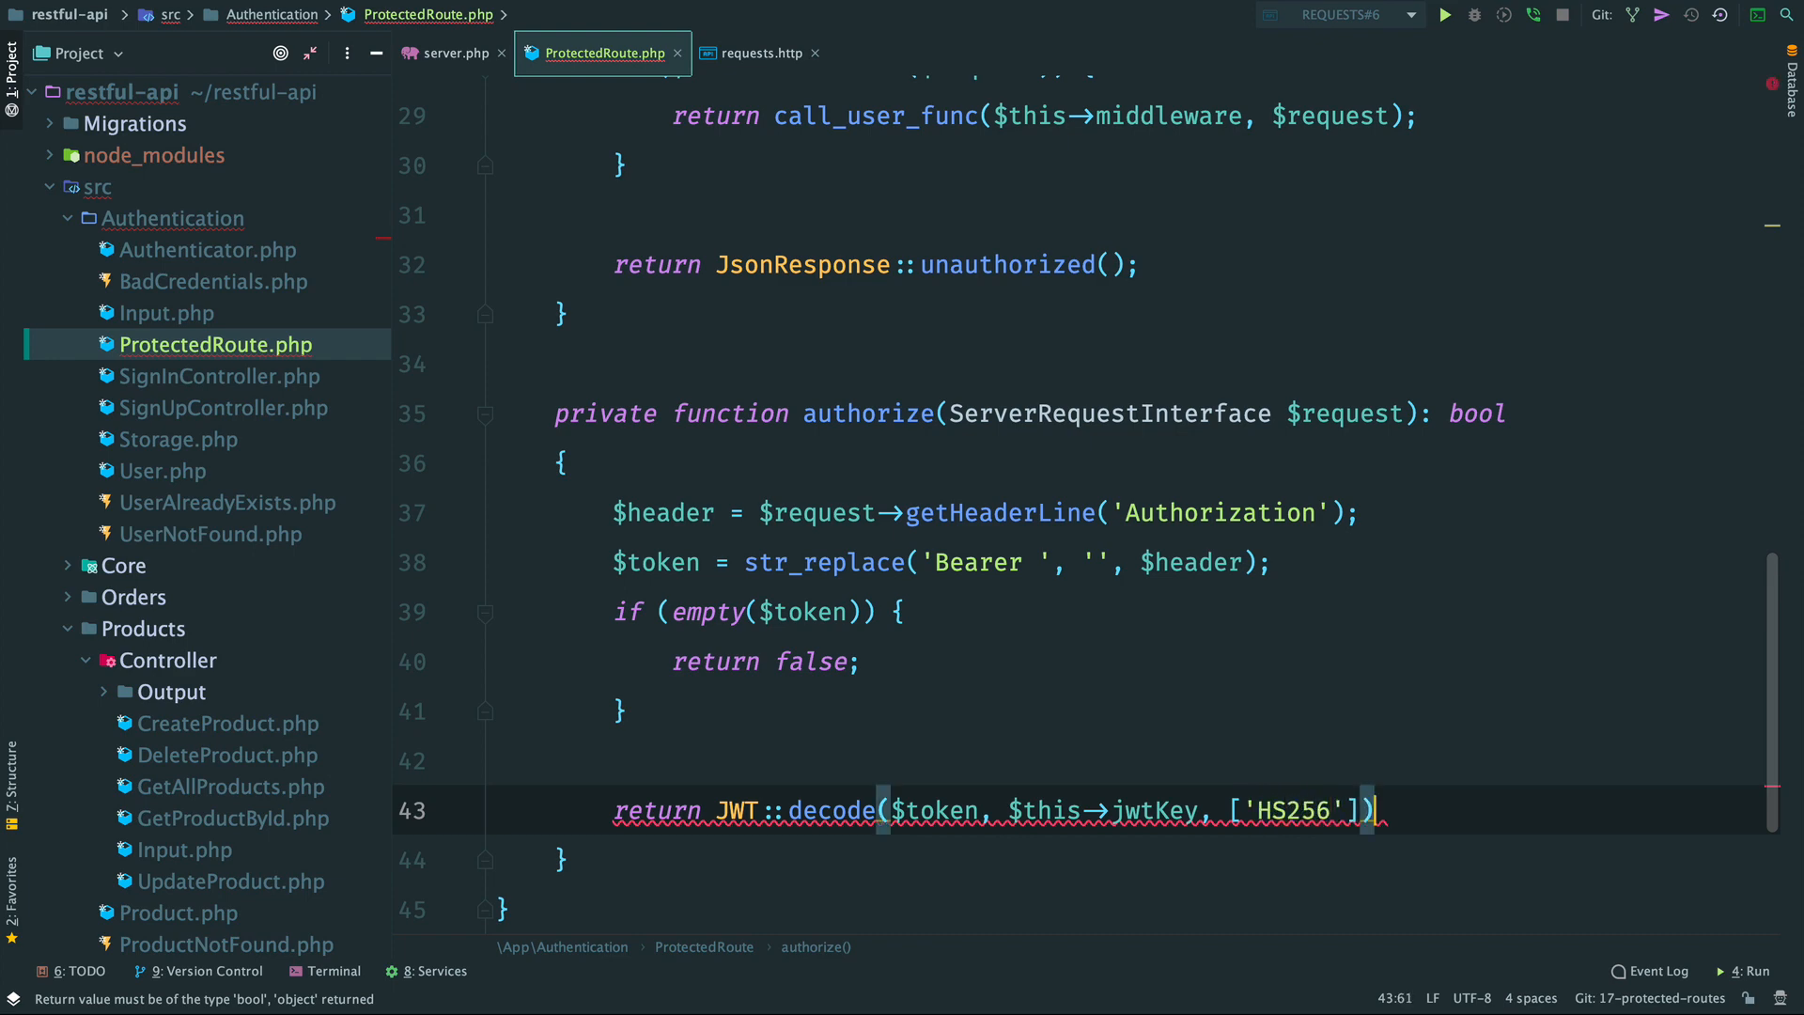
{"action": "type", "text": "!== null;"}
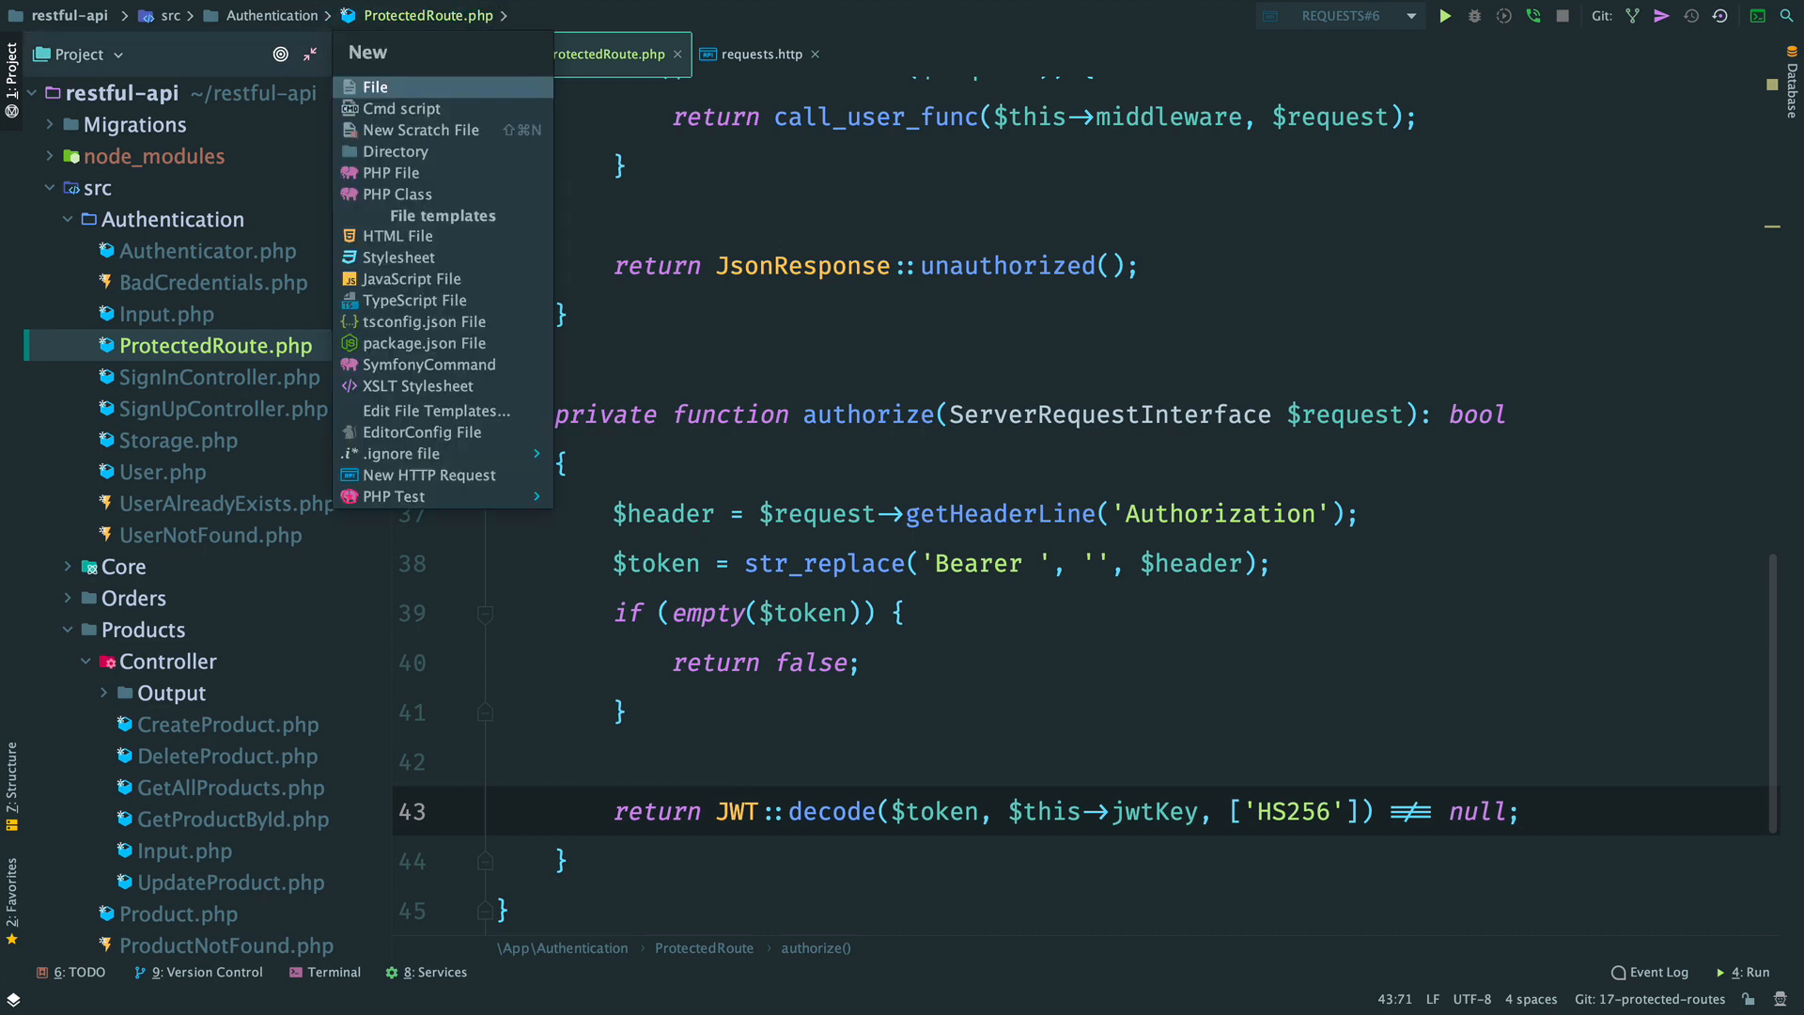
{"action": "left_click", "coordinate": [398, 194]}
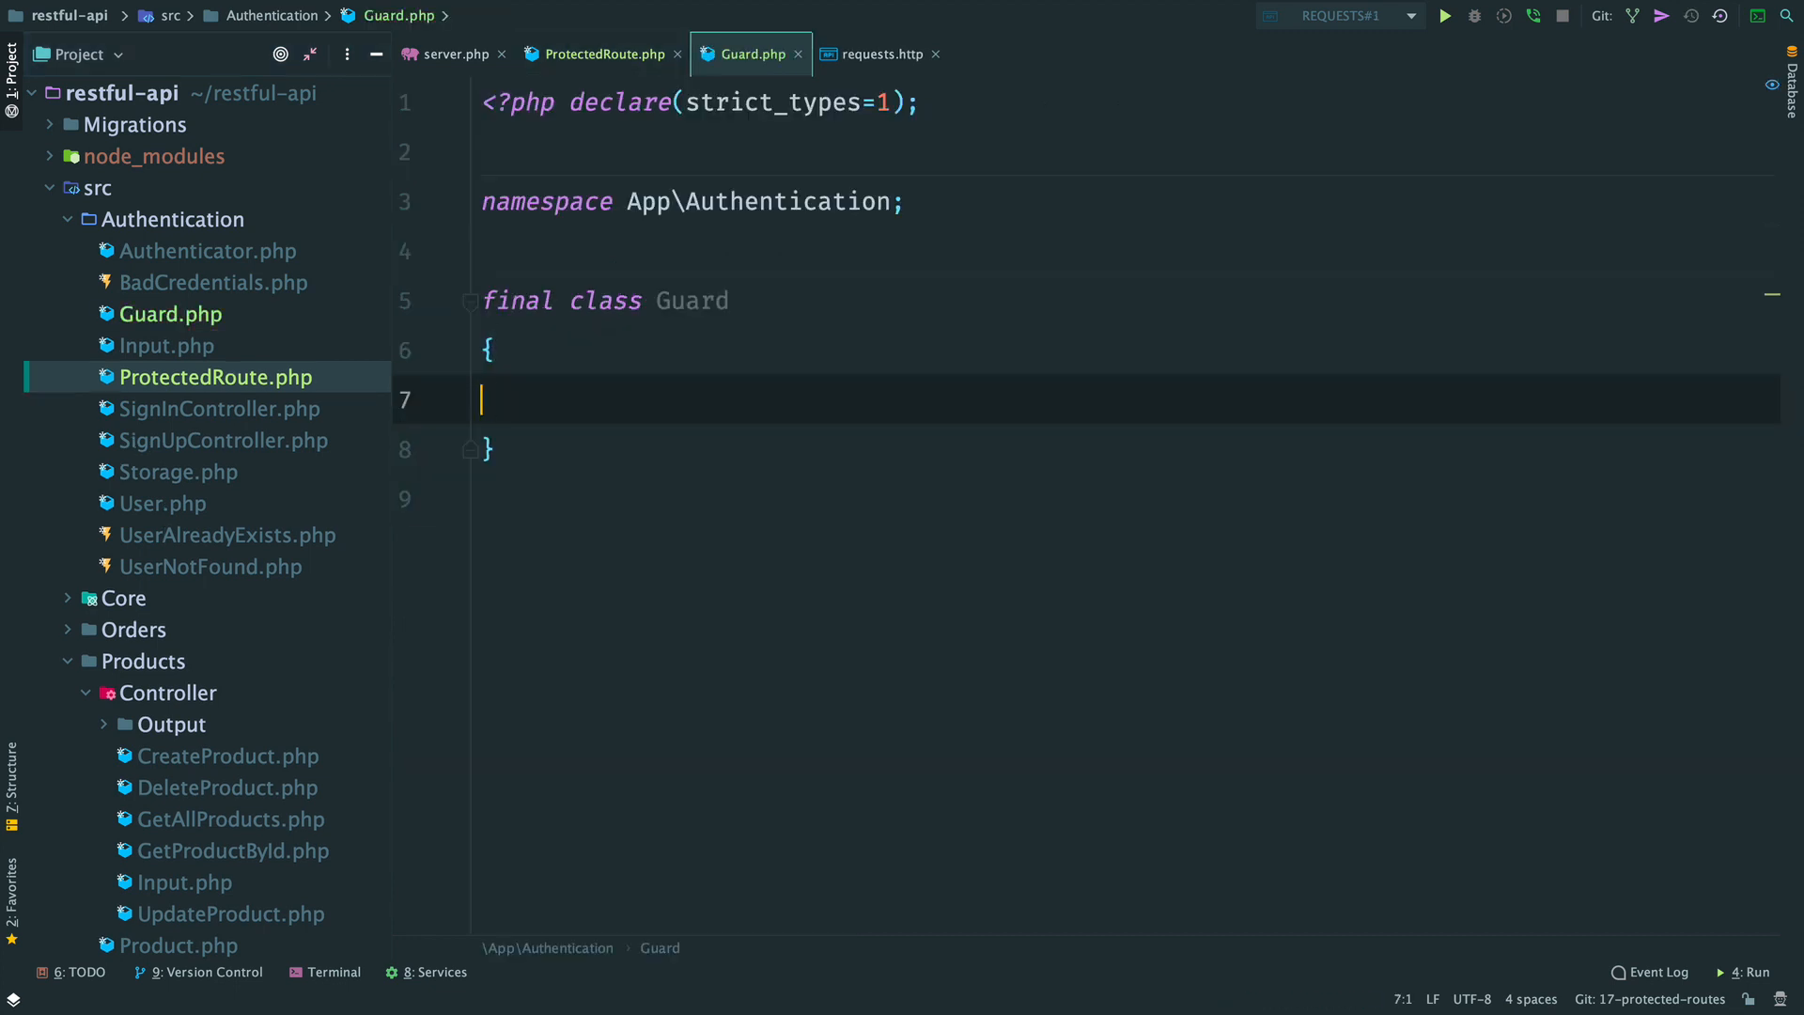
Give Guard a constructor storing string $jwtKey and protect() returning new ProtectedRoute($this->jwtKey, $middleware).
{"action": "type", "text": "public function __construct()"}
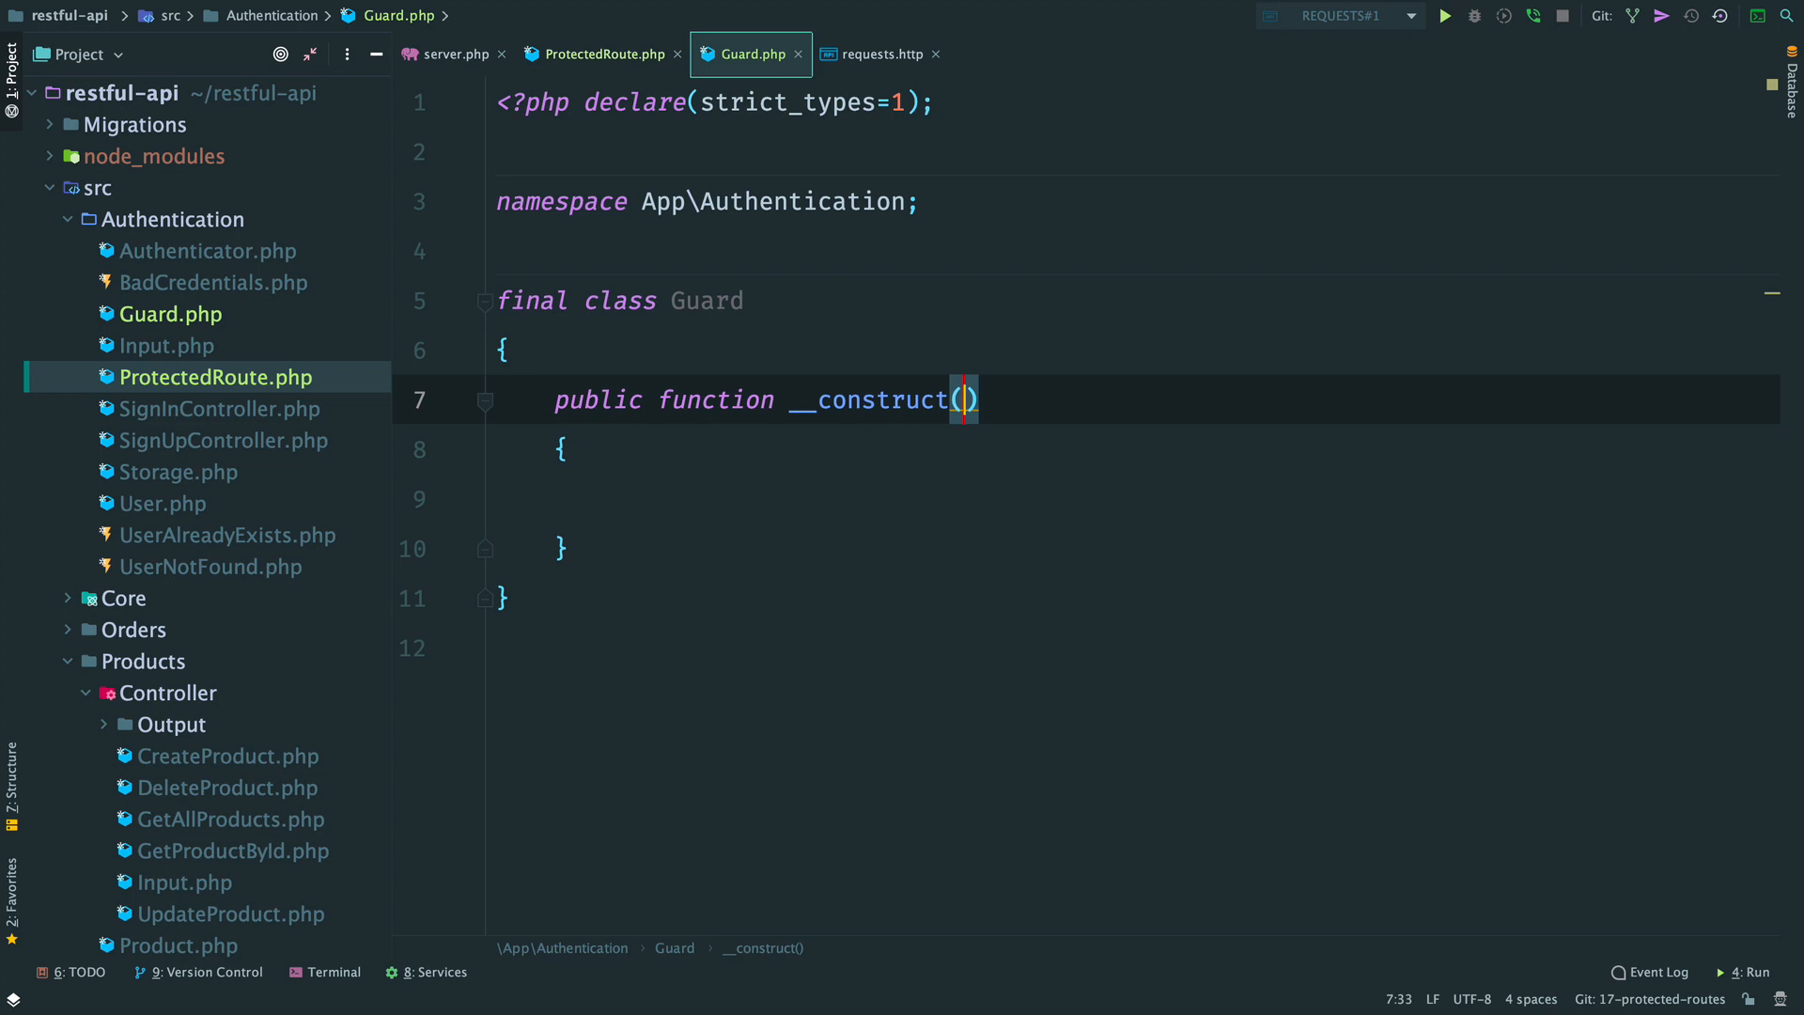
{"action": "type", "text": "string $jwtKey"}
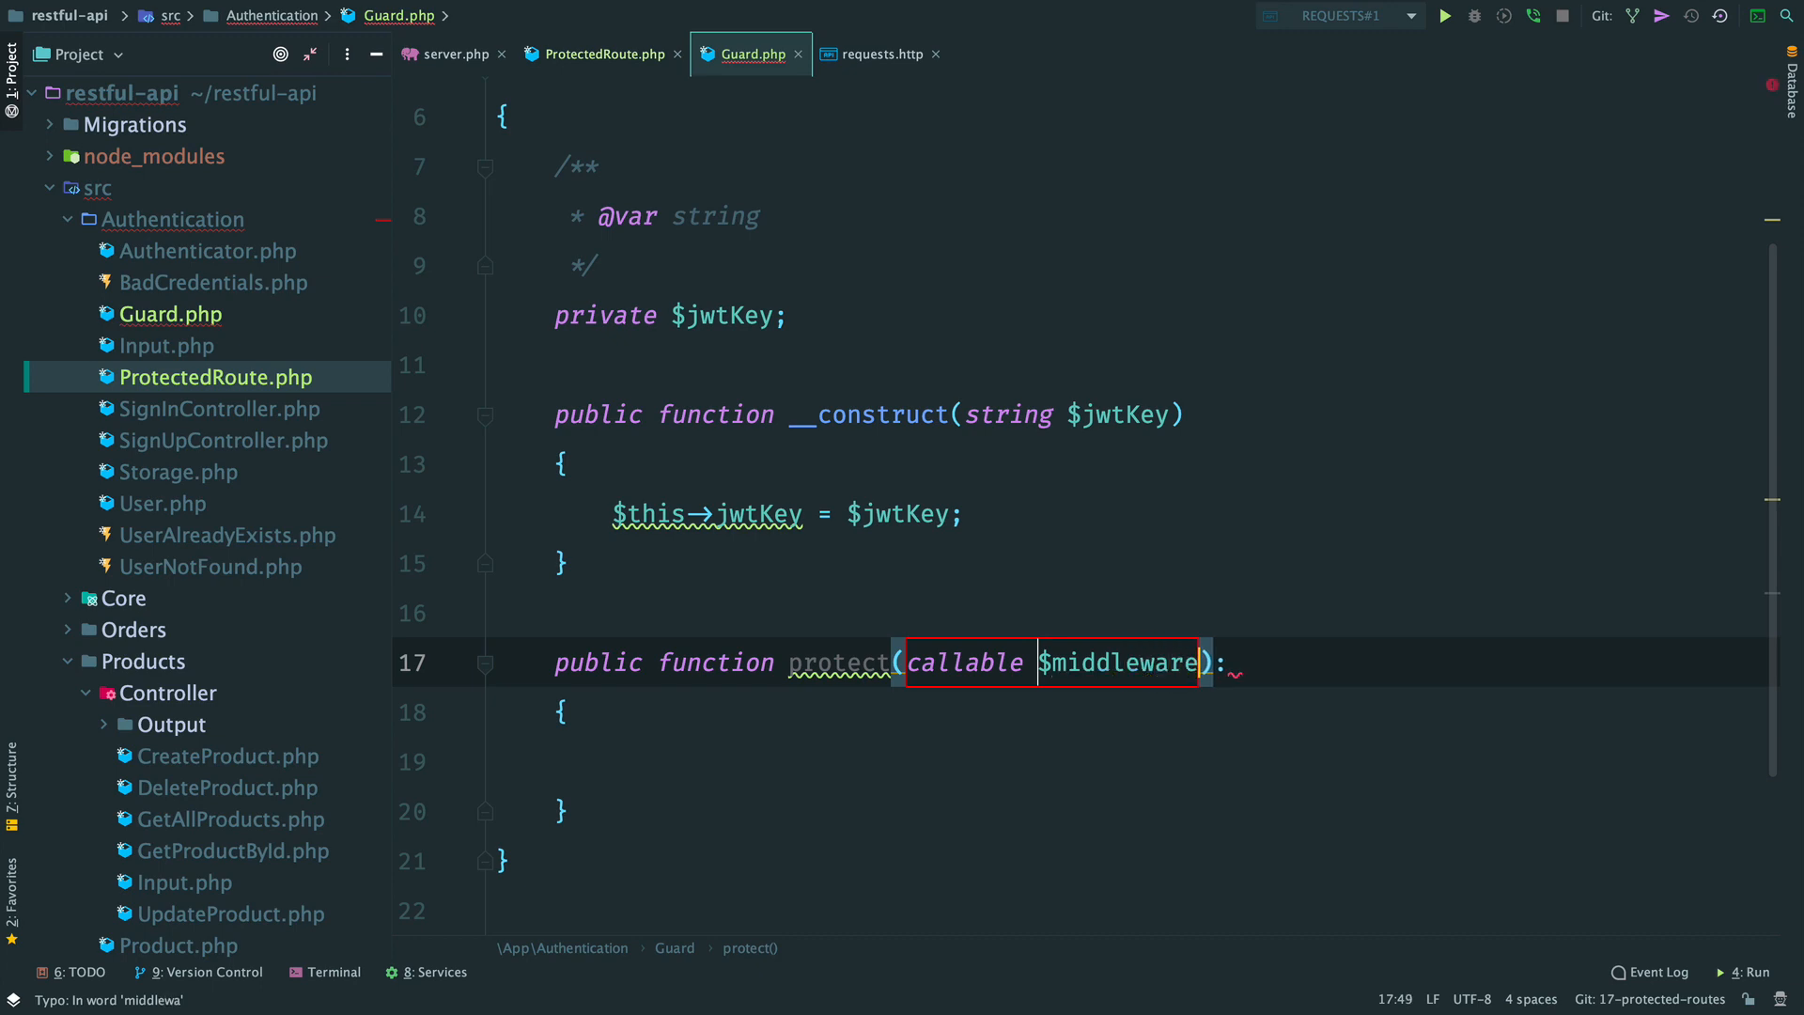
{"action": "type", "text": "ProtectedRoute"}
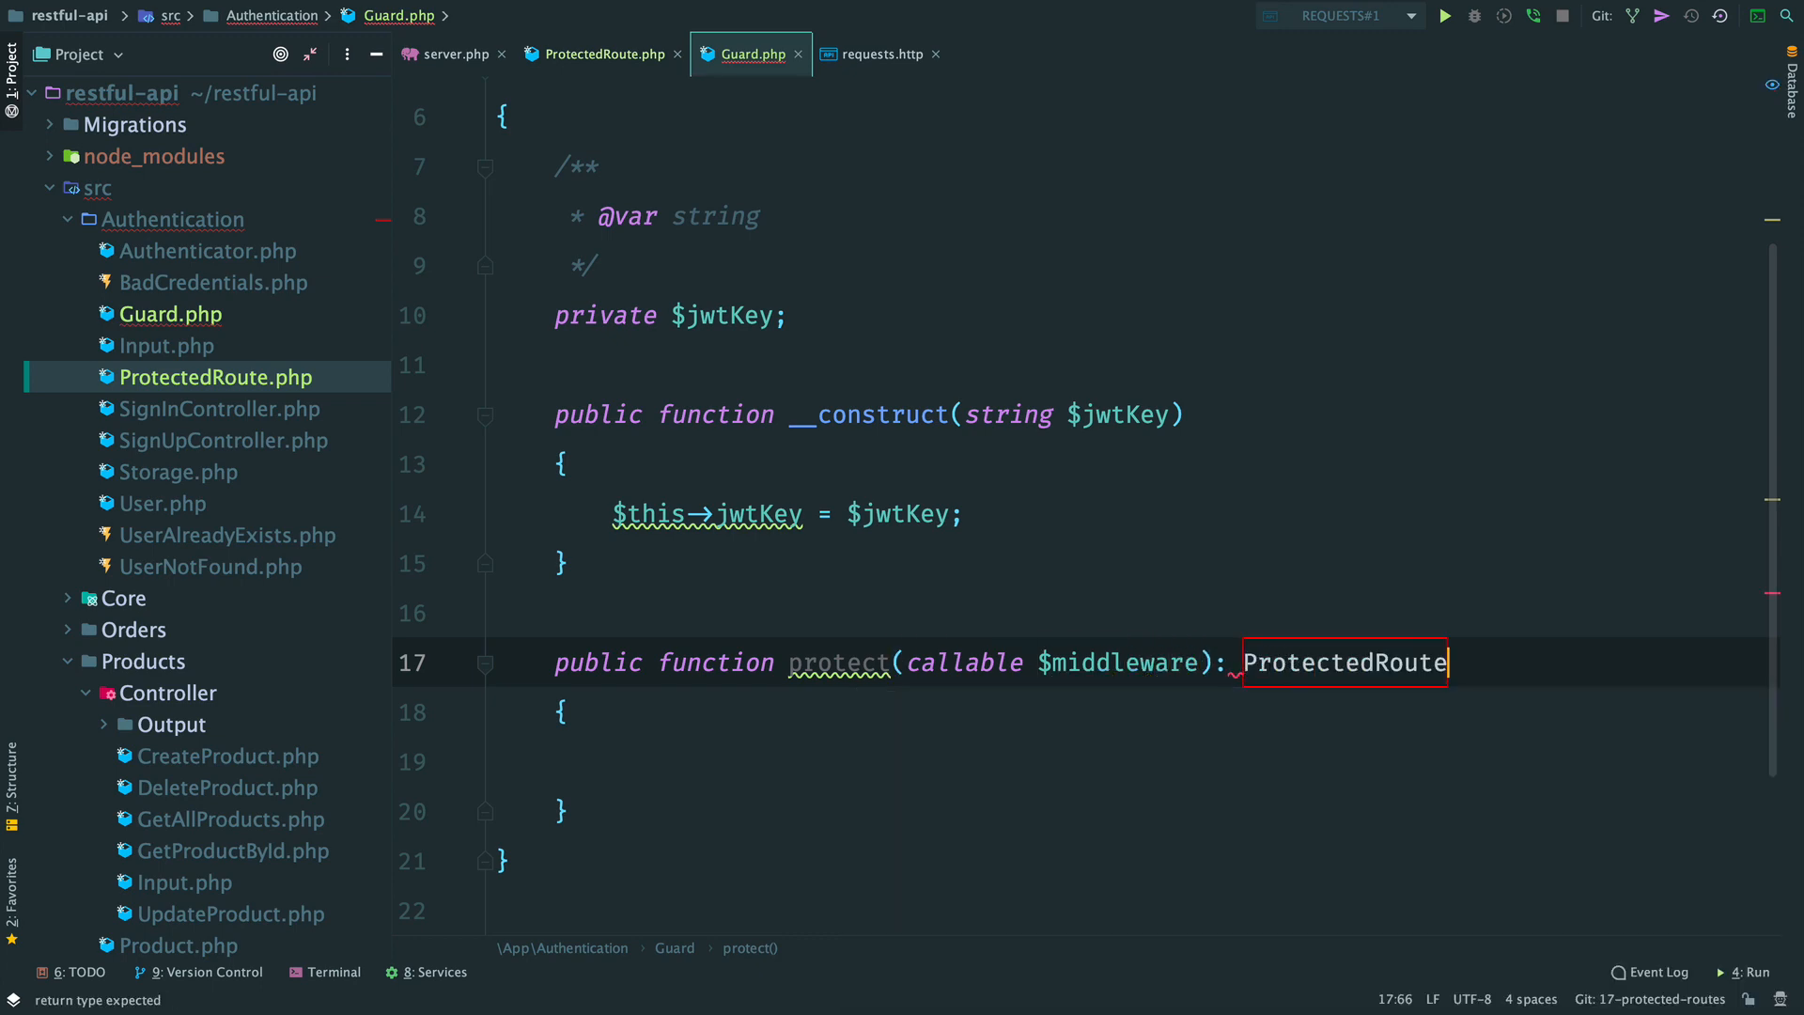
{"action": "type", "text": "return new ProtectedRoute($this->"}
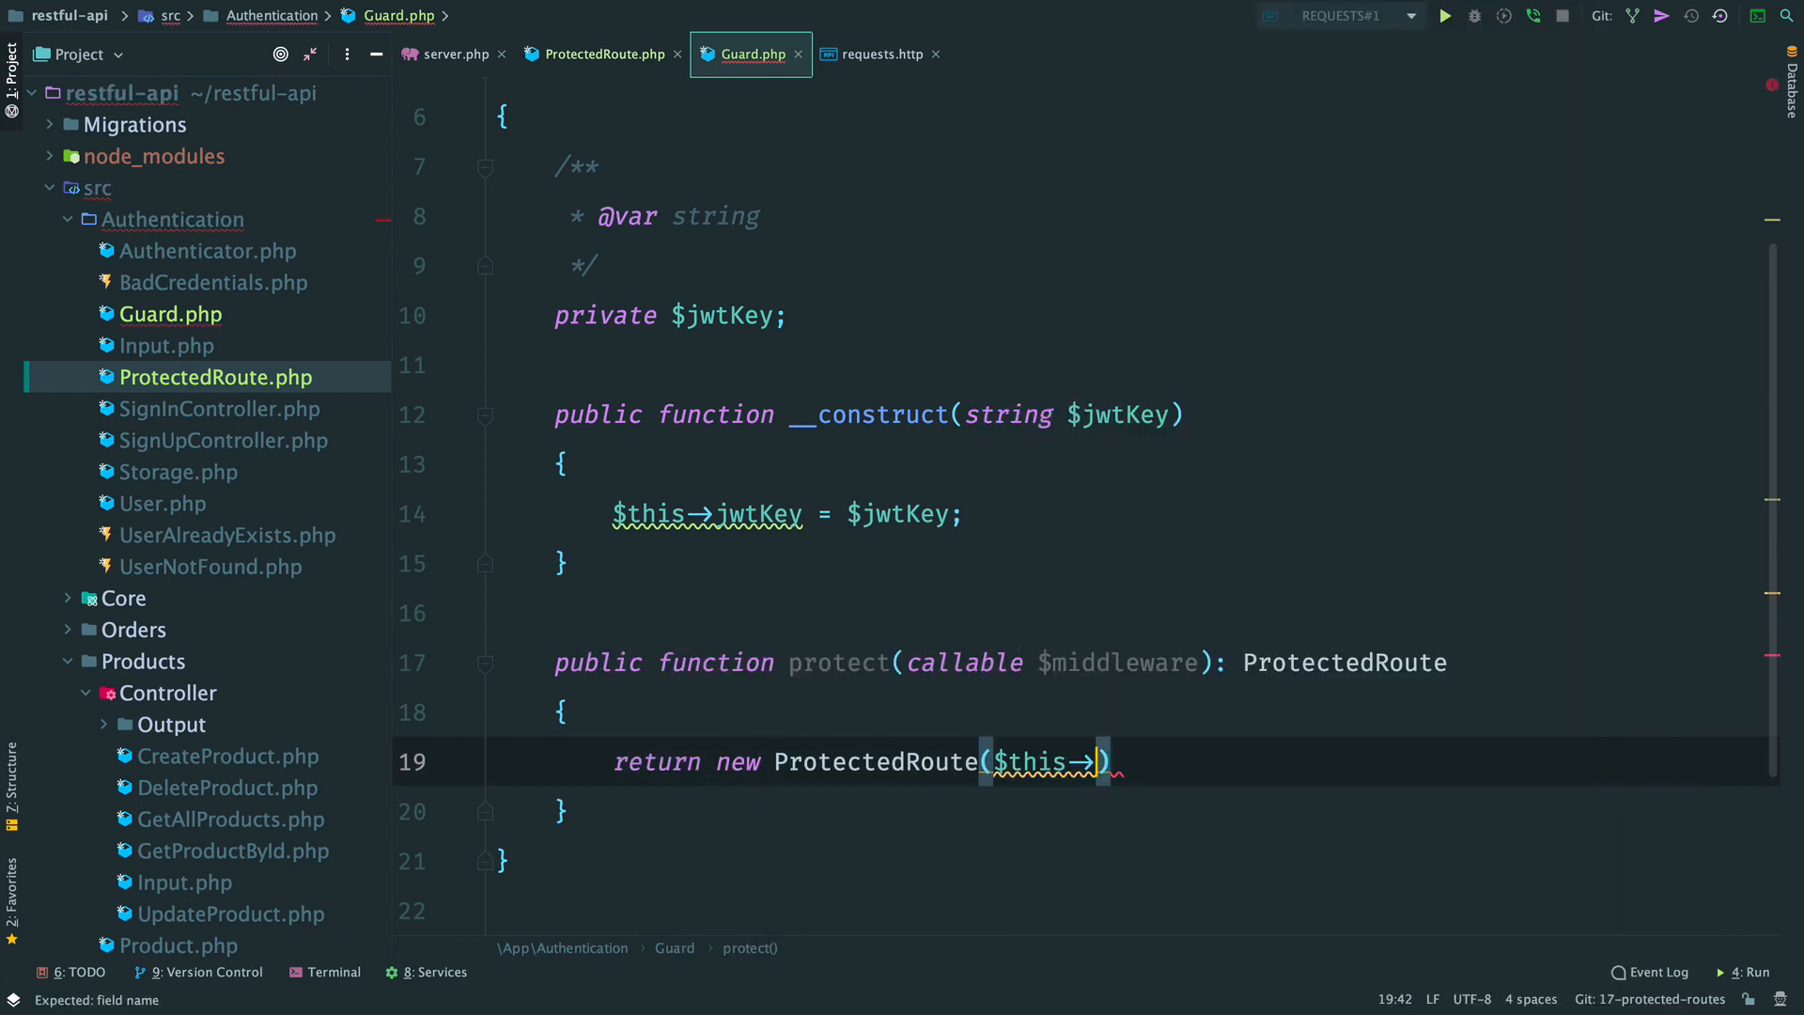
{"action": "type", "text": "jwtKey, $middleware"}
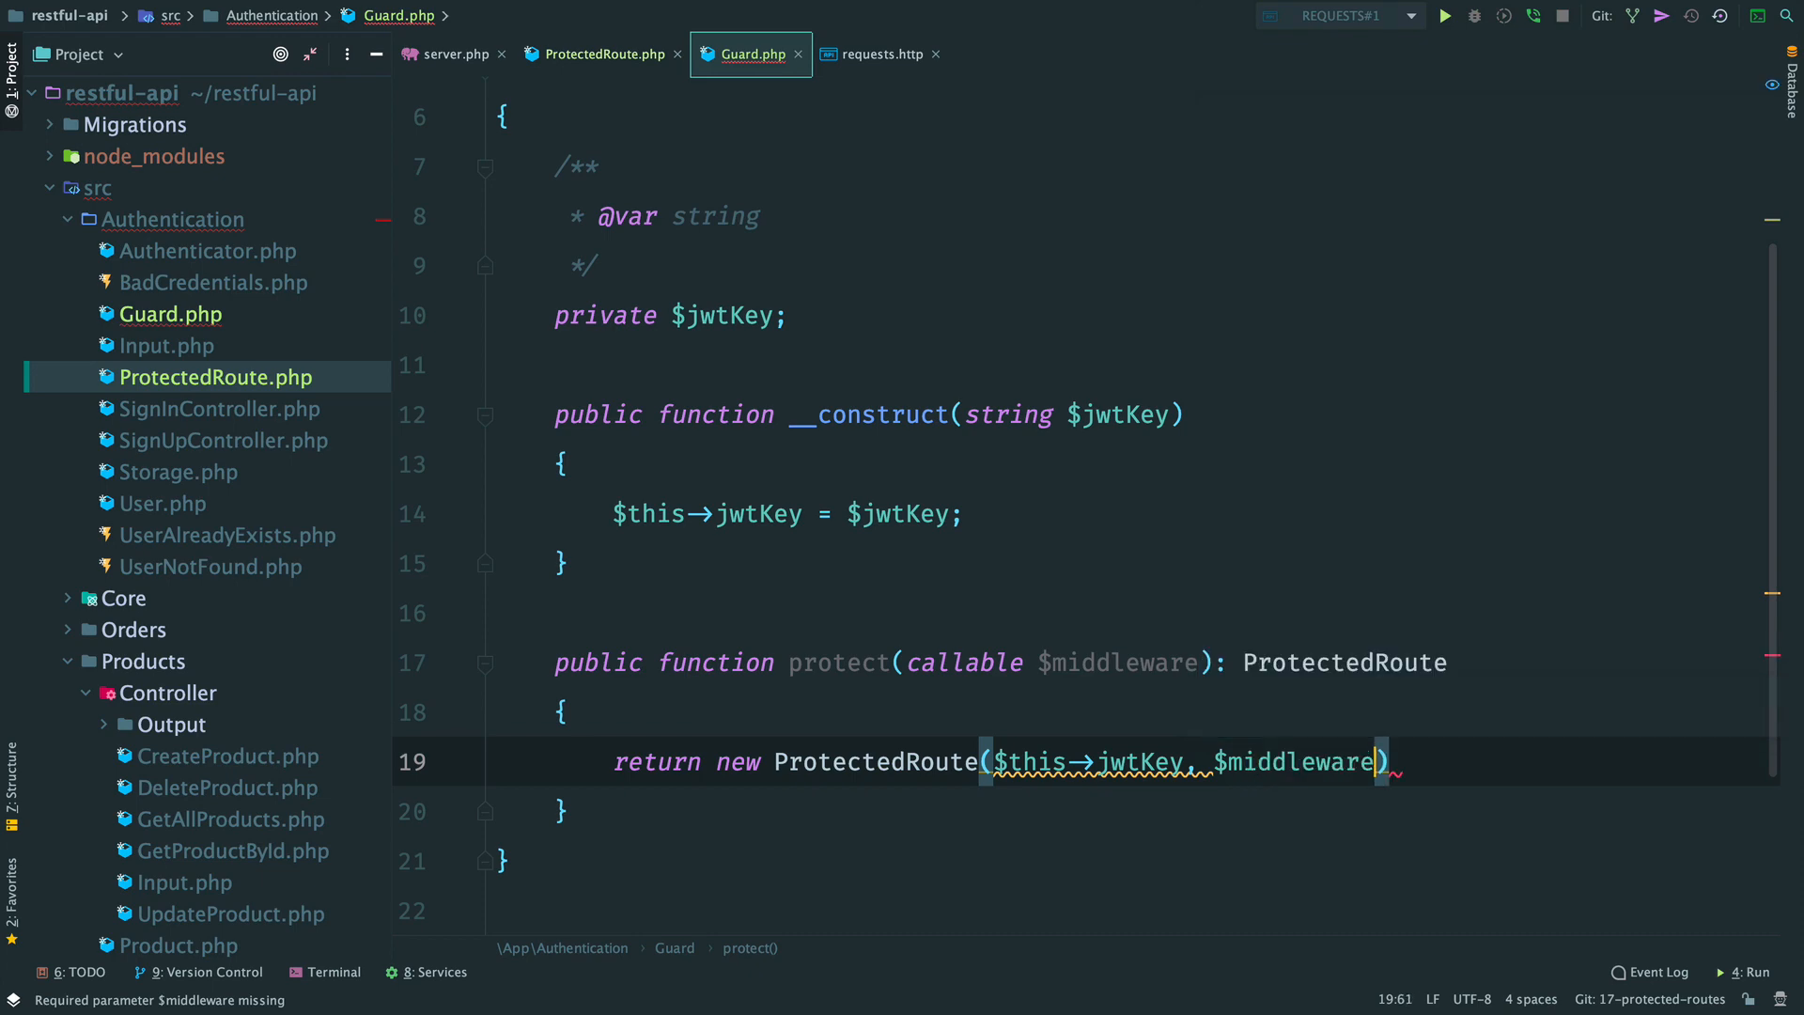
{"action": "key", "text": "ctrl+e"}
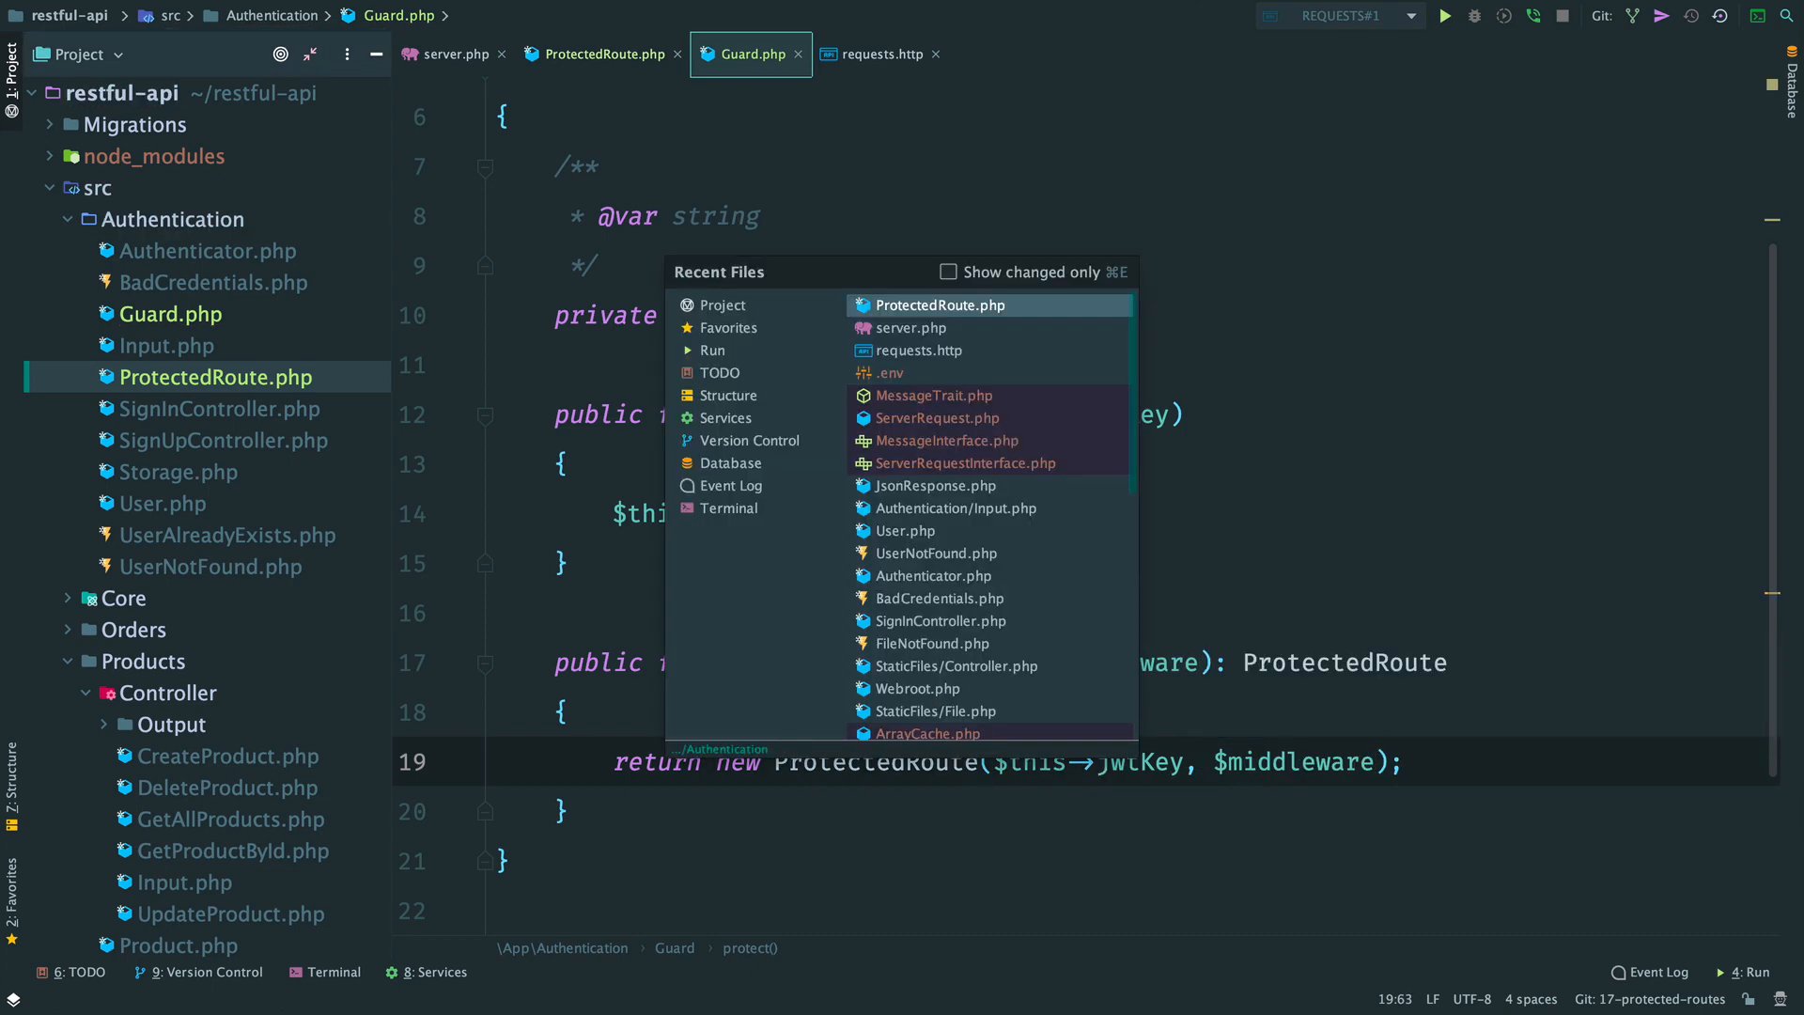
In server.php, add $guard = new Guard(getenv('JWT_KEY')).
{"action": "left_click", "coordinate": [913, 327]}
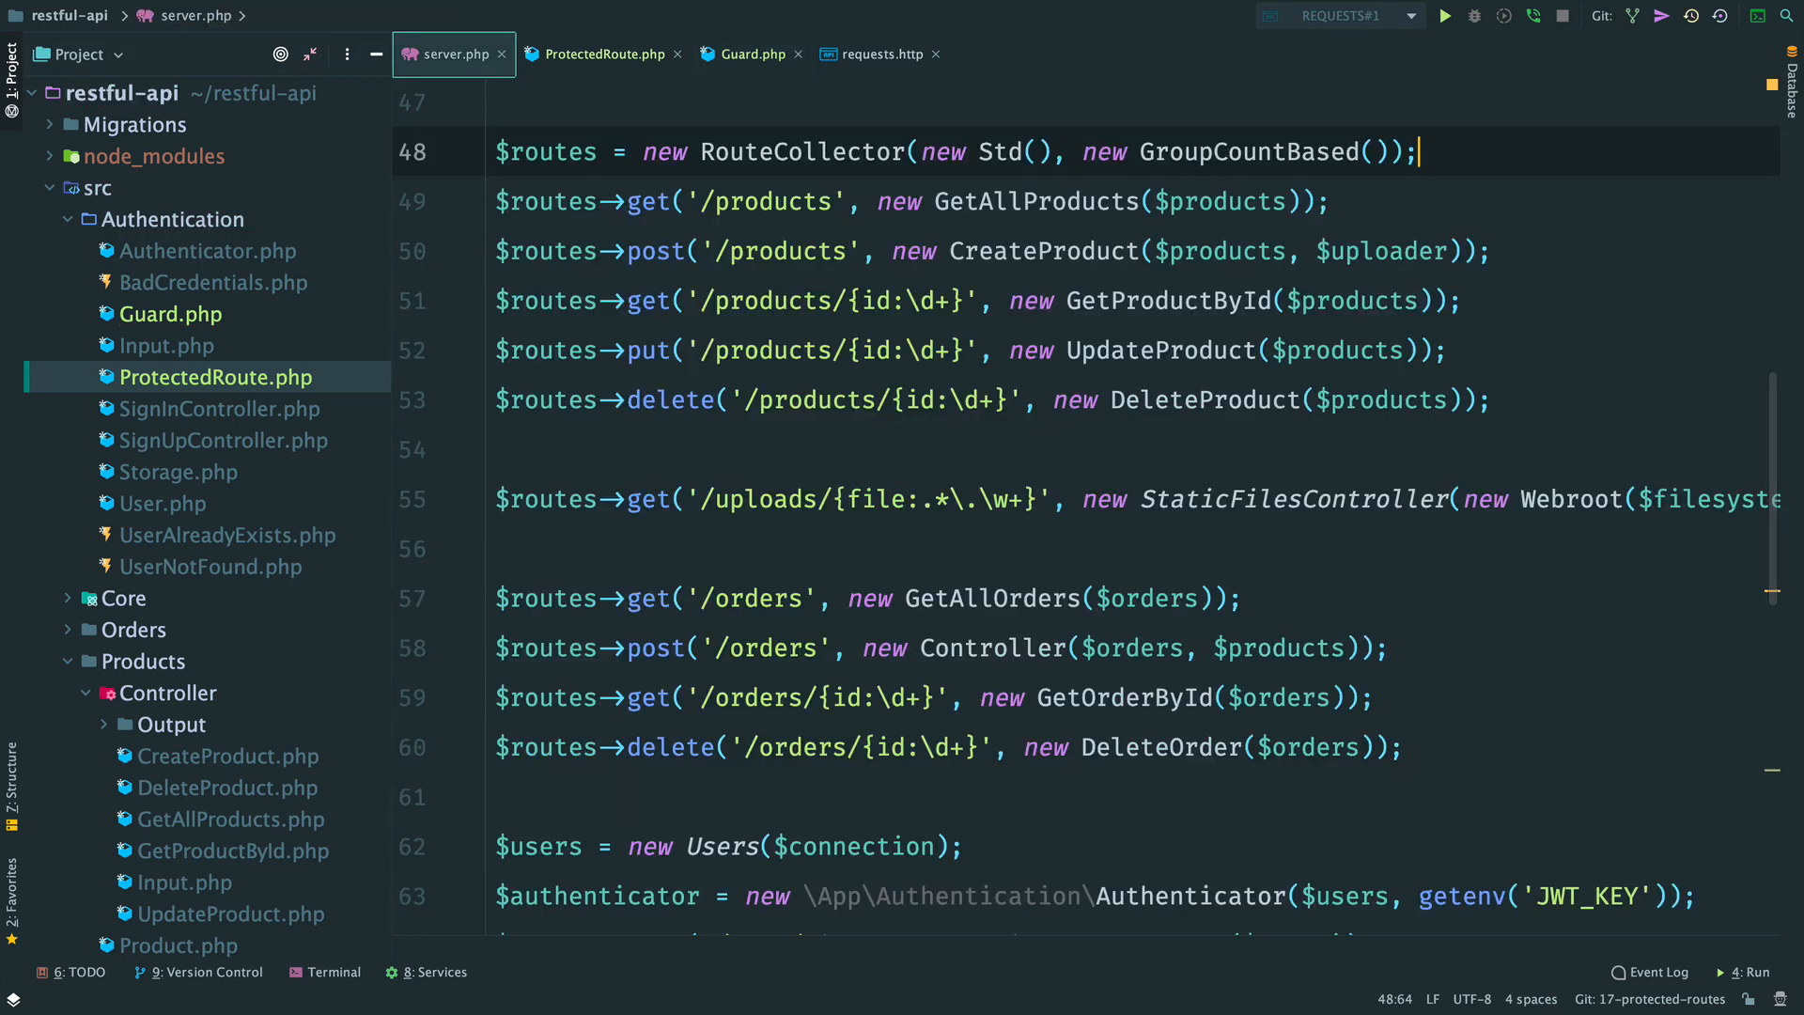
{"action": "type", "text": "$"}
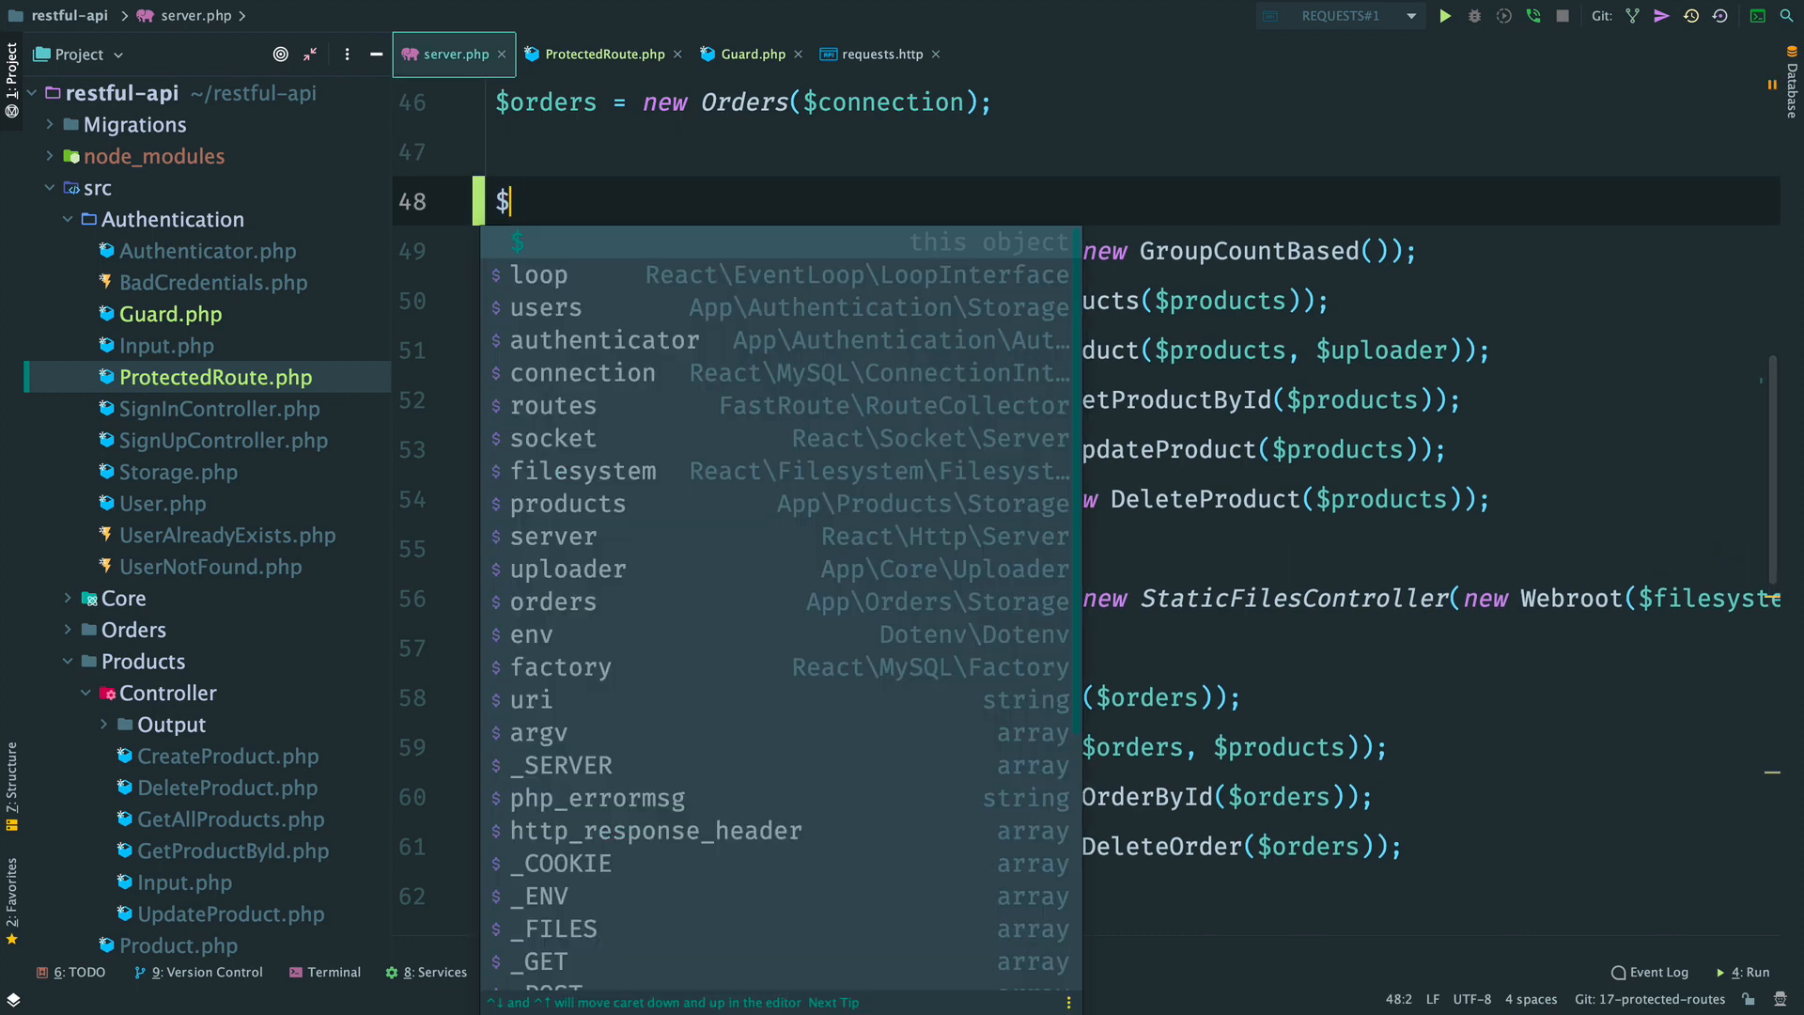
{"action": "type", "text": "guard = new \\App\\Authentication\\Guard("}
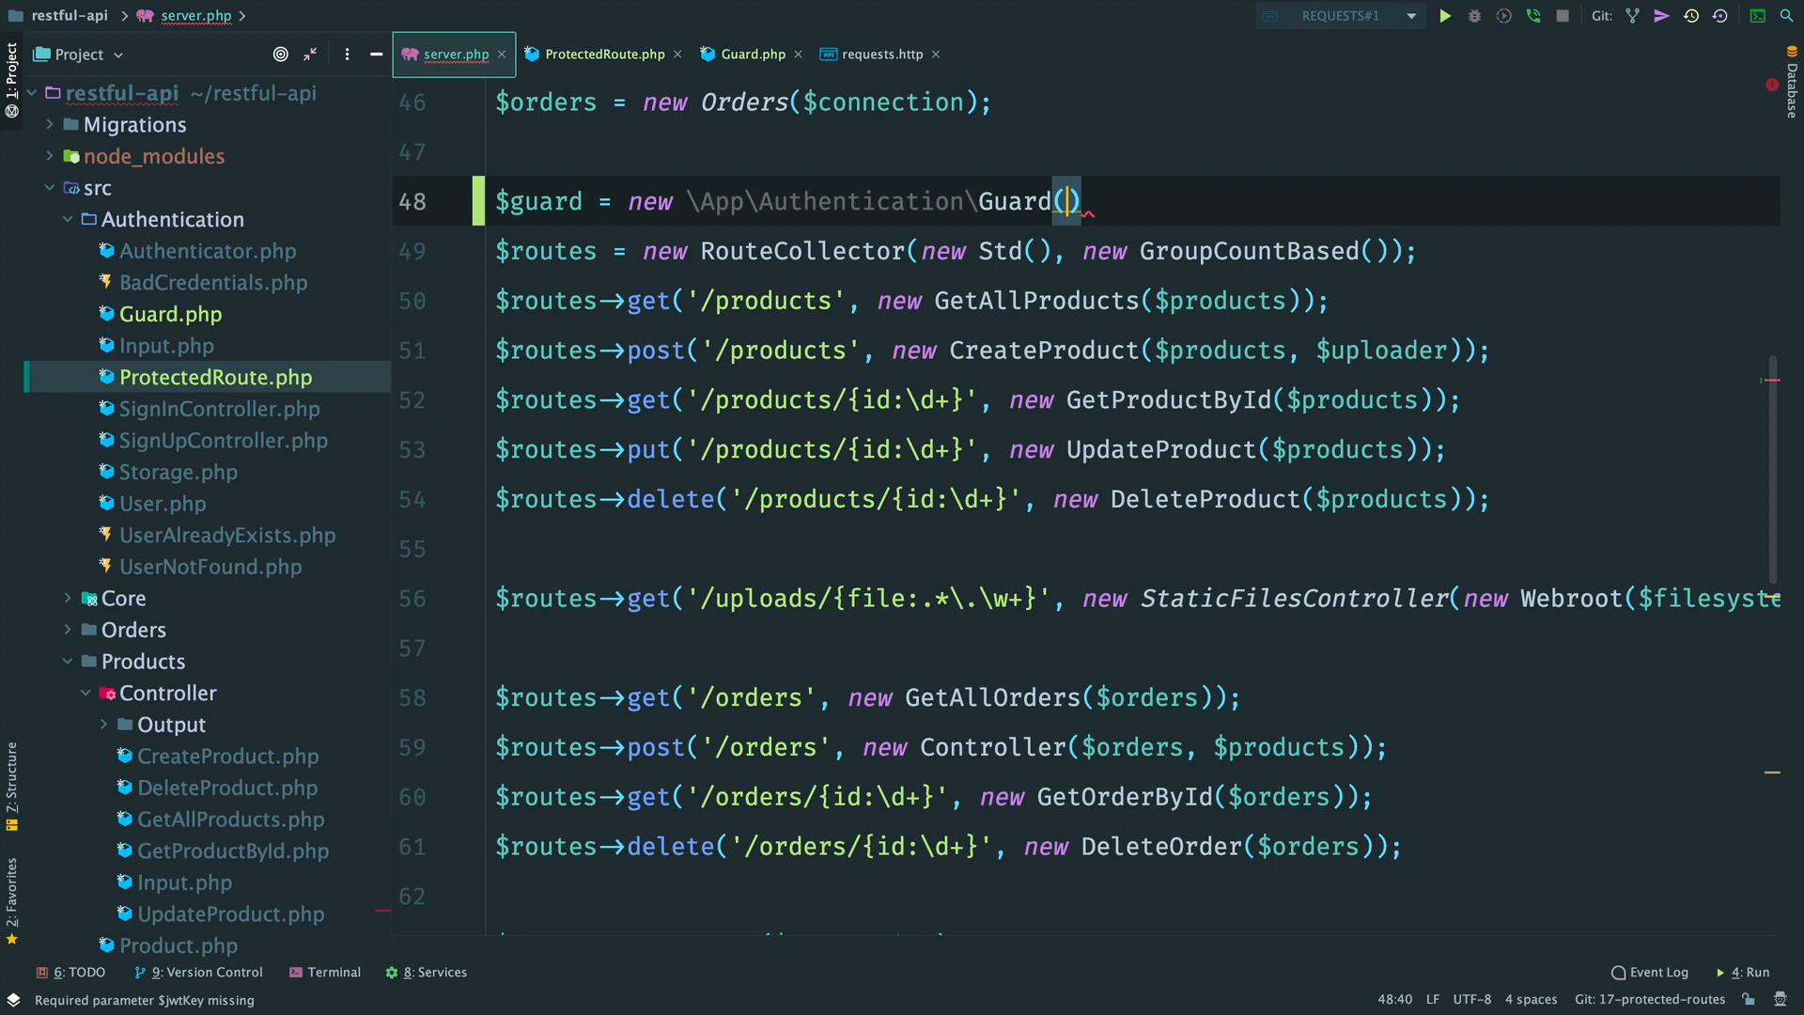
{"action": "type", "text": "getenv("}
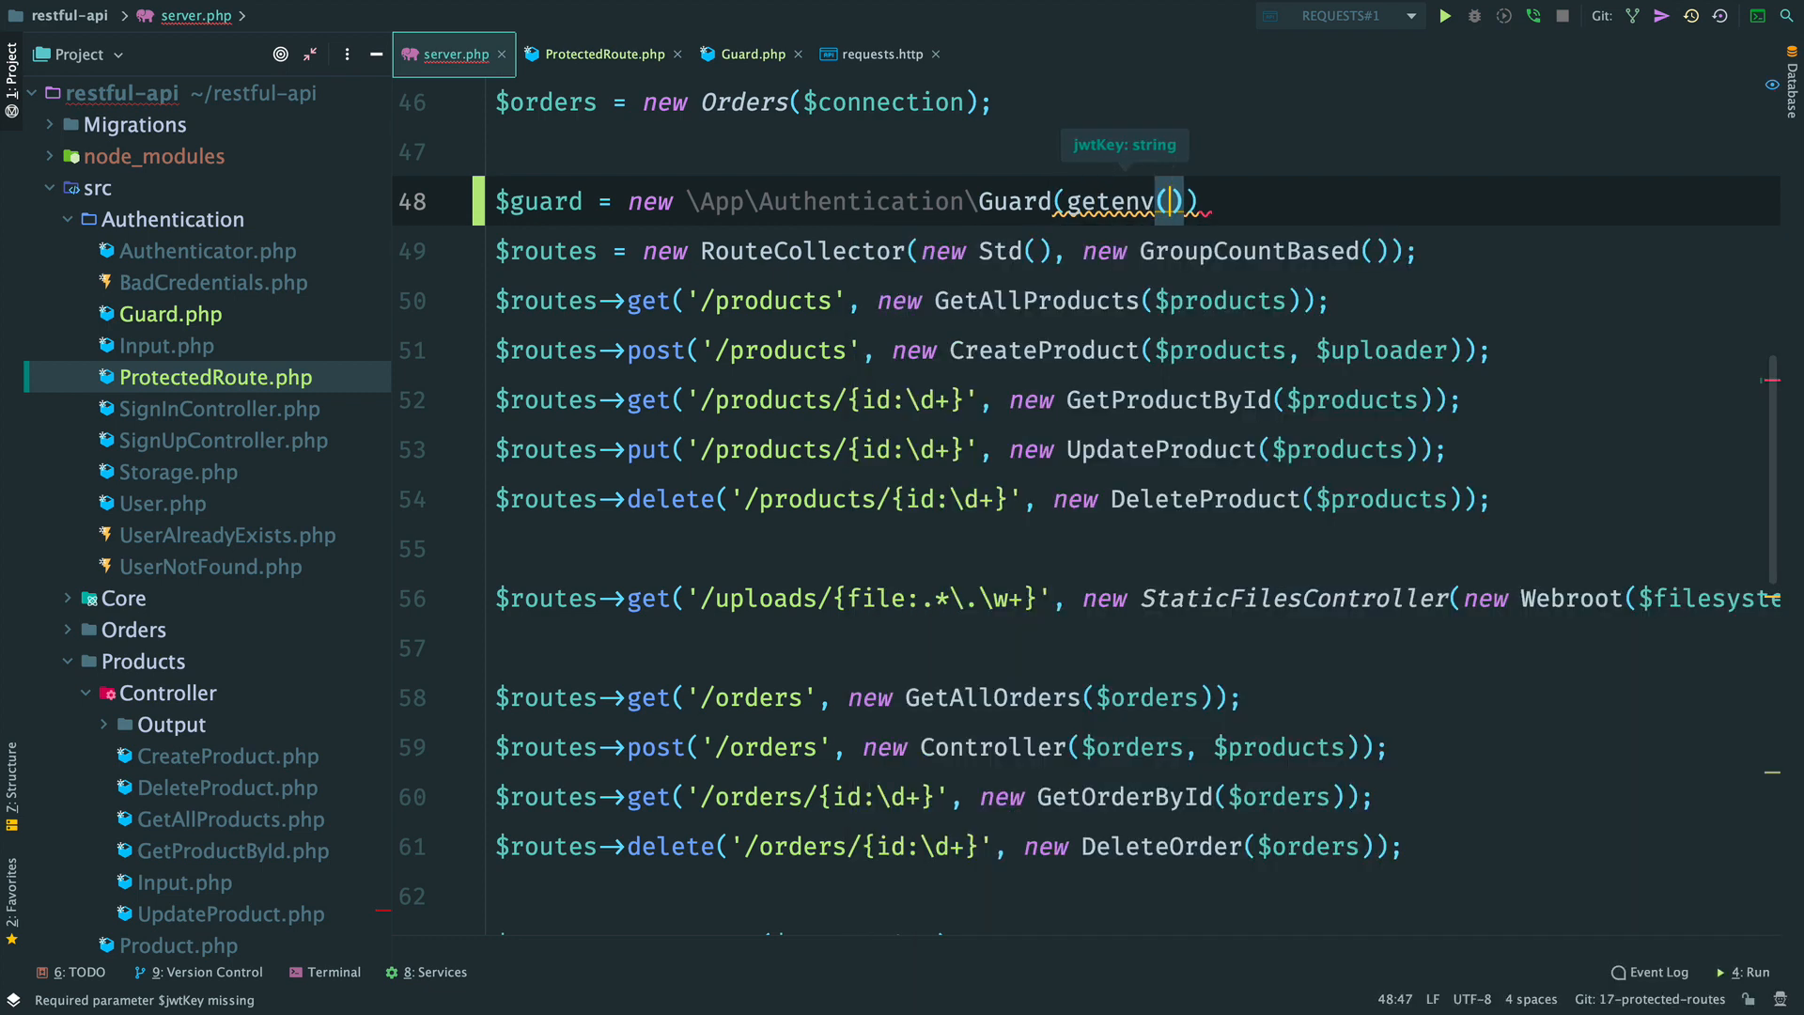
{"action": "type", "text": "'JWT_KEY'"}
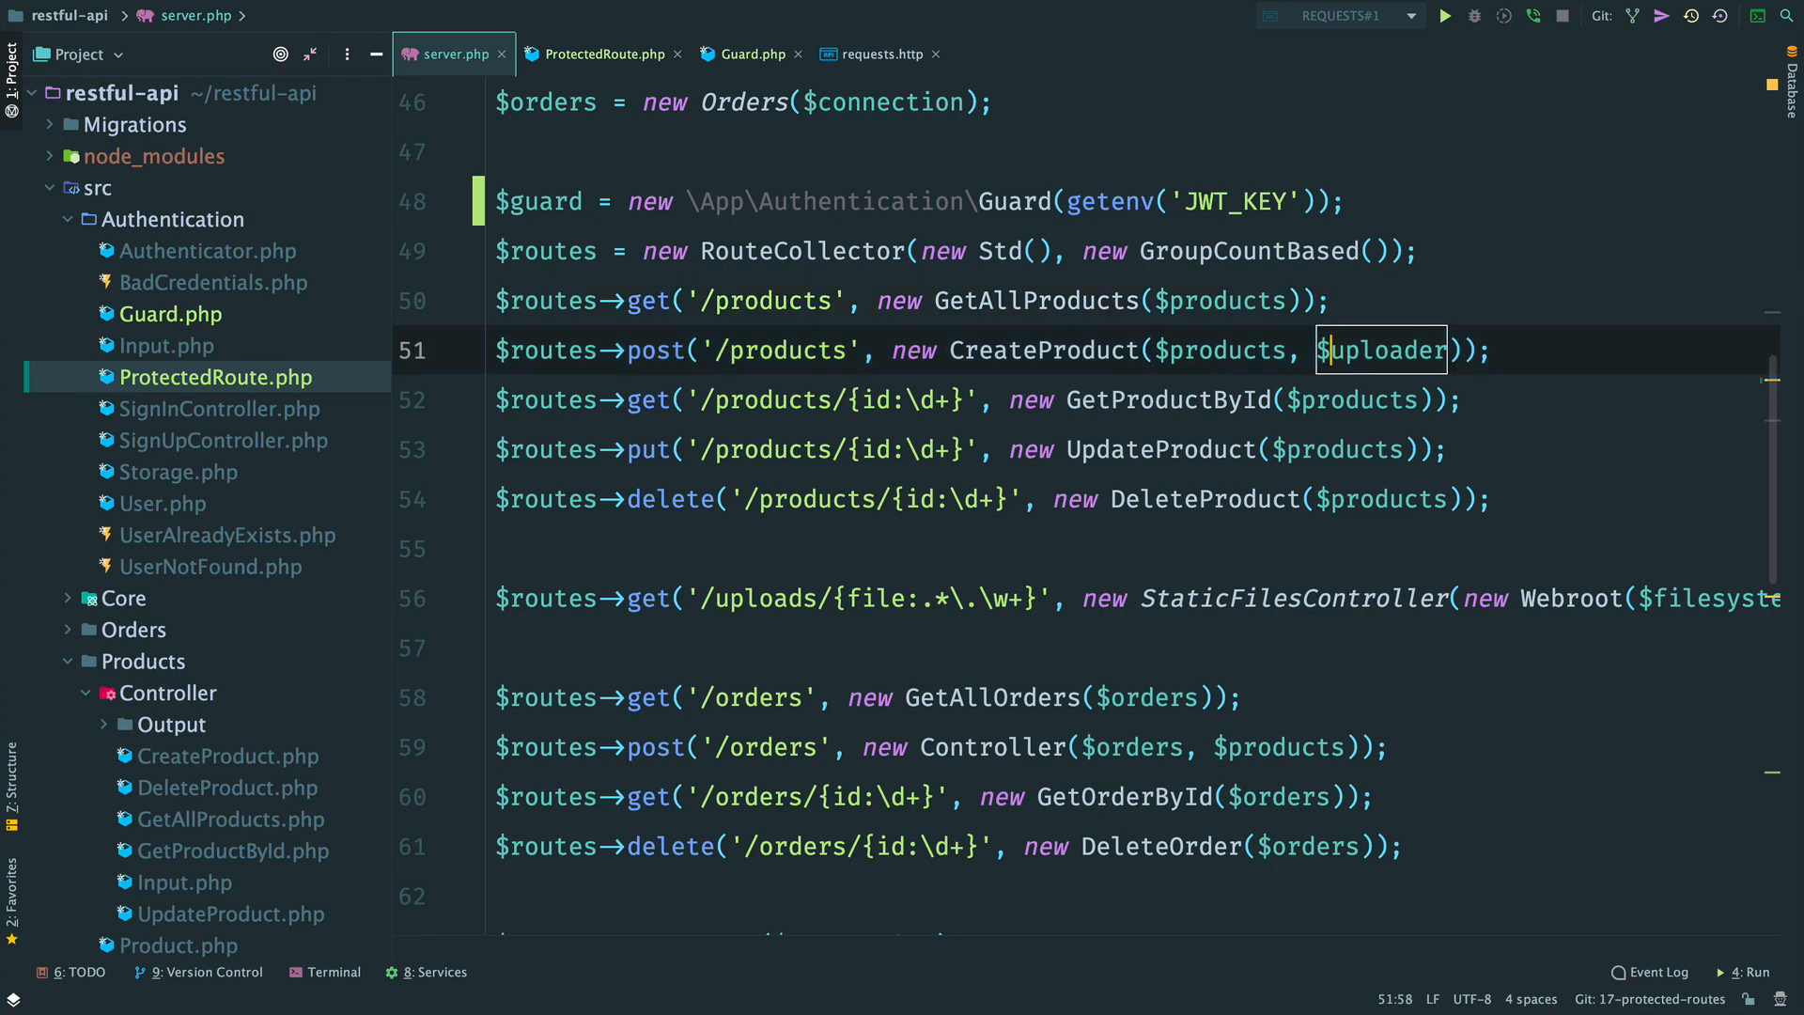
Wrap the product write and order route handlers in $guard->protect(...).
{"action": "left_click", "coordinate": [891, 350]}
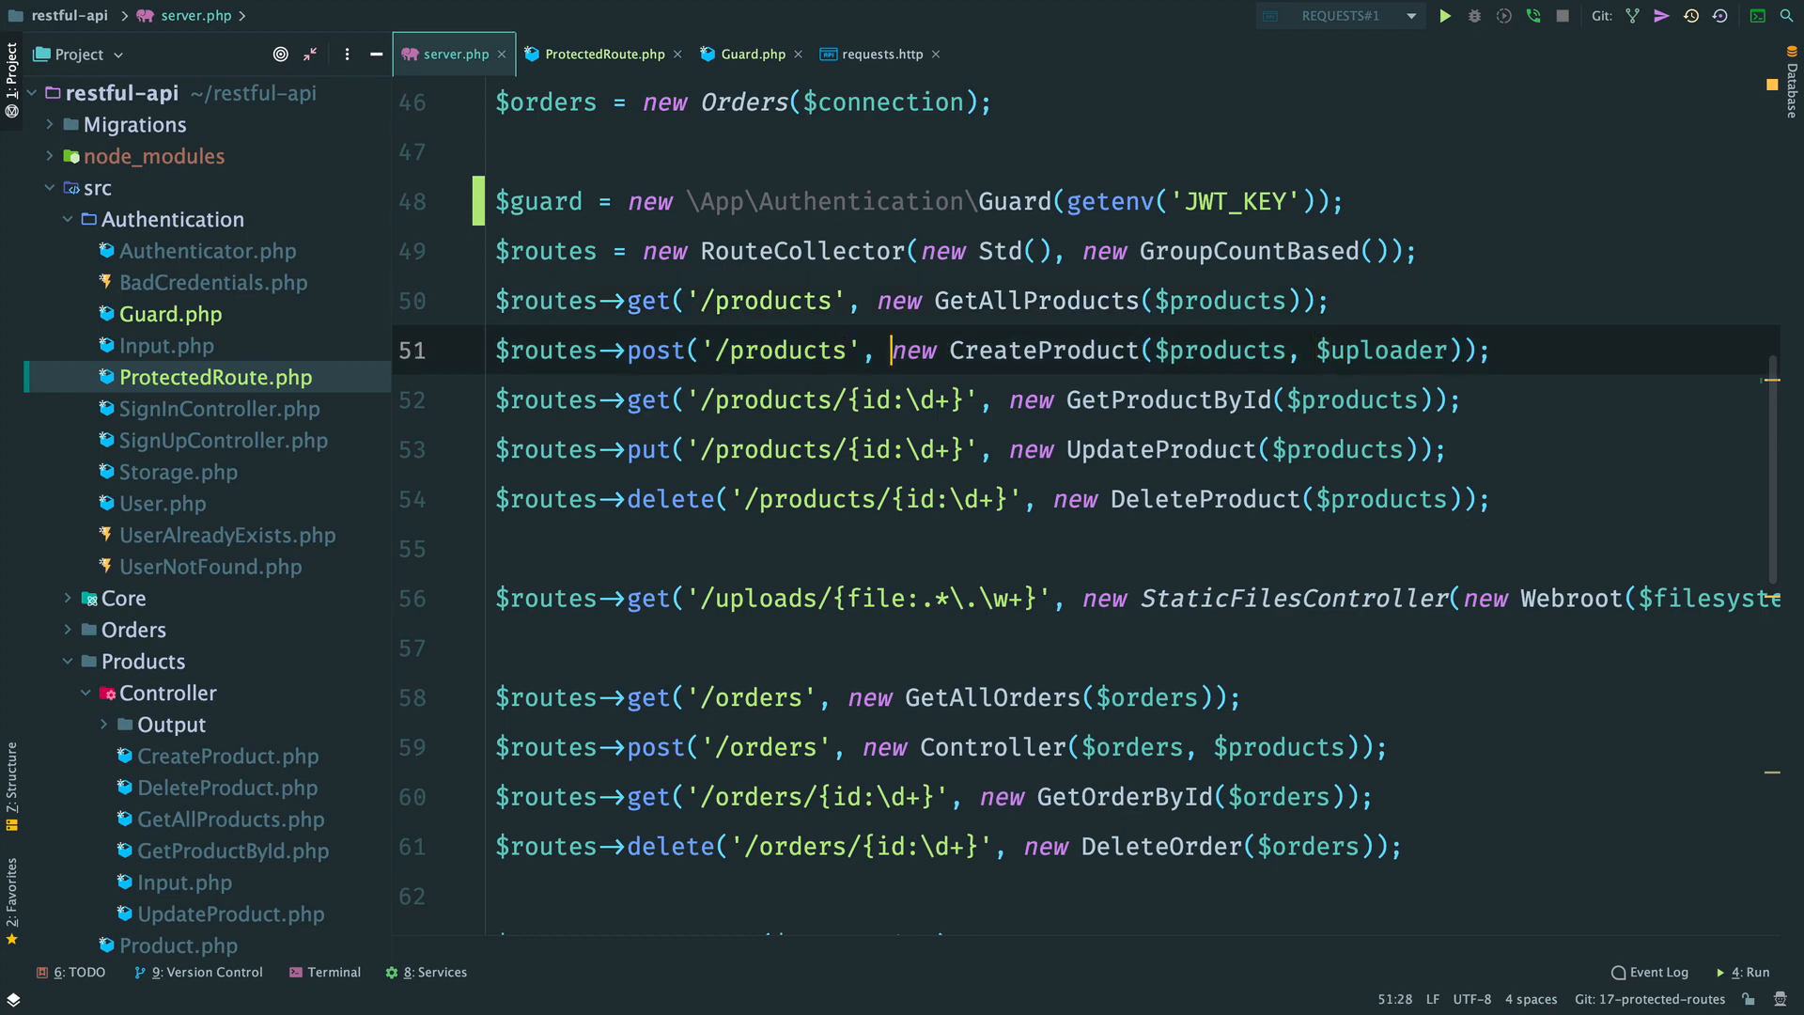
{"action": "type", "text": "$guard->protect("}
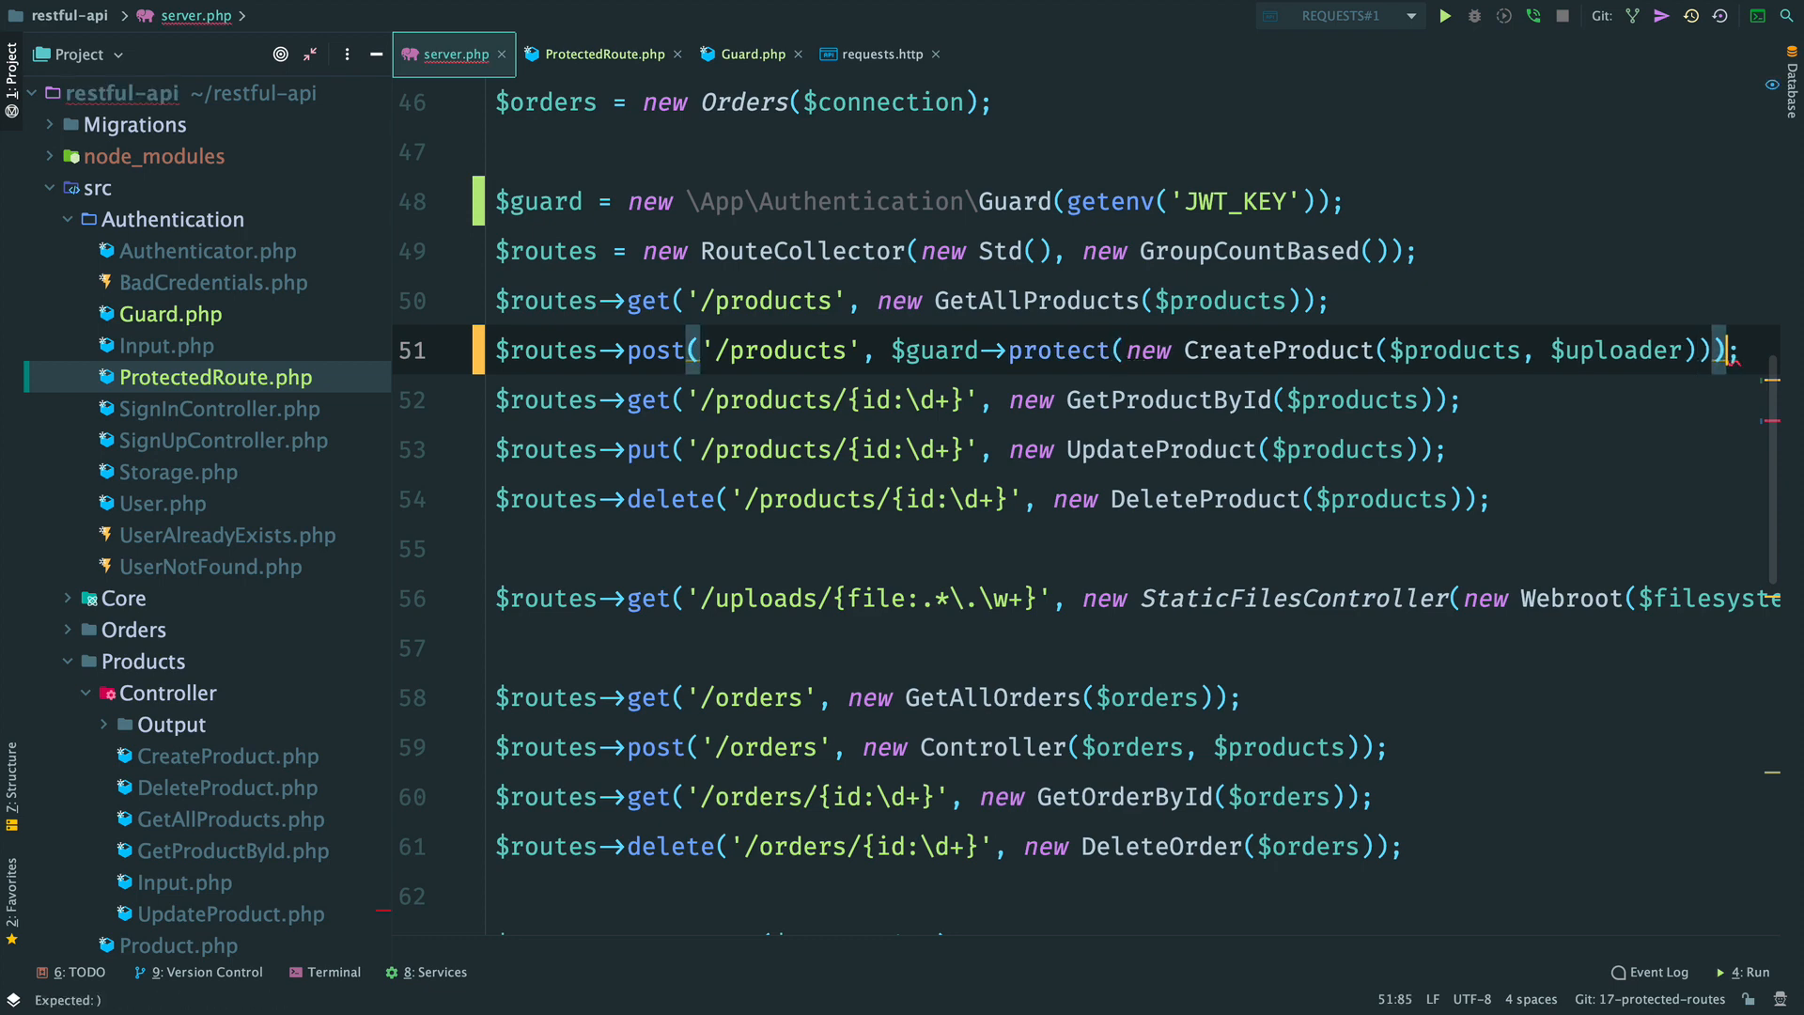
{"action": "type", "text": "$guard->protect("}
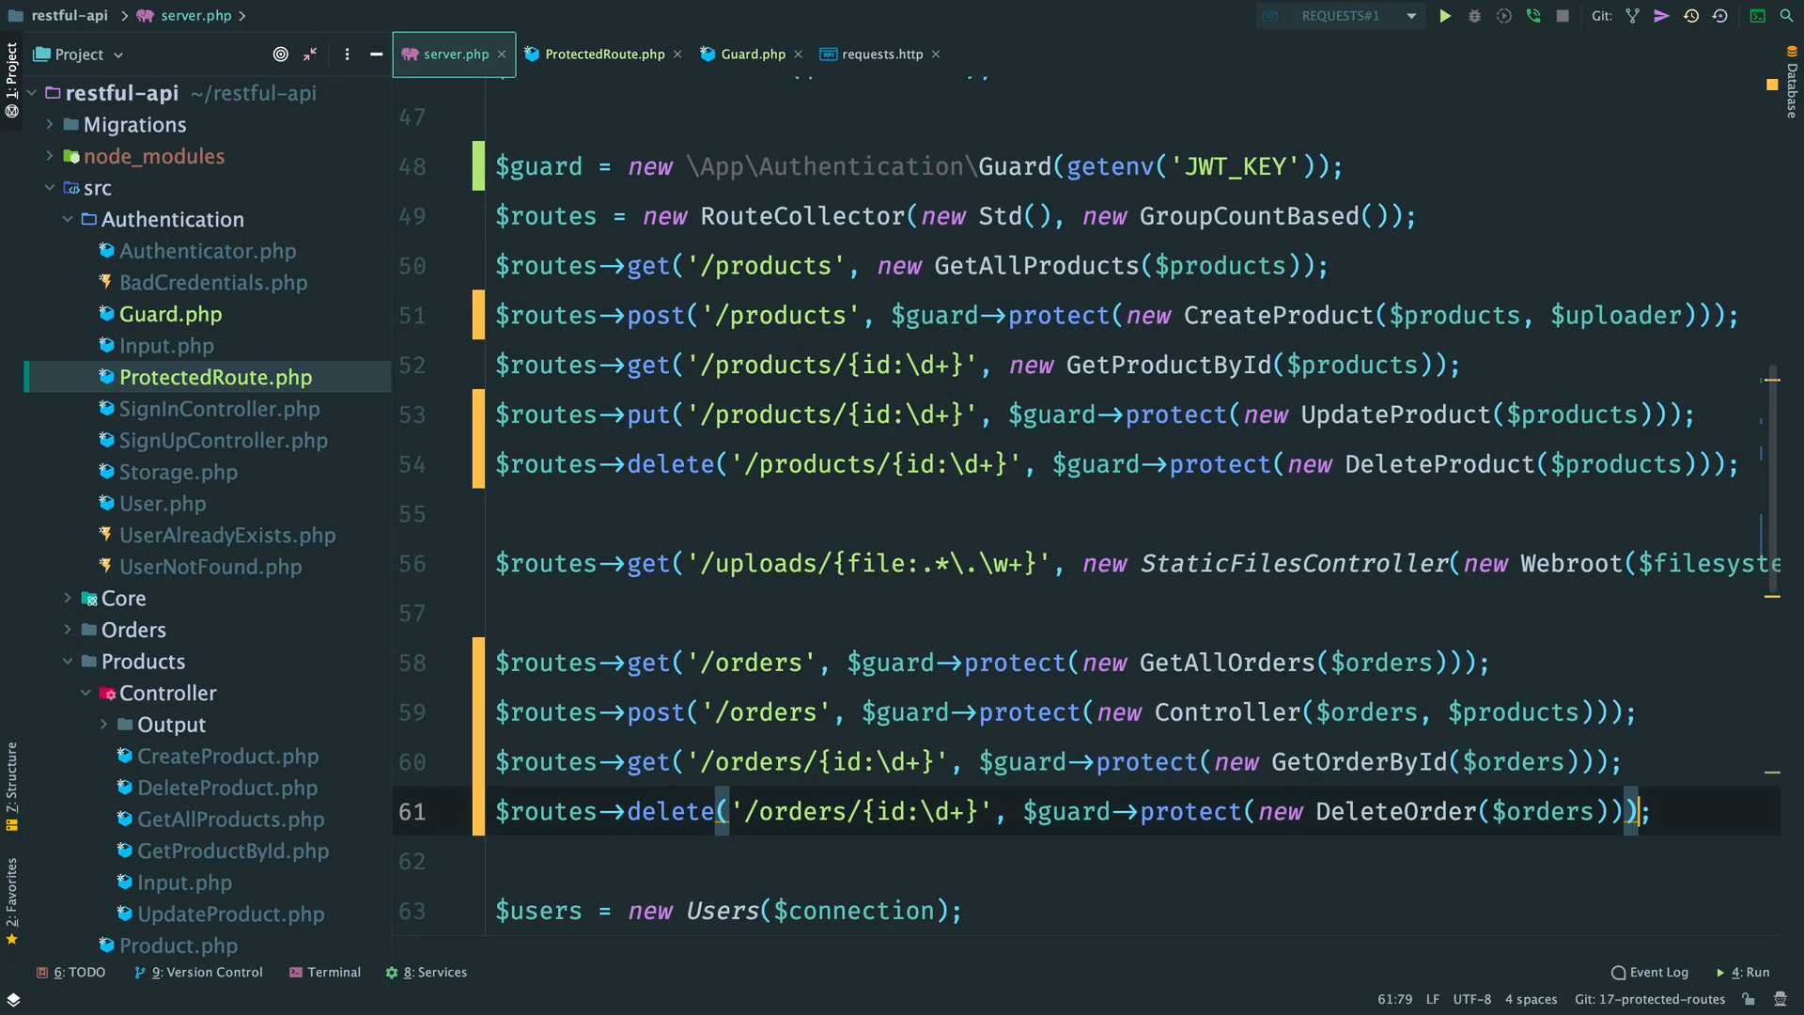
In requests.http, run the sign-in POST request to obtain a token.
{"action": "left_click", "coordinate": [879, 54]}
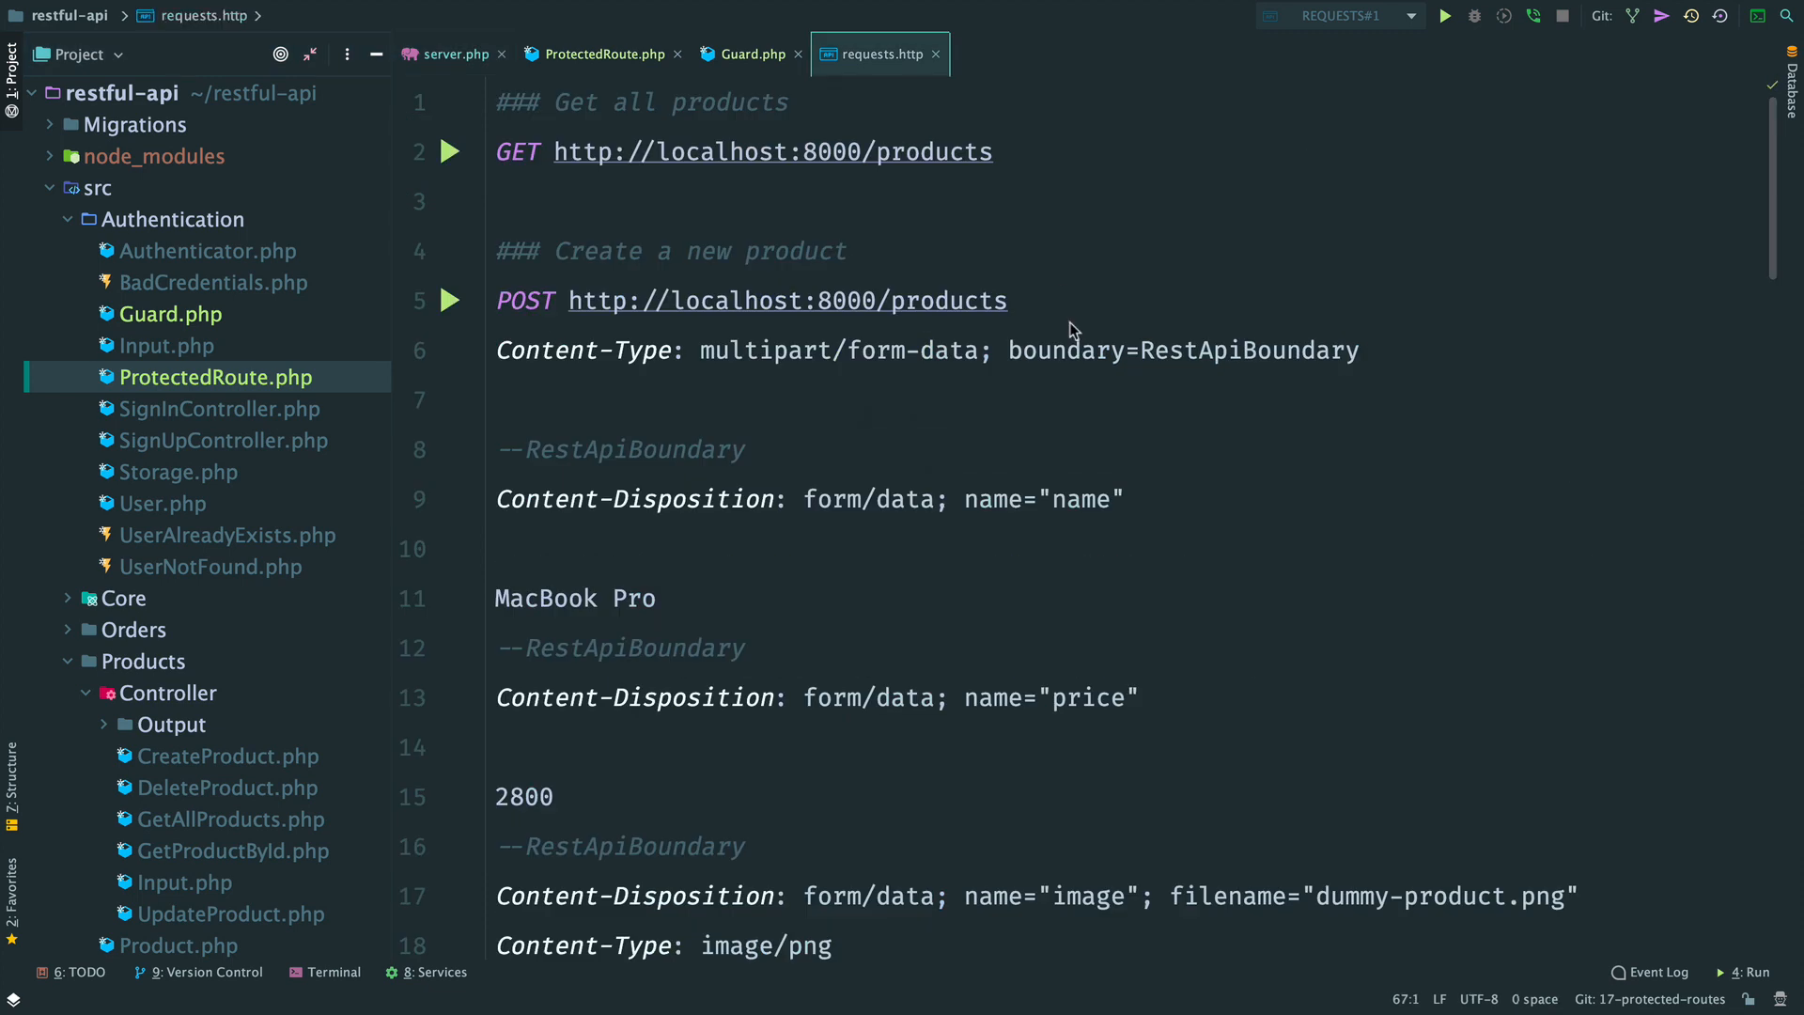
{"action": "scroll", "scroll_direction": "down", "scroll_amount": 3}
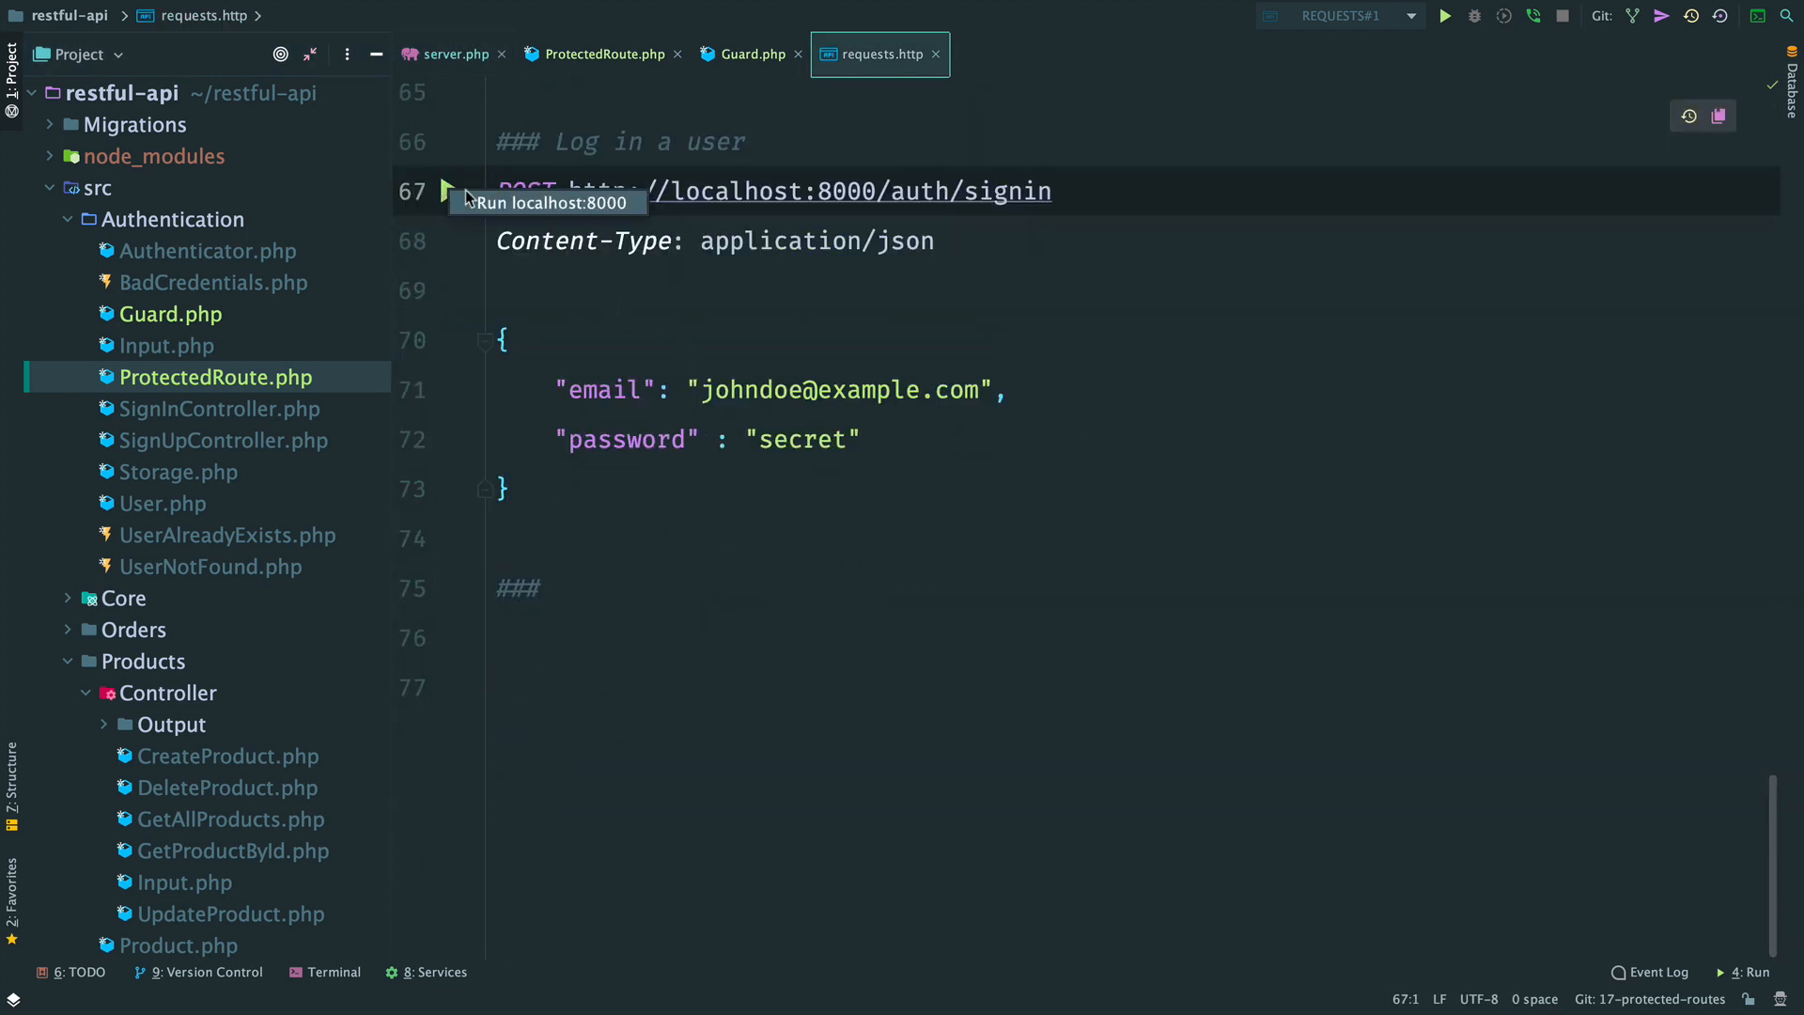
{"action": "left_click", "coordinate": [451, 192]}
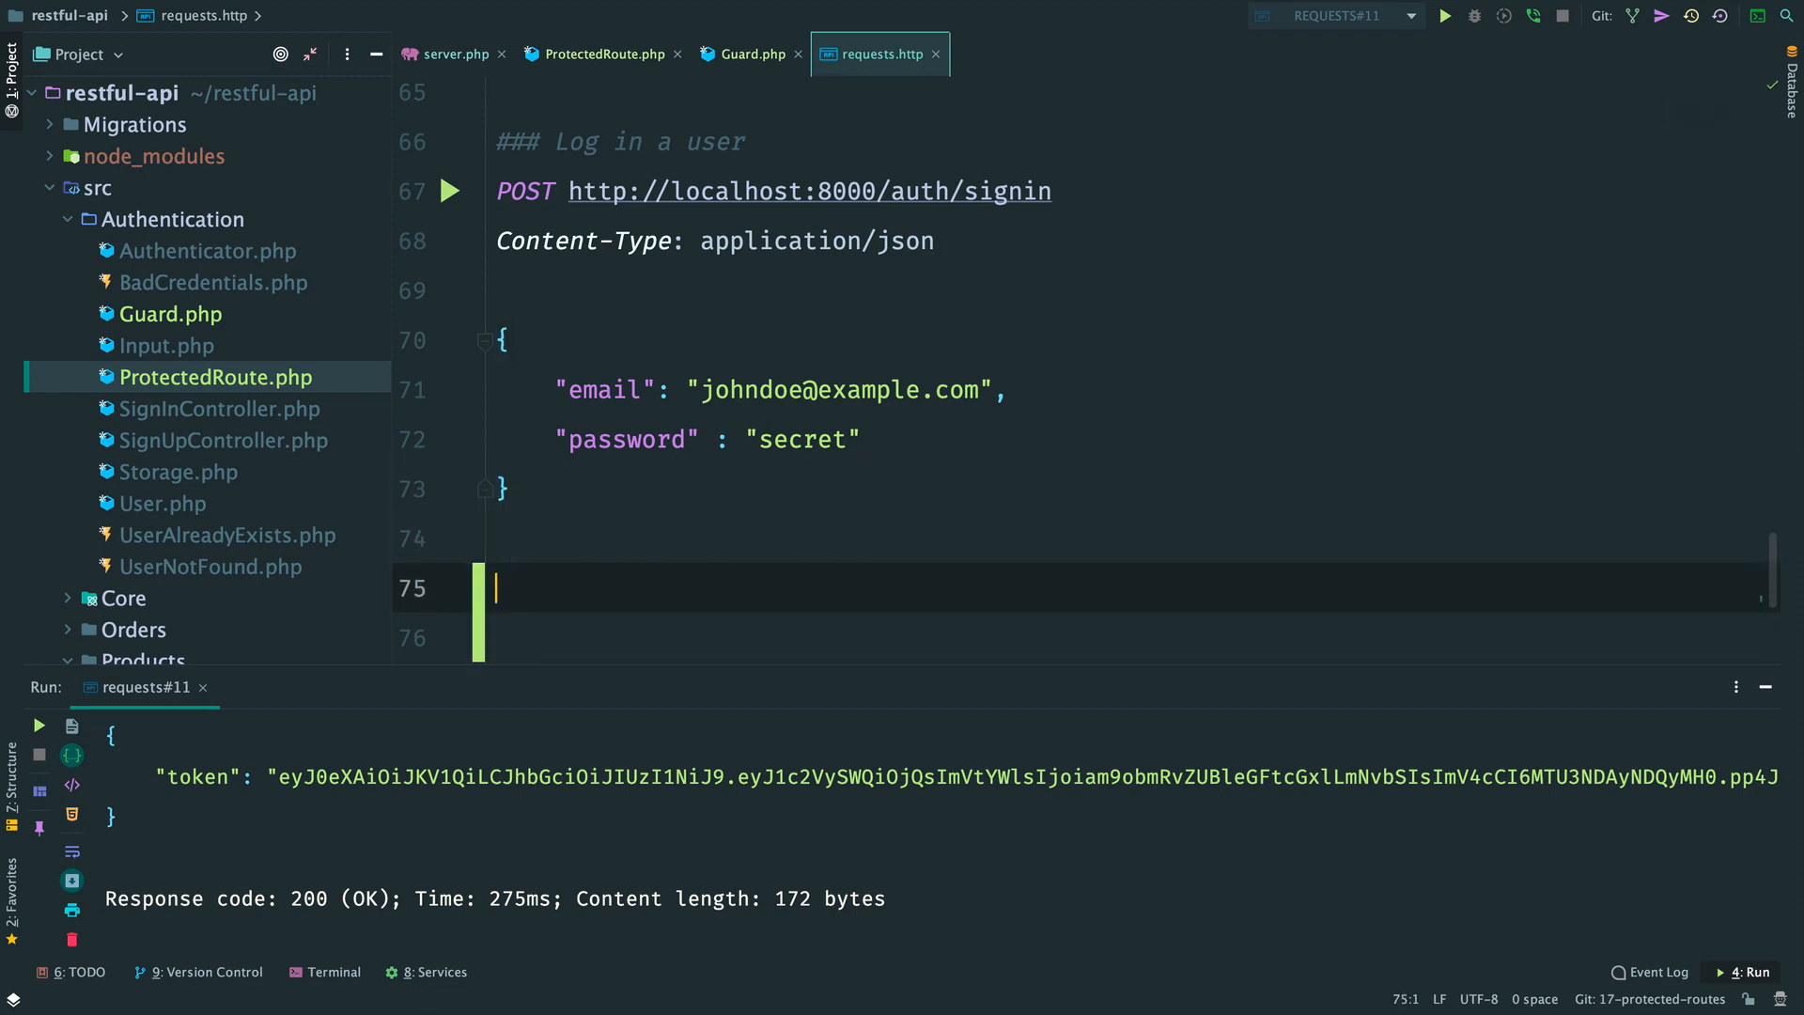
Add a response handler {% client.global.set("token", response.body.token) %} under the sign-in request.
{"action": "type", "text": "{% c %}"}
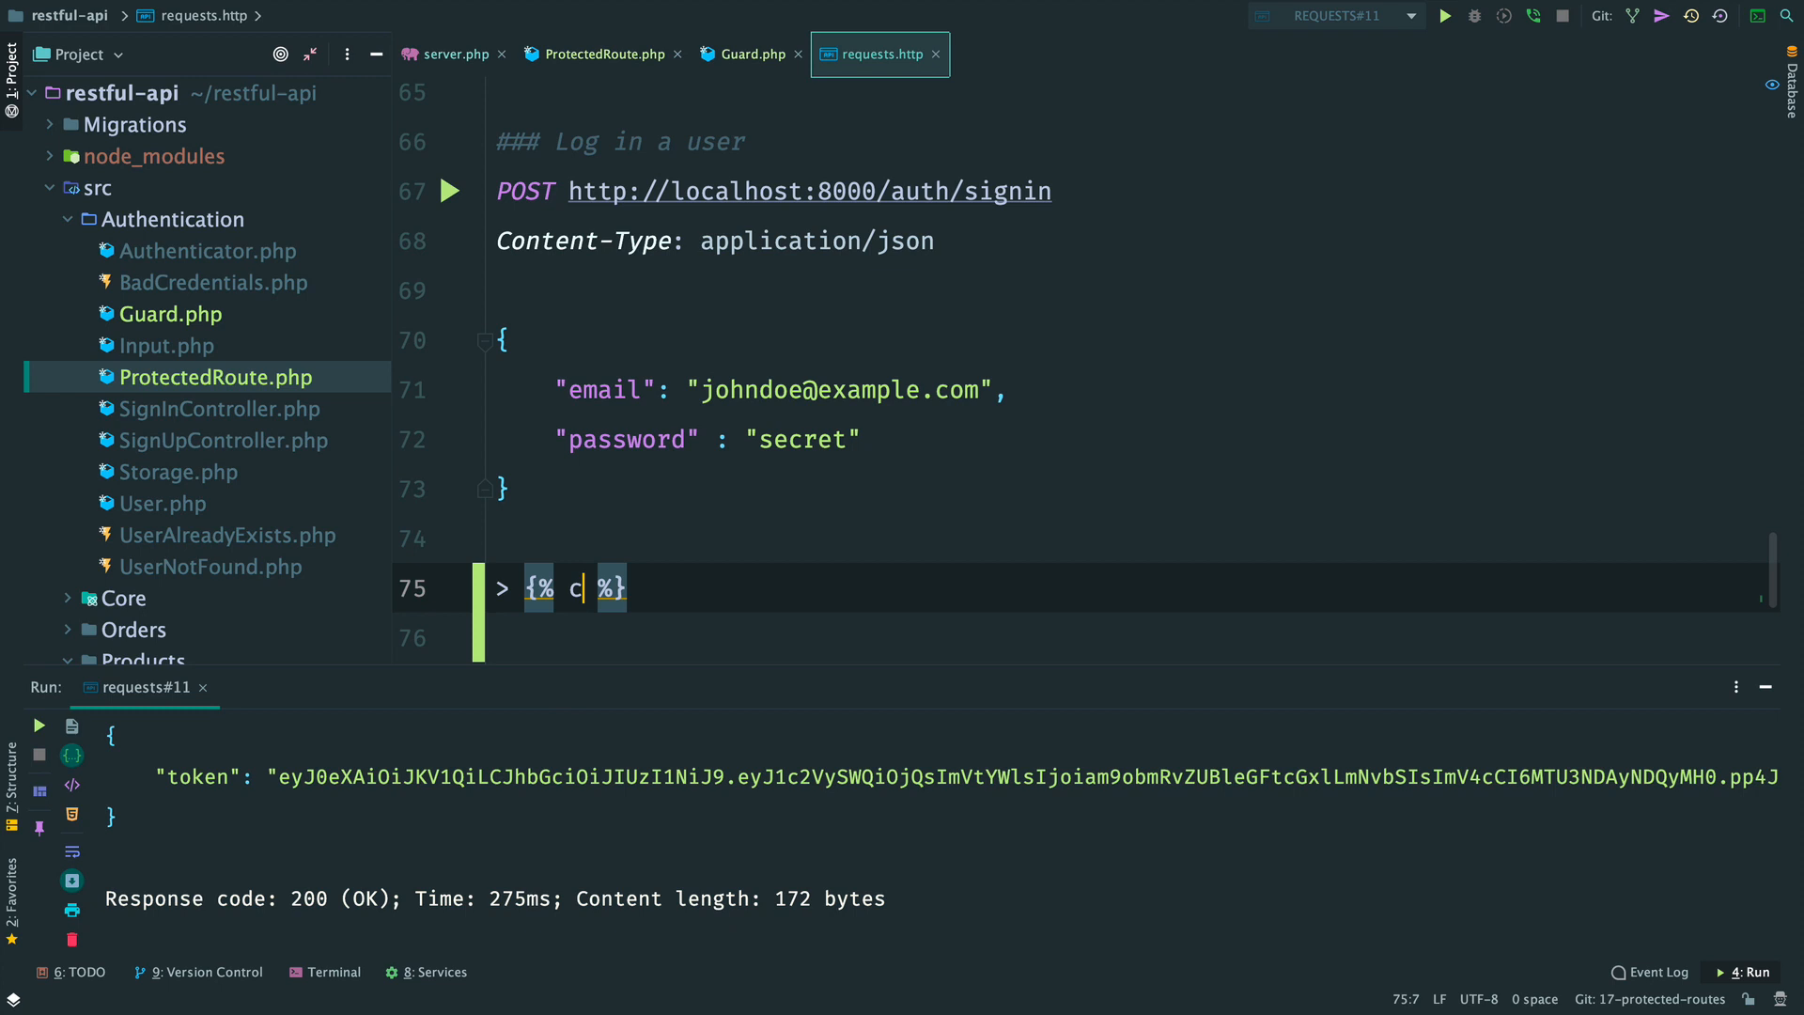
{"action": "type", "text": "lient."}
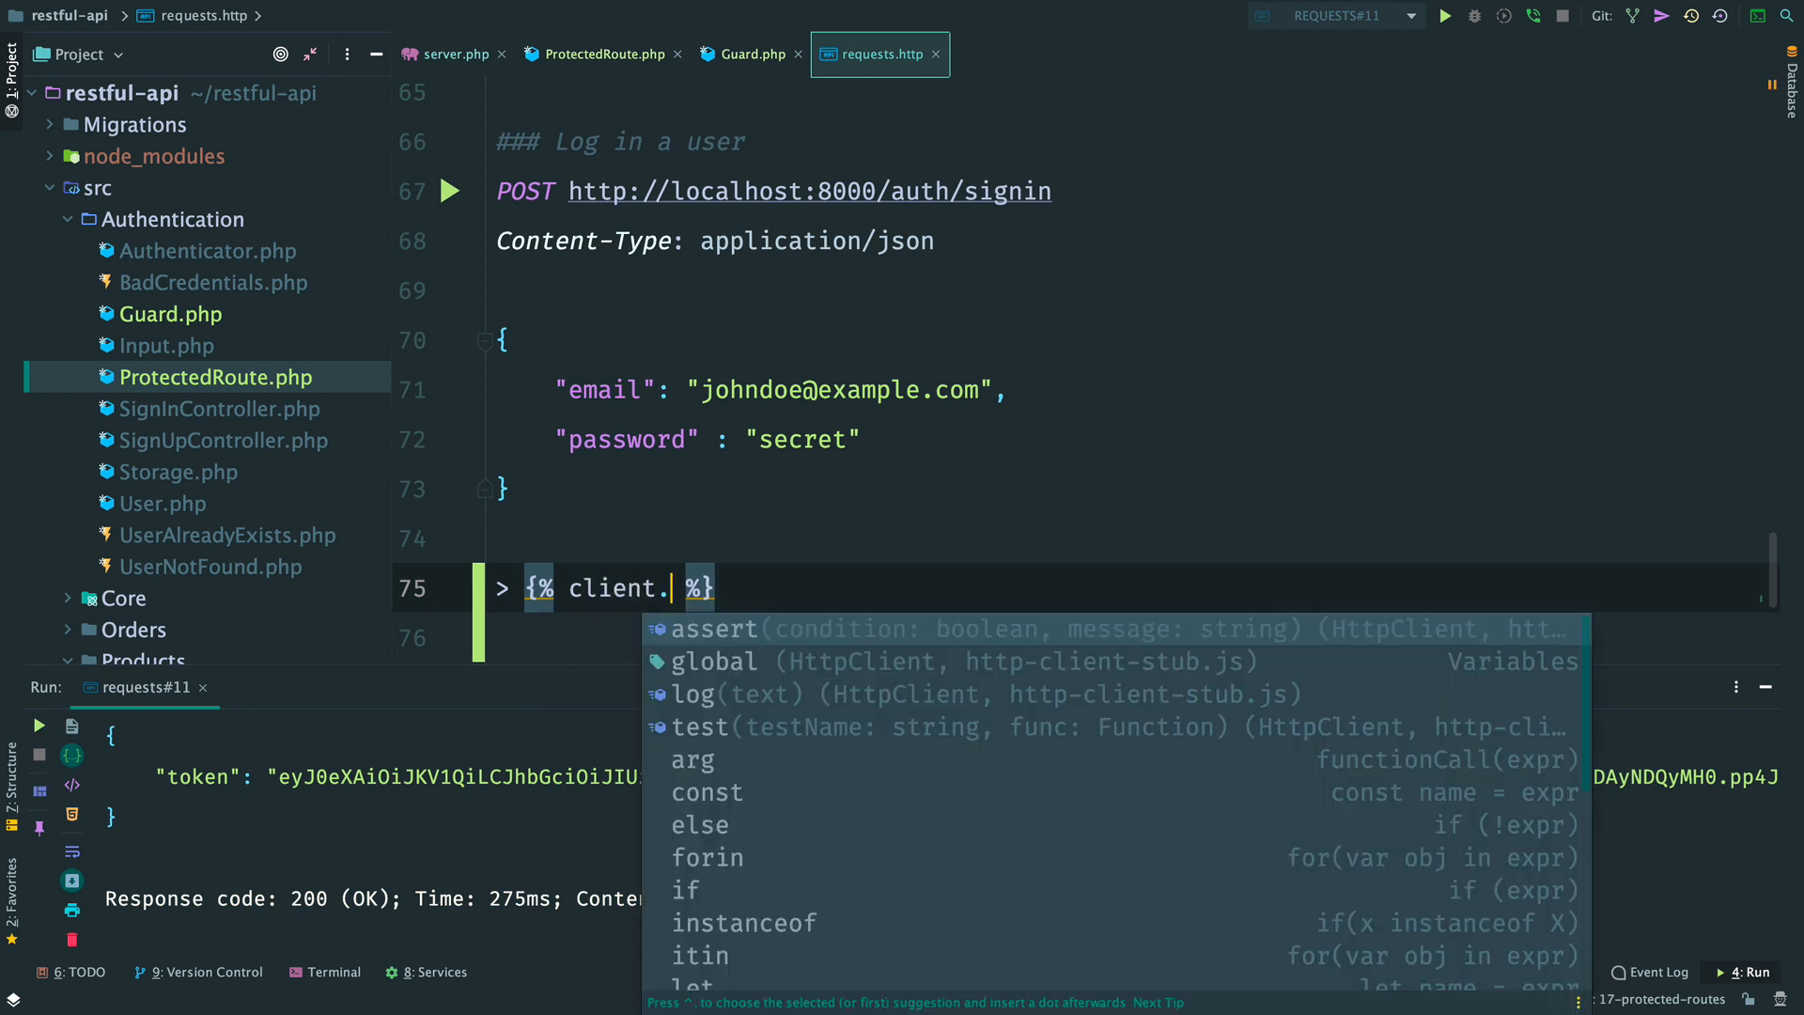
{"action": "type", "text": "global.set(\"token\","}
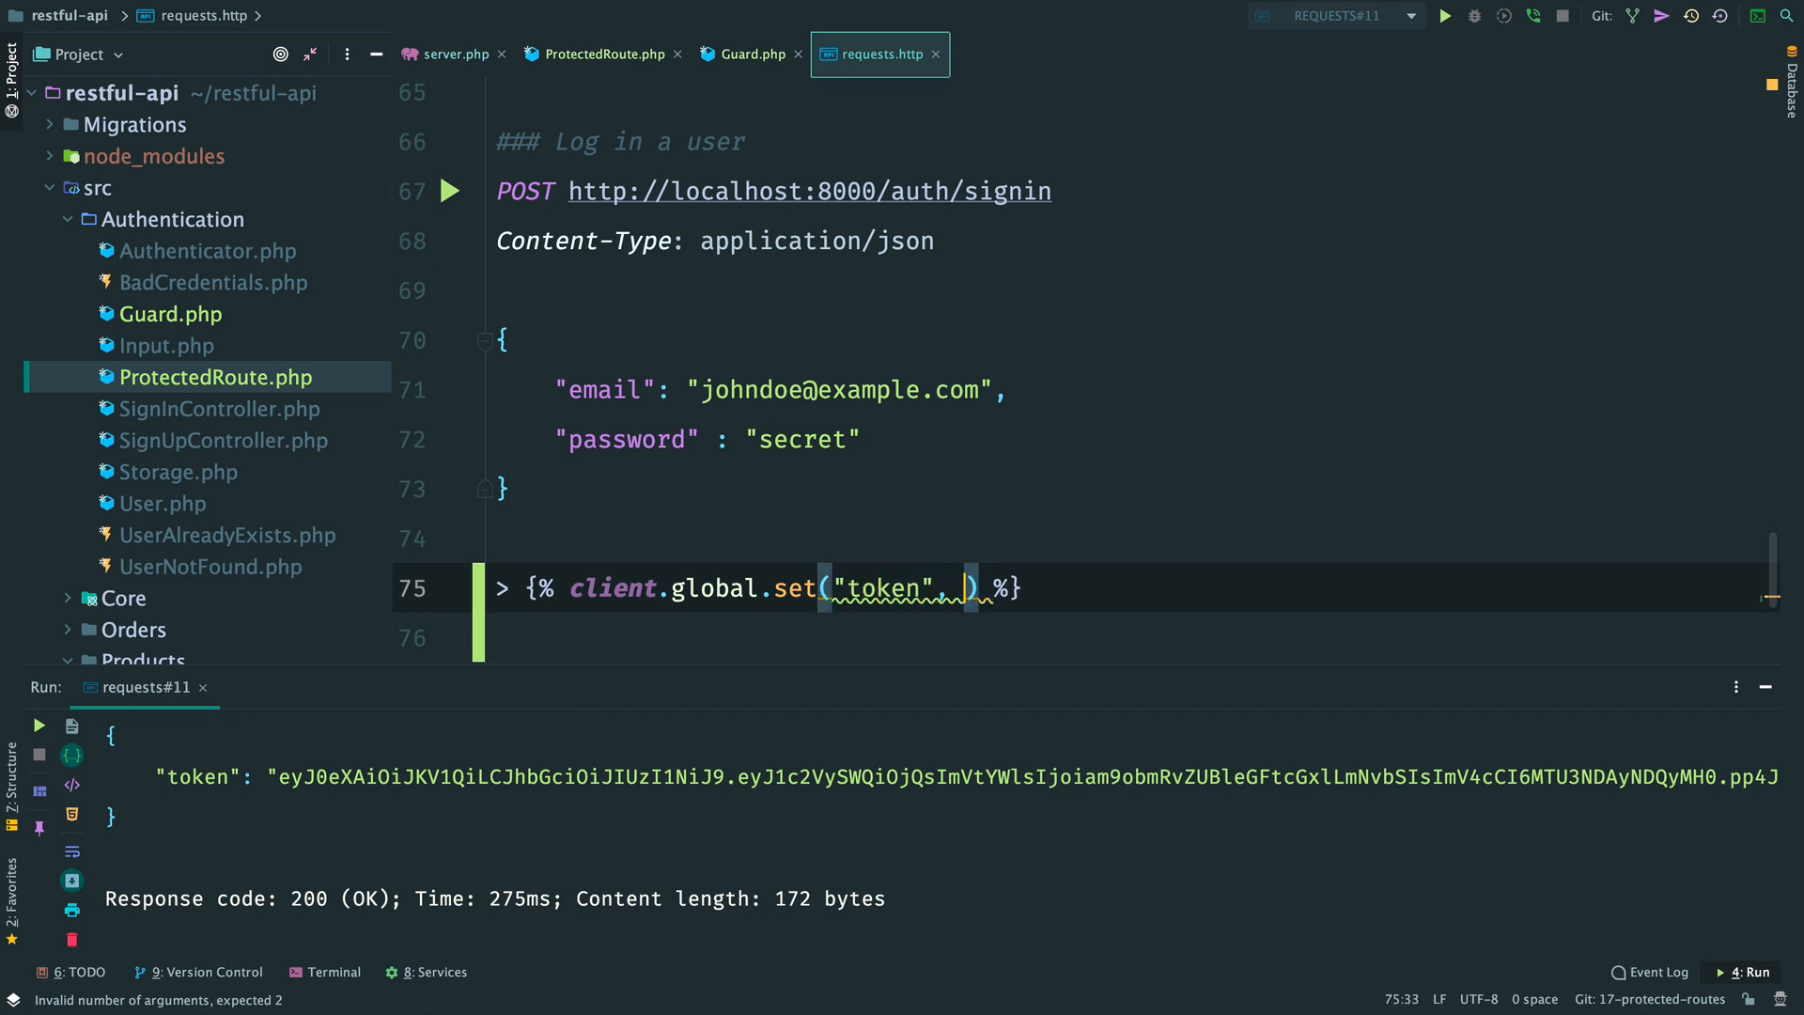
{"action": "type", "text": "response.bo"}
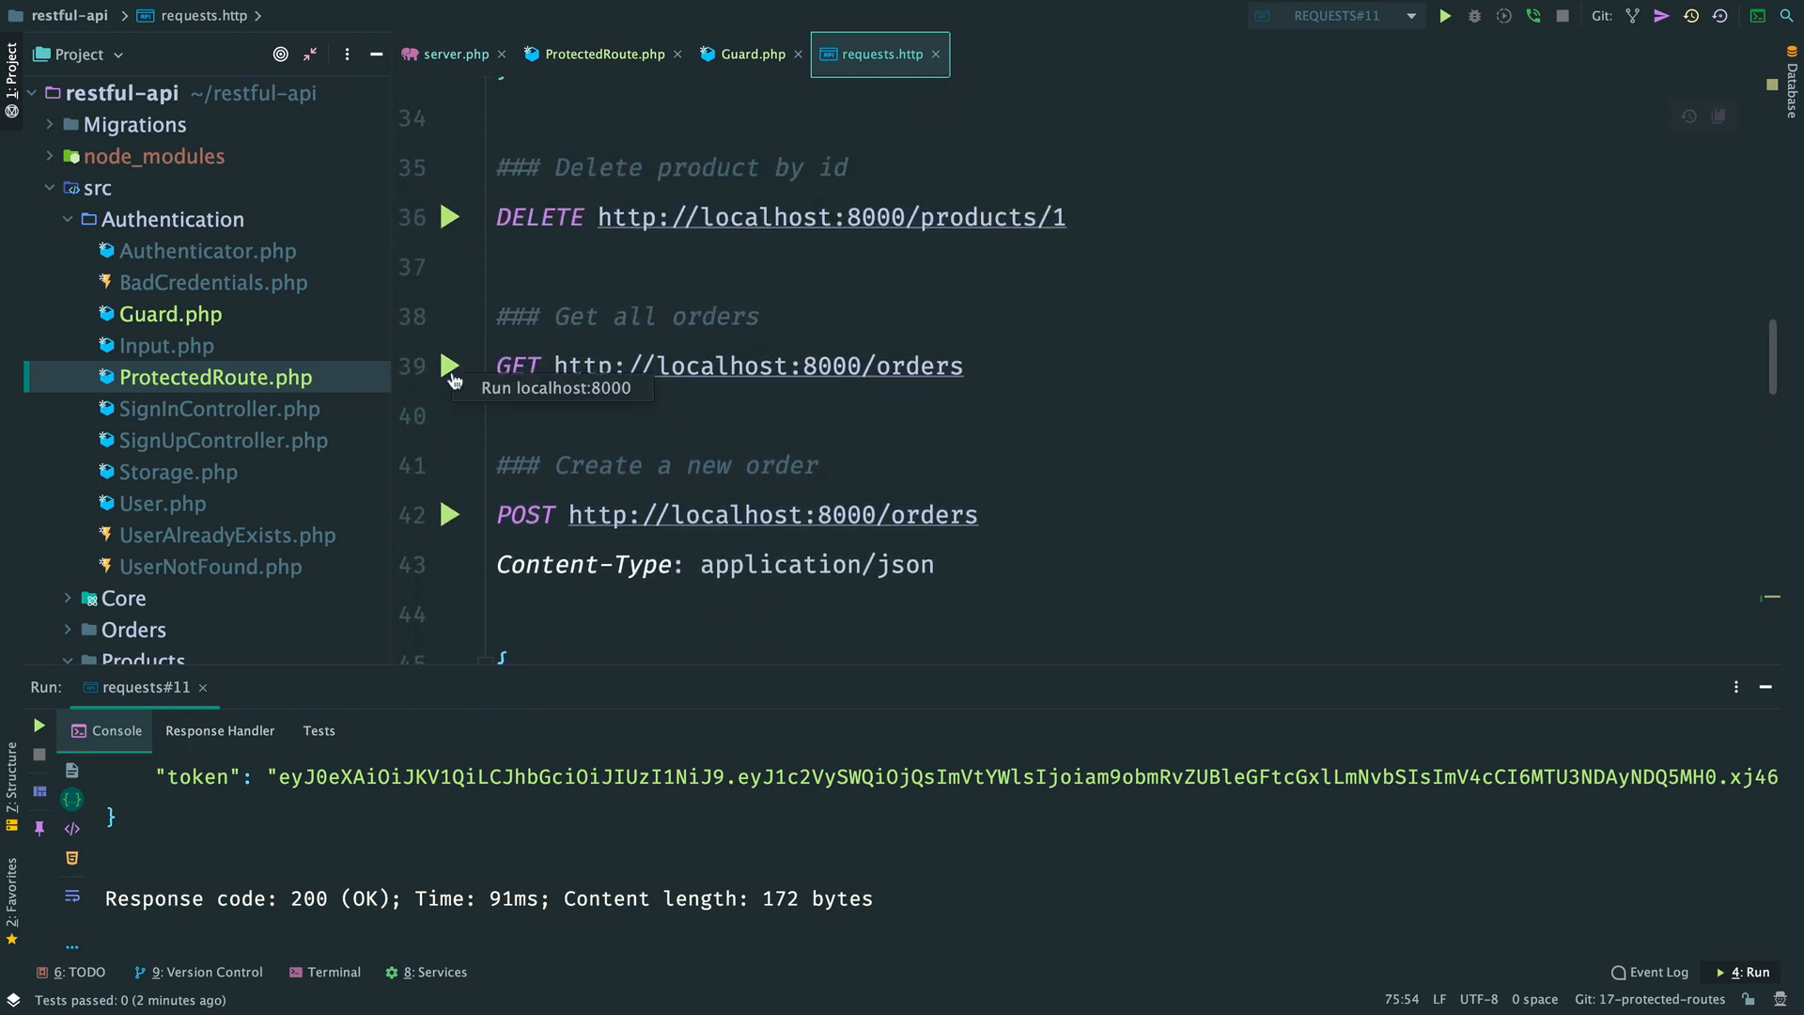
Run GET /orders (401) and add the header 'Authorization: Bearer {{token}}' under it.
{"action": "left_click", "coordinate": [450, 366]}
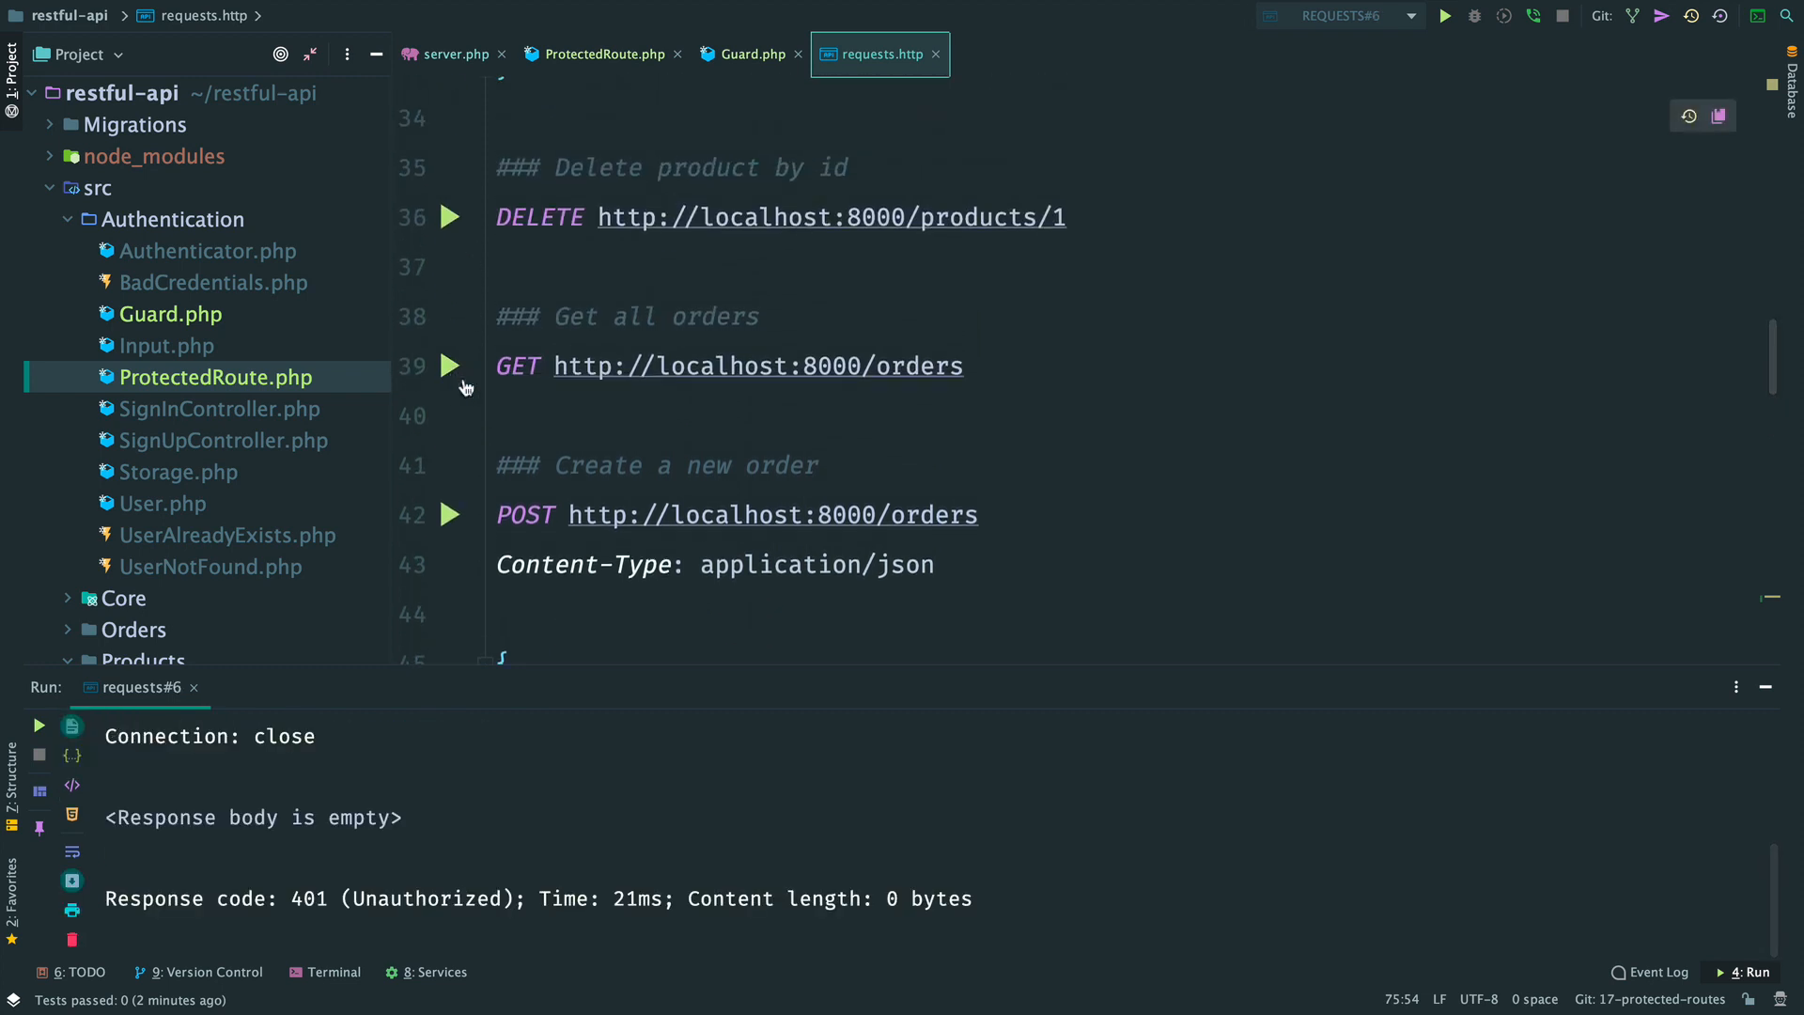
{"action": "left_click", "coordinate": [964, 366]}
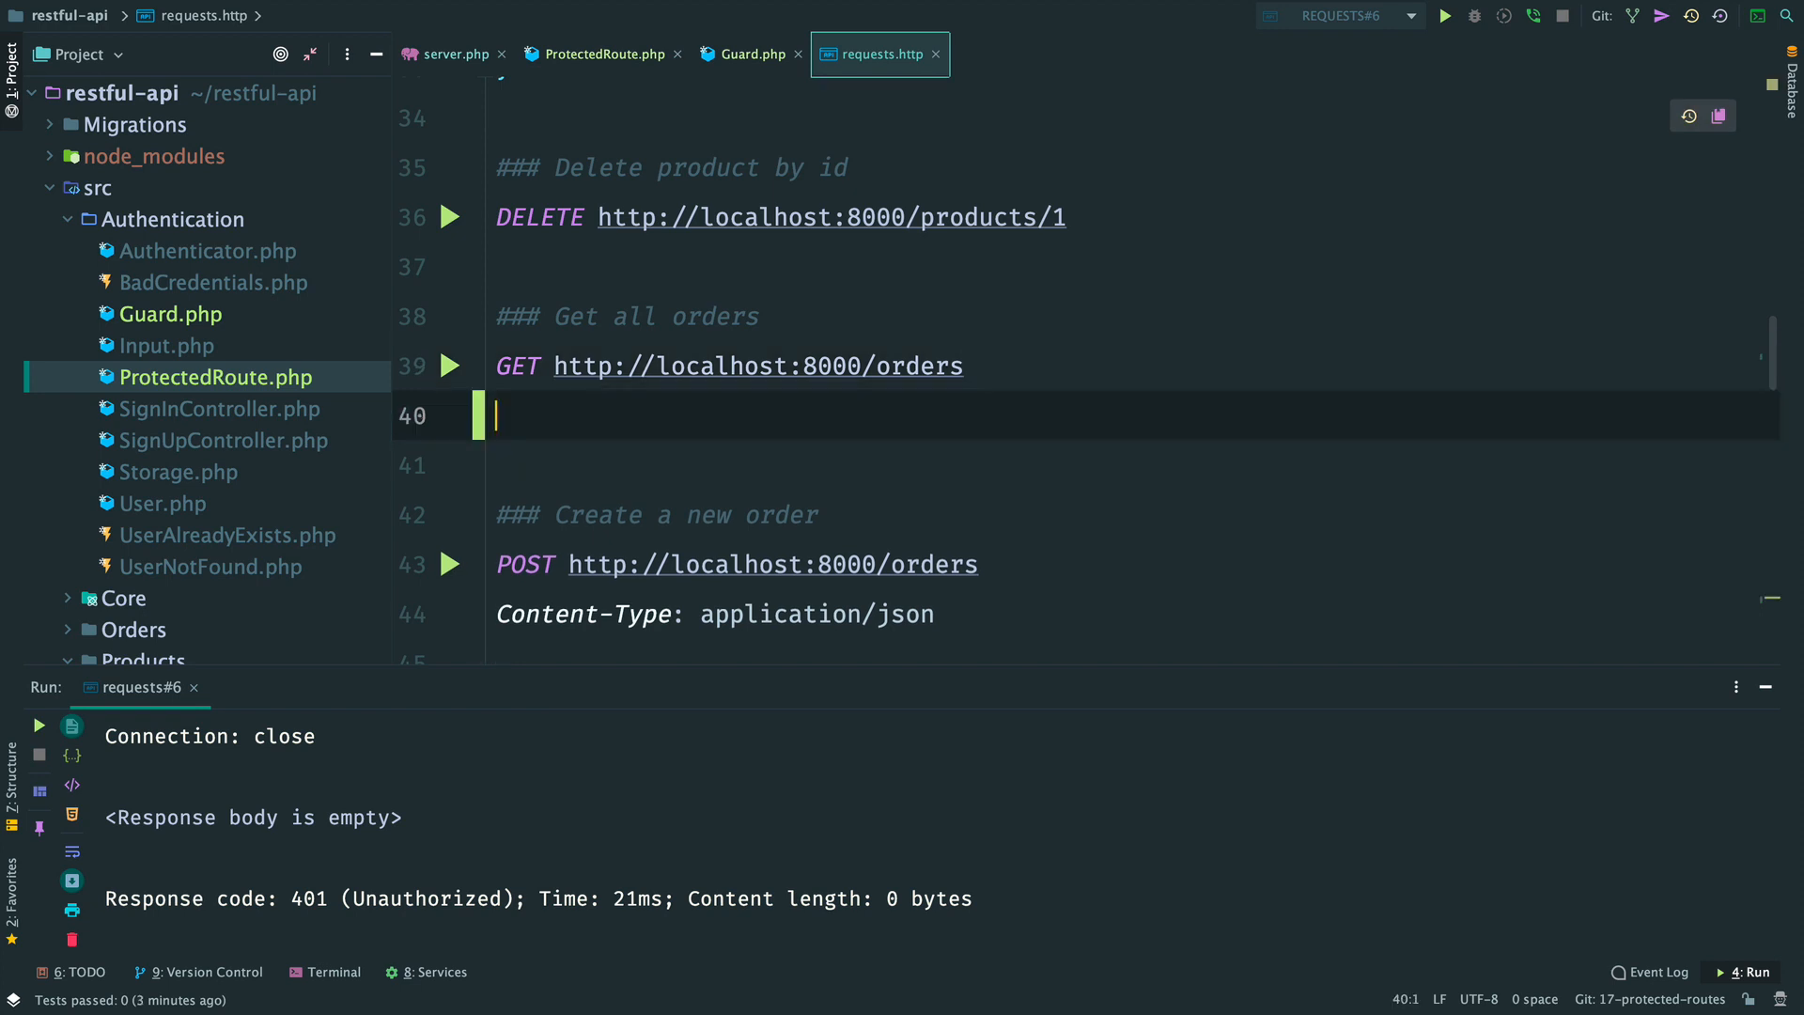
{"action": "type", "text": "Authorization: B"}
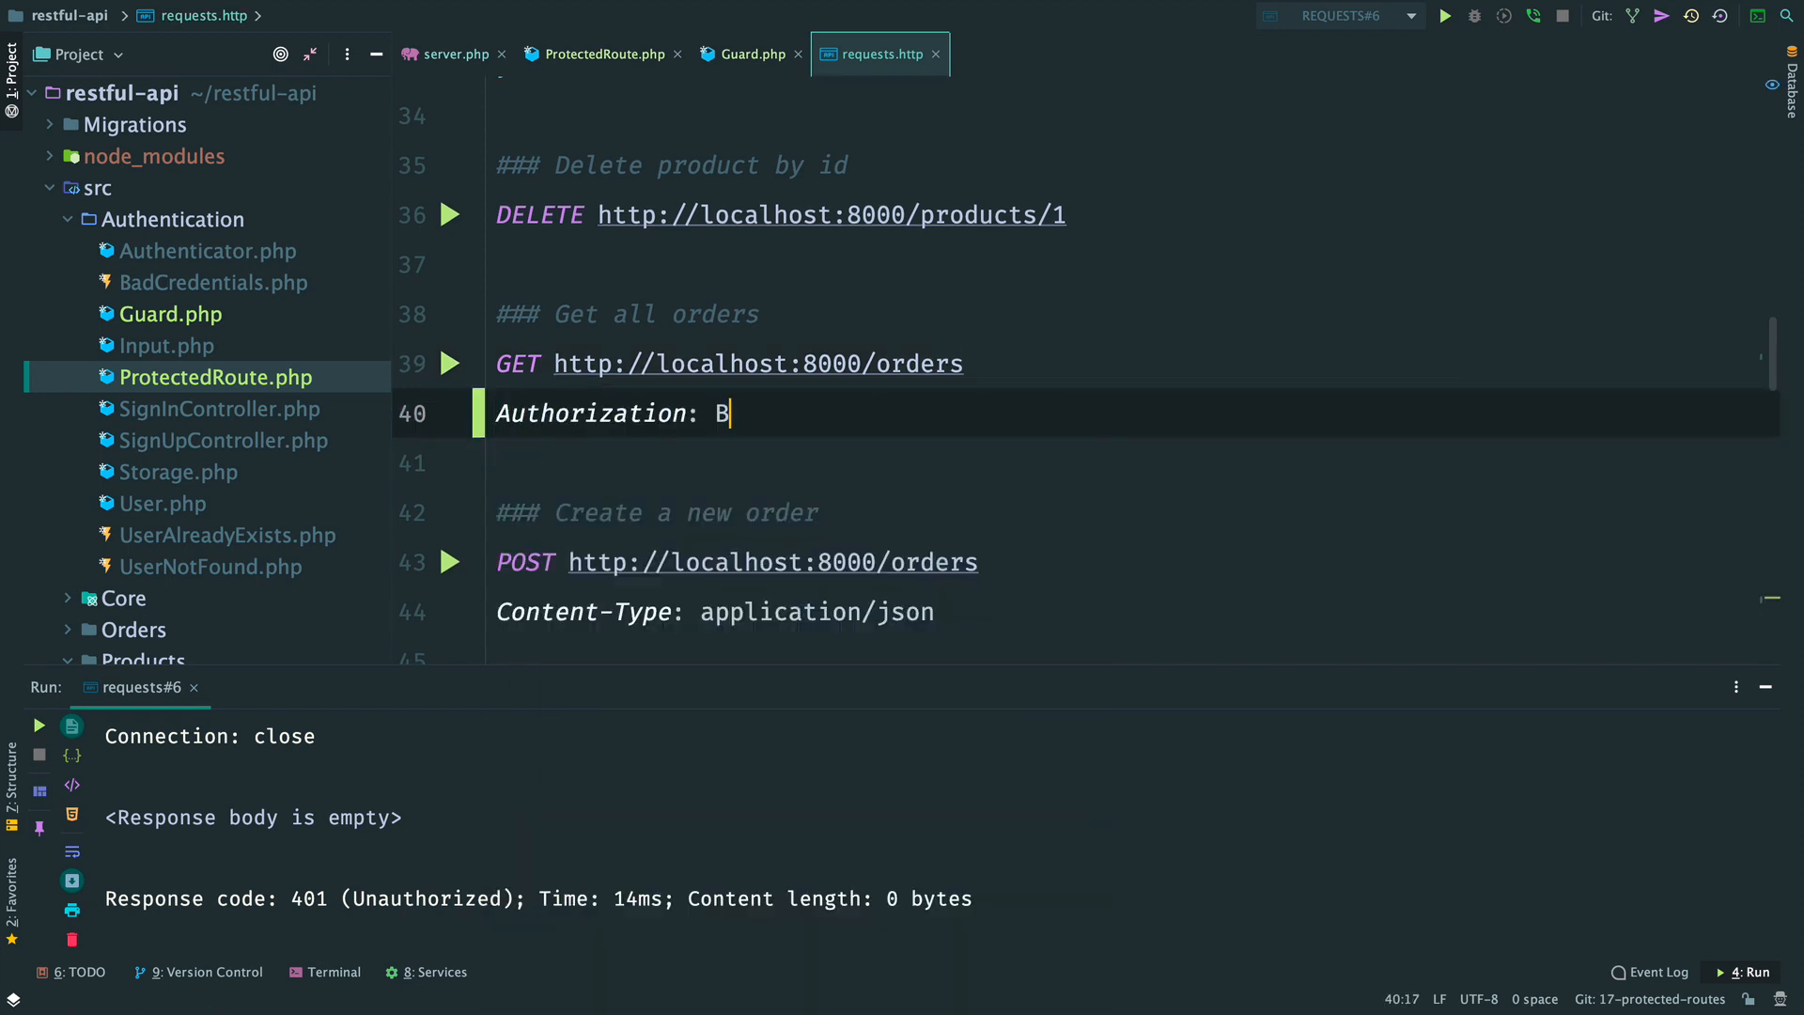
{"action": "type", "text": "earer {"}
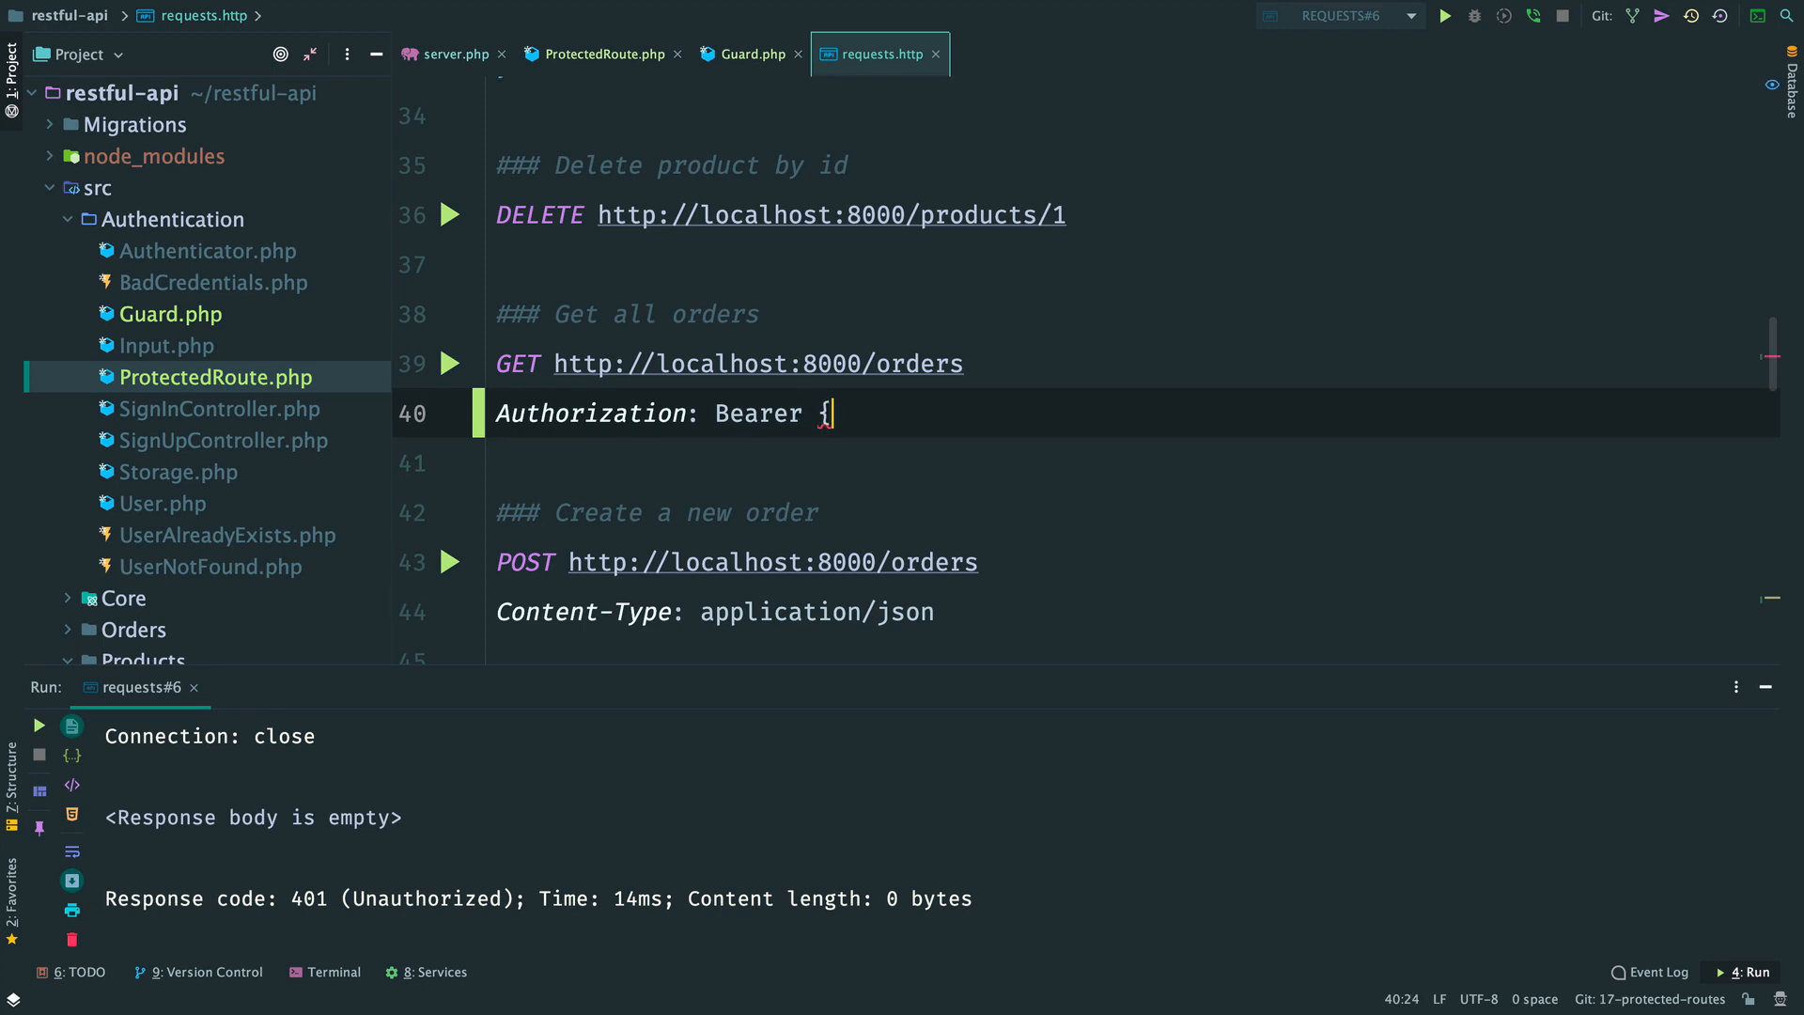
{"action": "type", "text": "{token}}"}
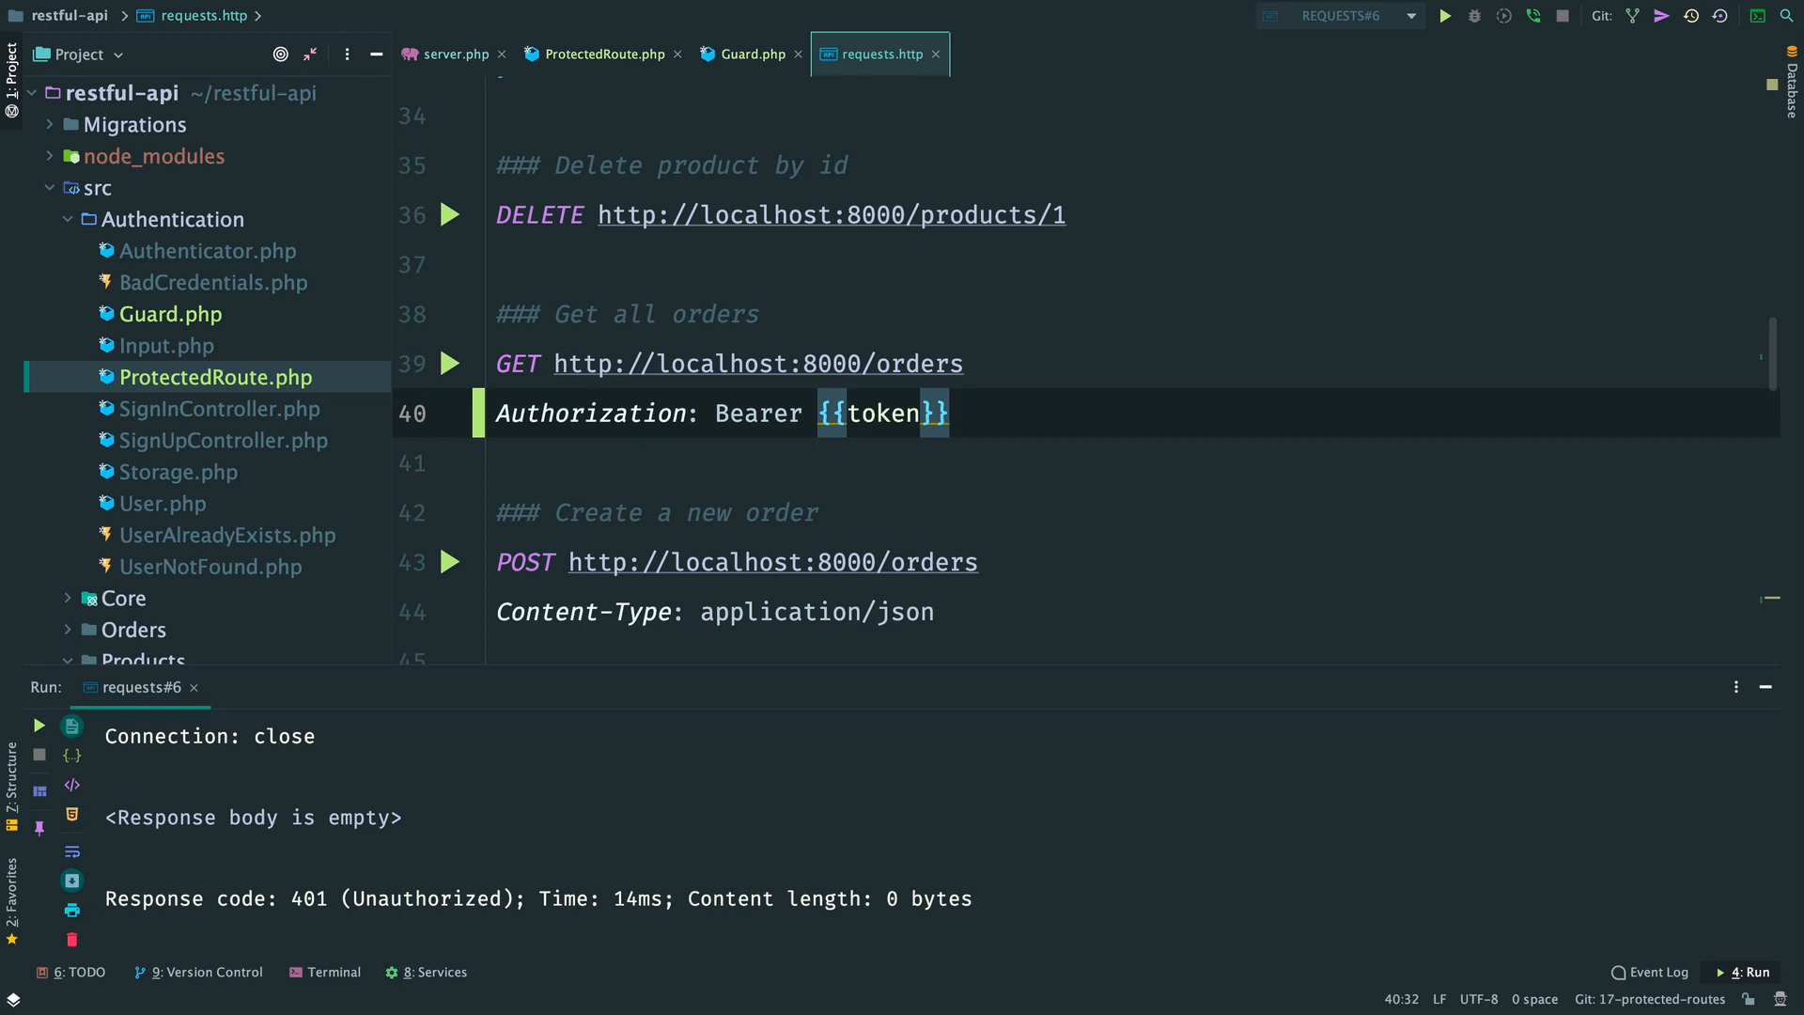
Resend the get-all-orders request, now returning the orders with 200 OK.
{"action": "left_click", "coordinate": [449, 362]}
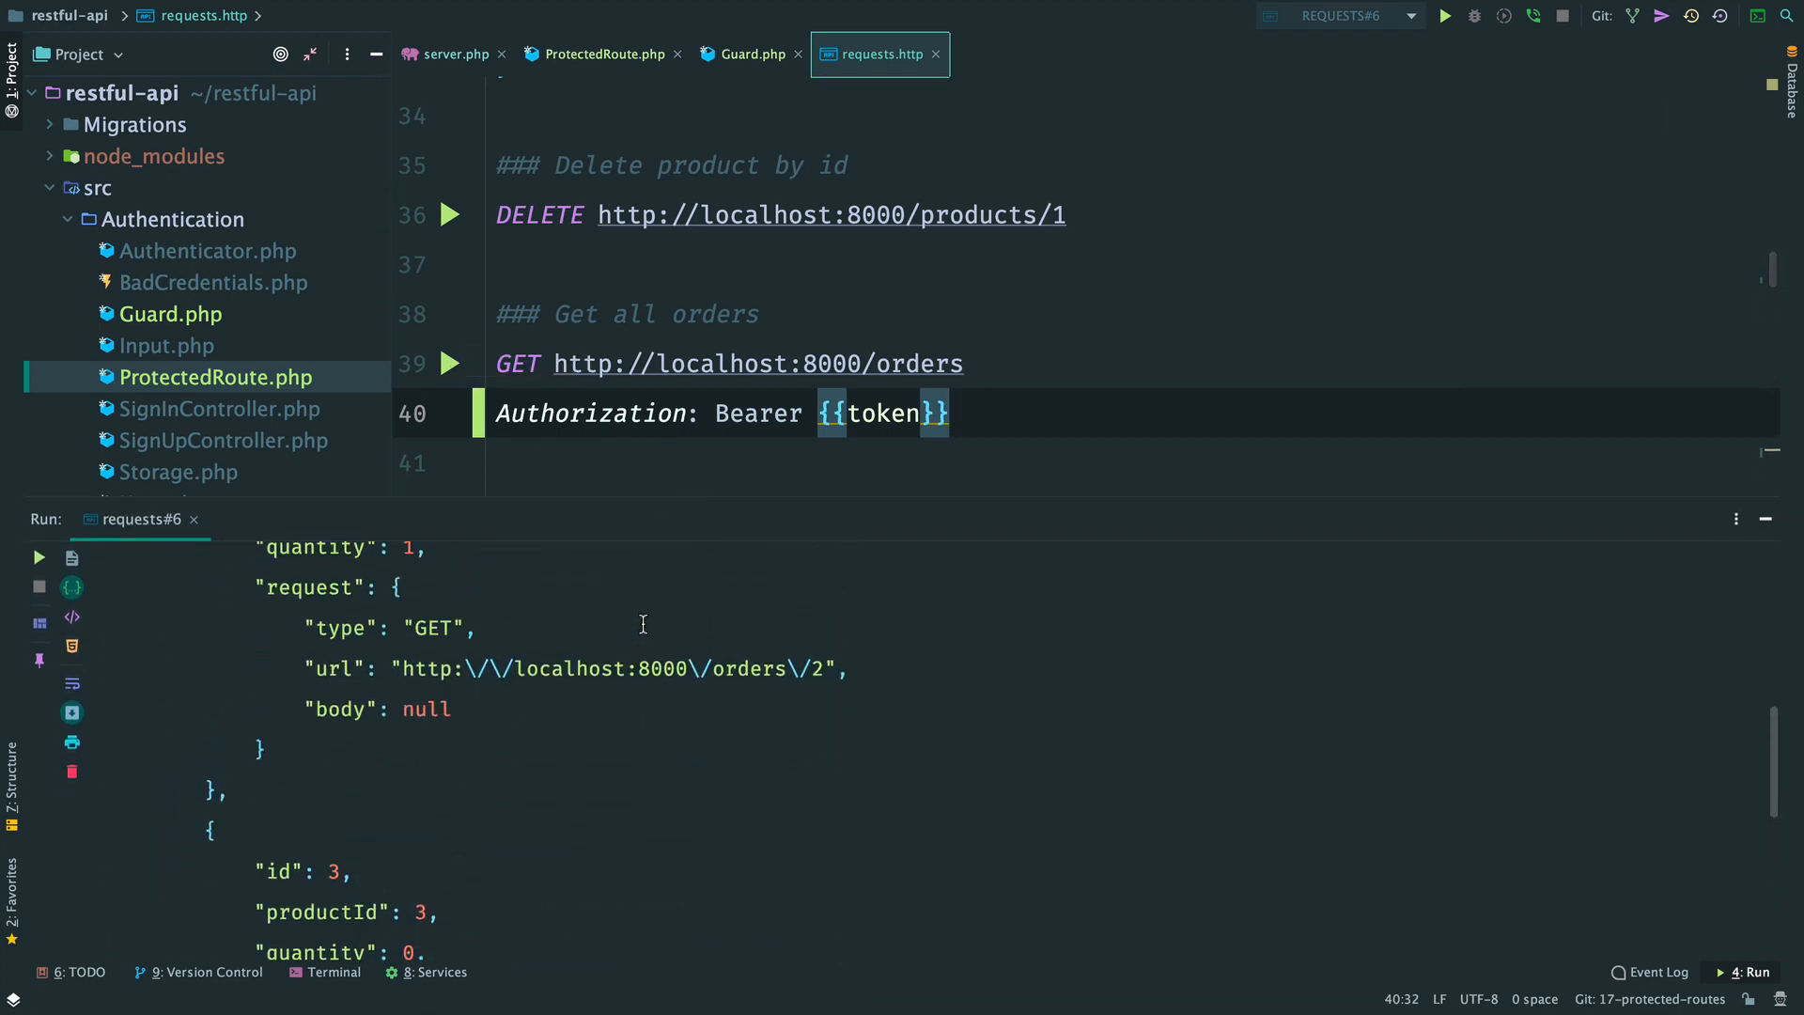
{"action": "left_click", "coordinate": [449, 363]}
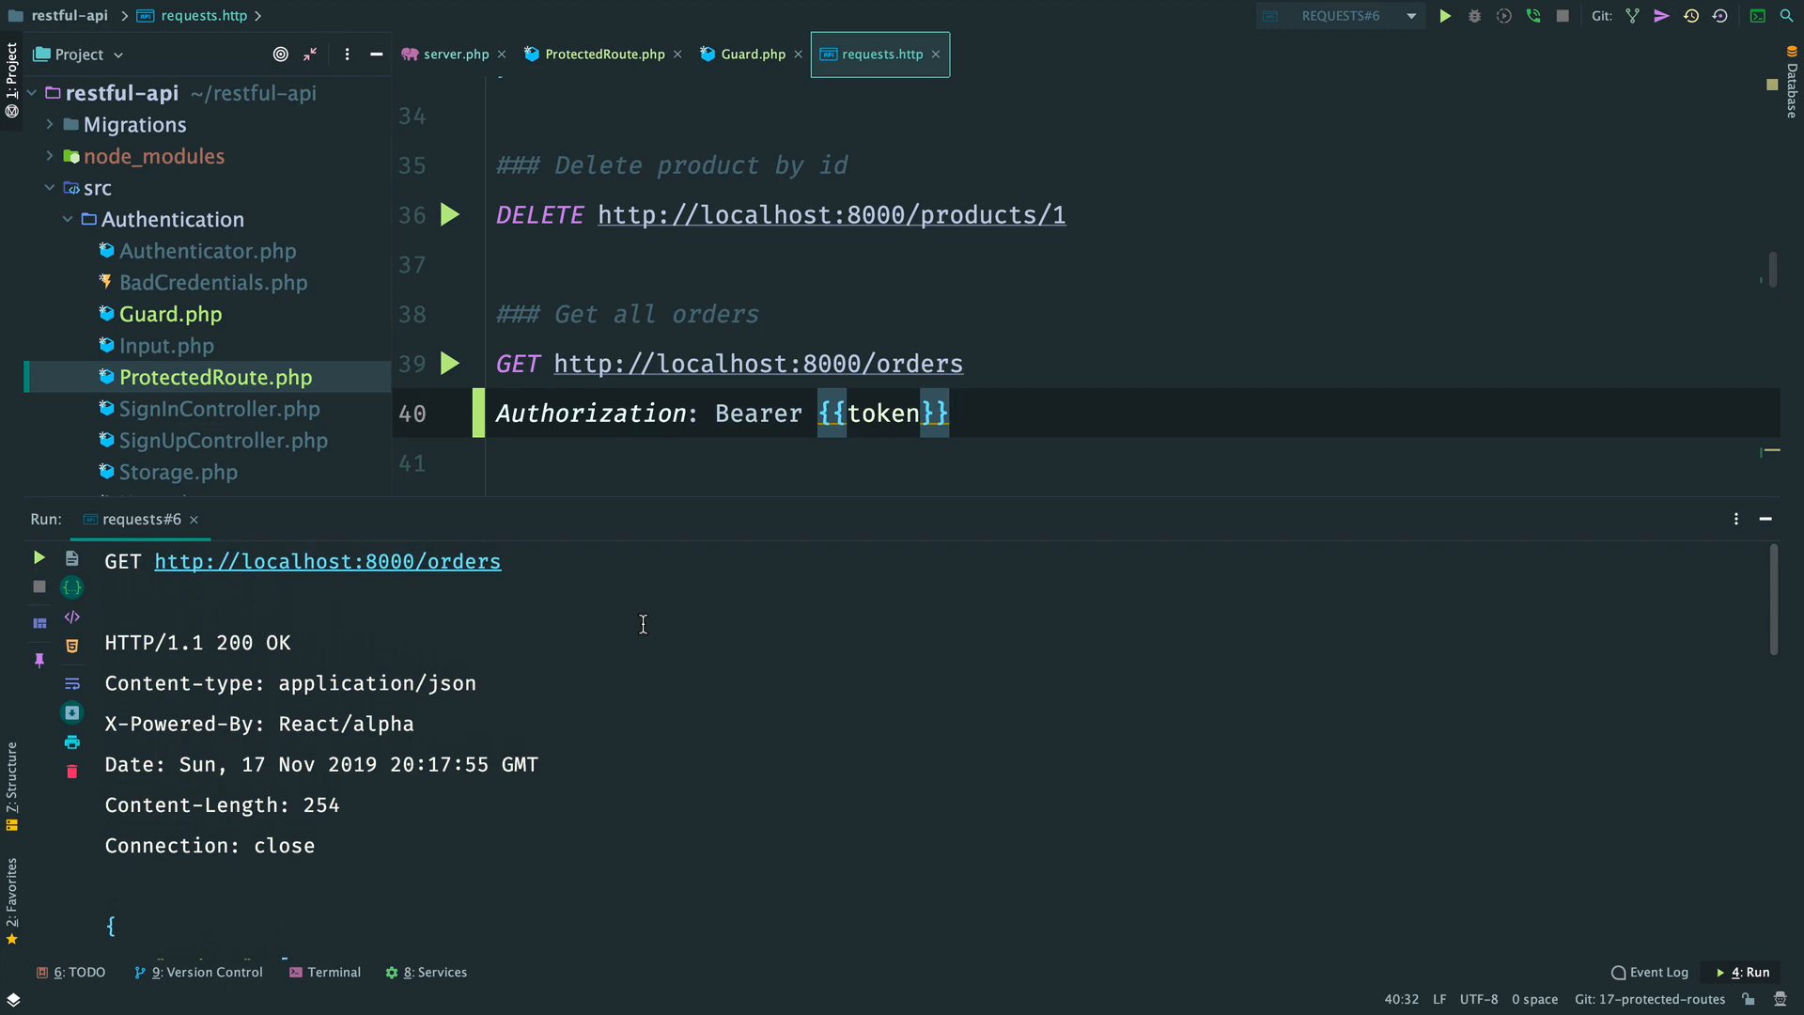